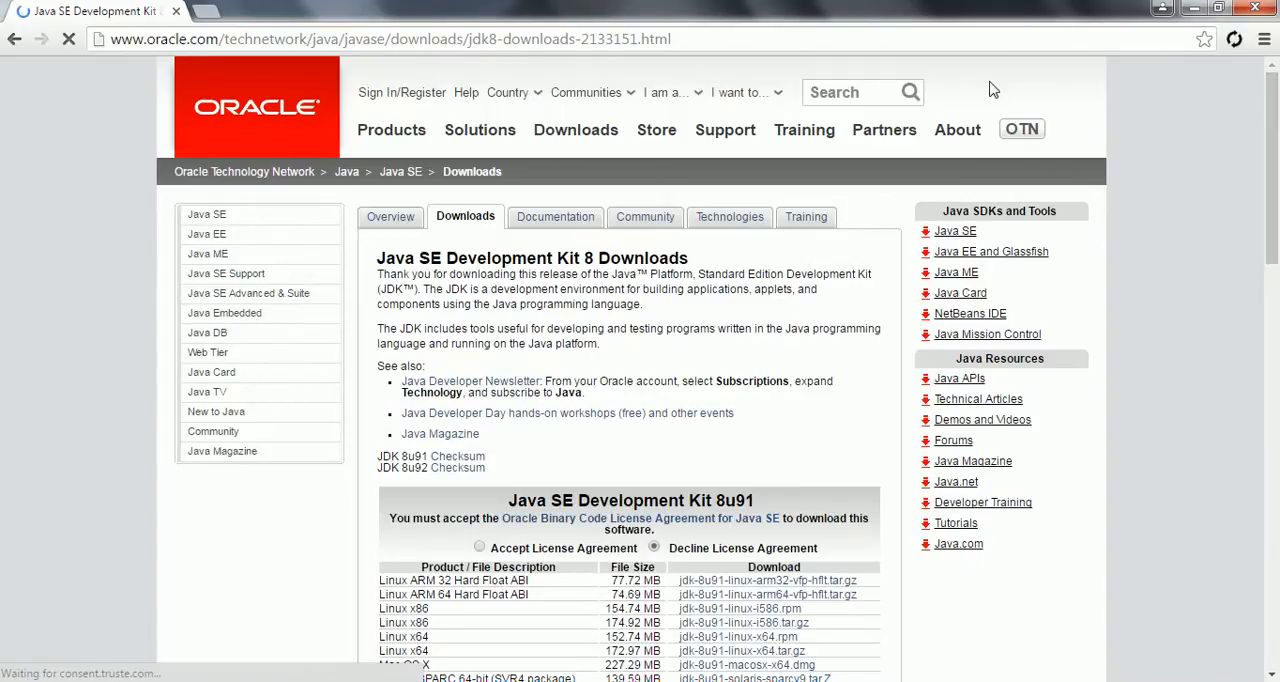
# - Accept the JDK 8u91 license agreement and scroll to the Windows x64 installer link
pyautogui.click(400, 40)
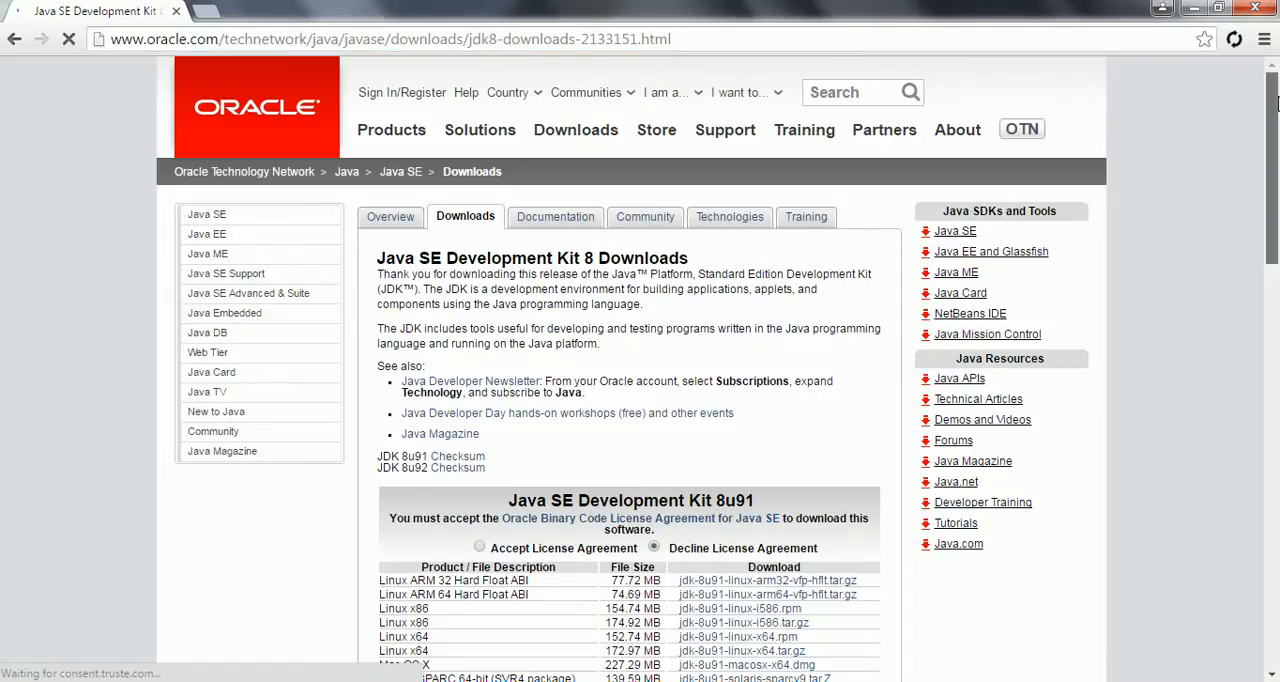
pyautogui.scroll(-3)
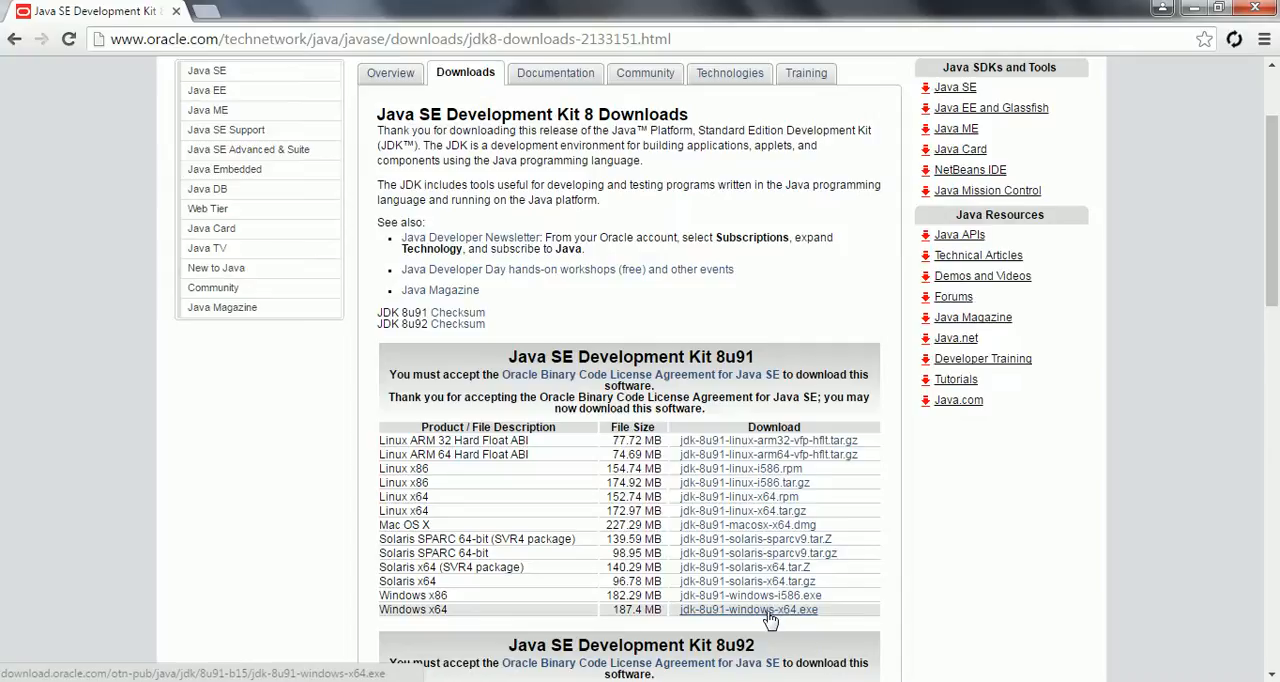
pyautogui.moveTo(820, 624)
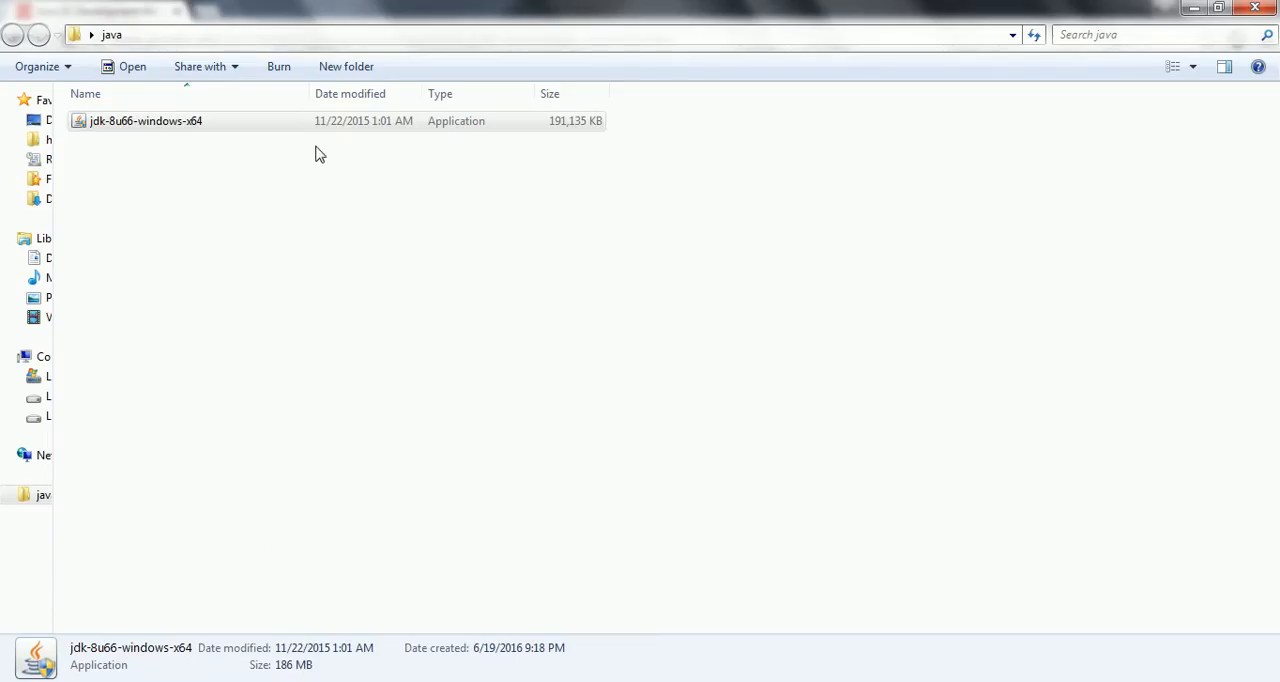
# - Run the jdk-8u66-windows-x64 installer from the java folder as administrator
pyautogui.click(144, 120)
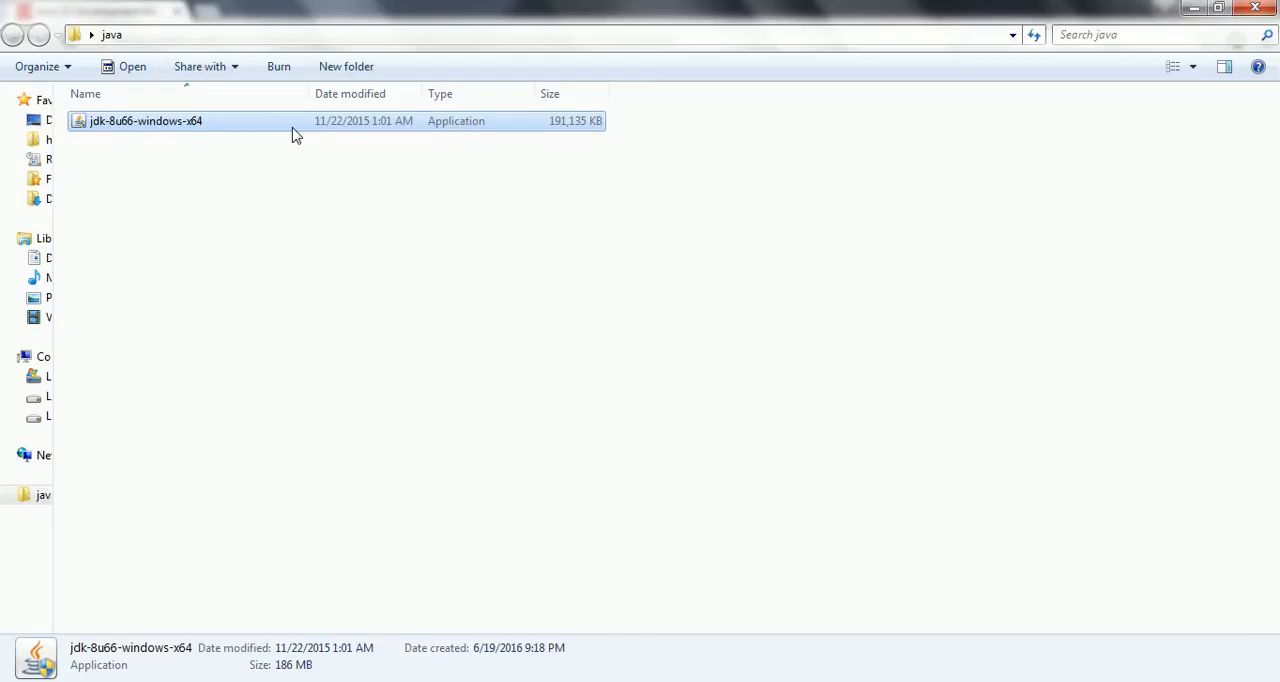
pyautogui.rightClick(144, 120)
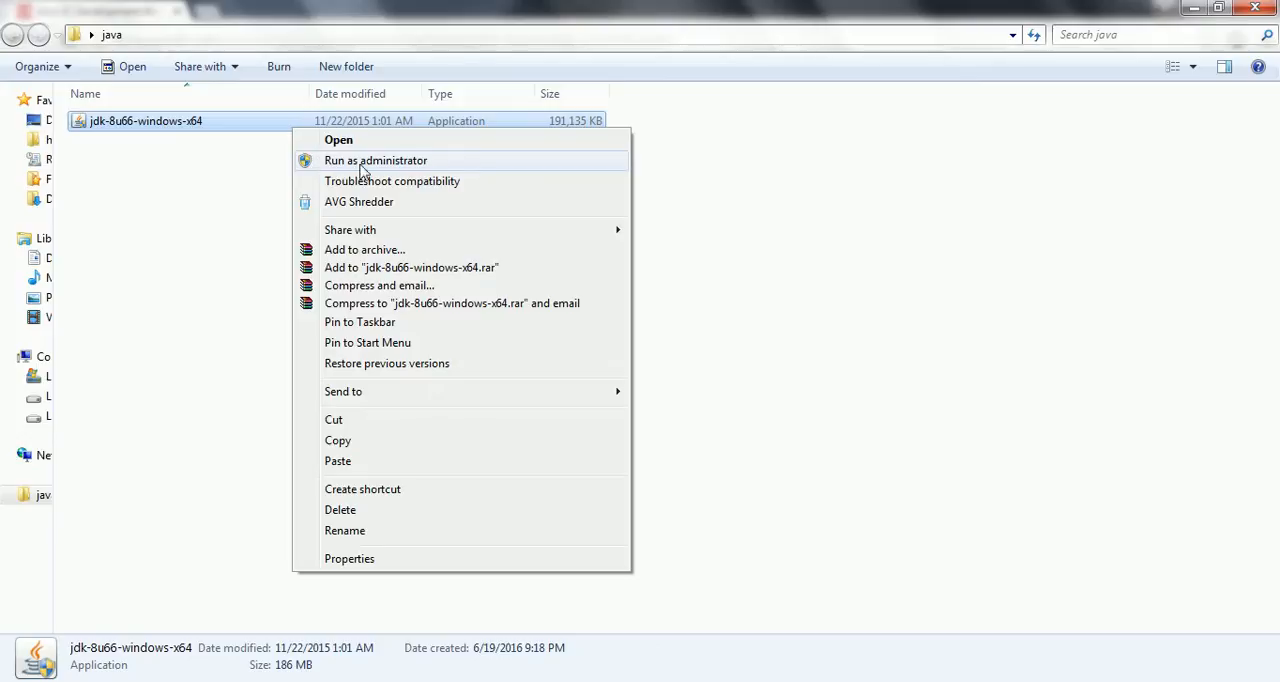
pyautogui.moveTo(364, 172)
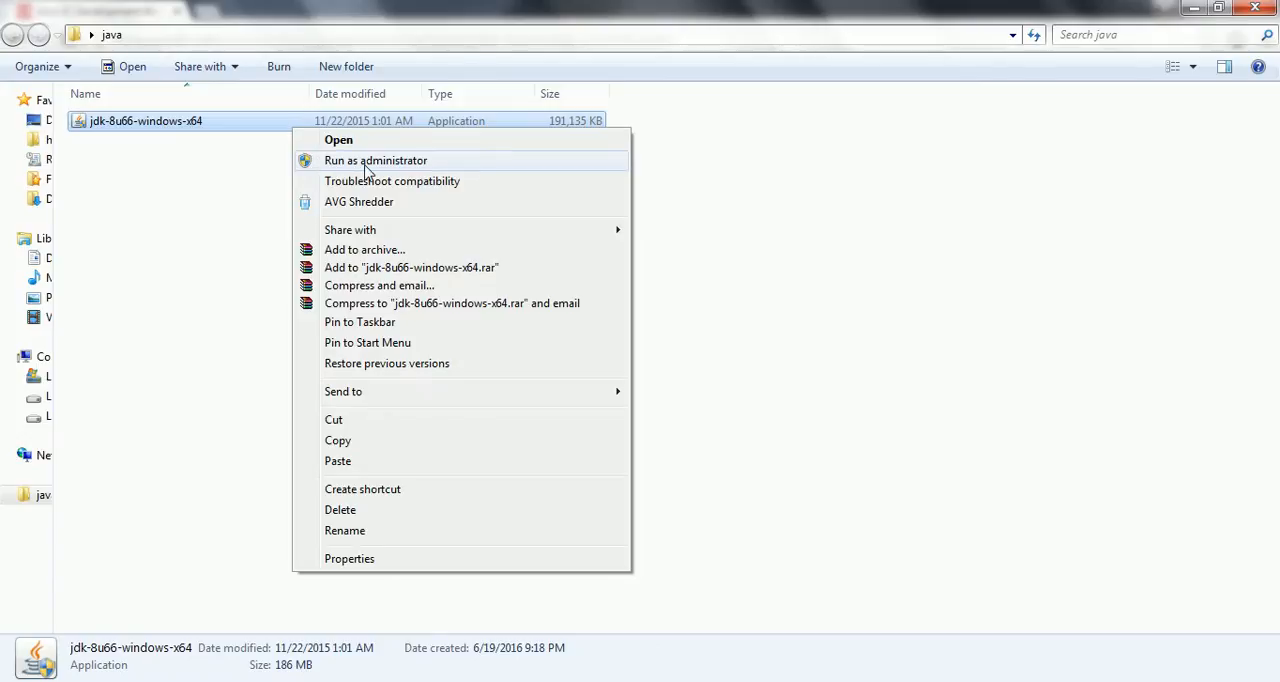
pyautogui.click(376, 160)
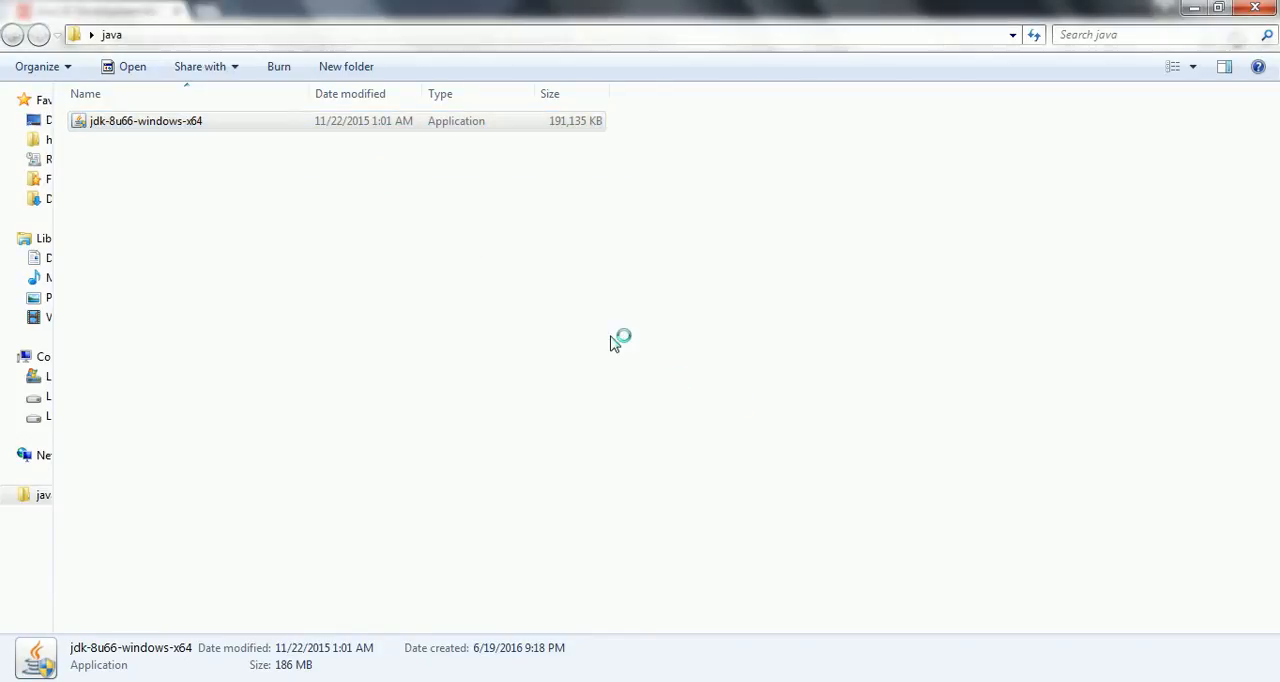
# - Advance the JDK 8u66 setup to Custom Setup, keeping the default C:\Program Files\Java\jdk1.8.0_66\ folder
pyautogui.doubleClick(144, 120)
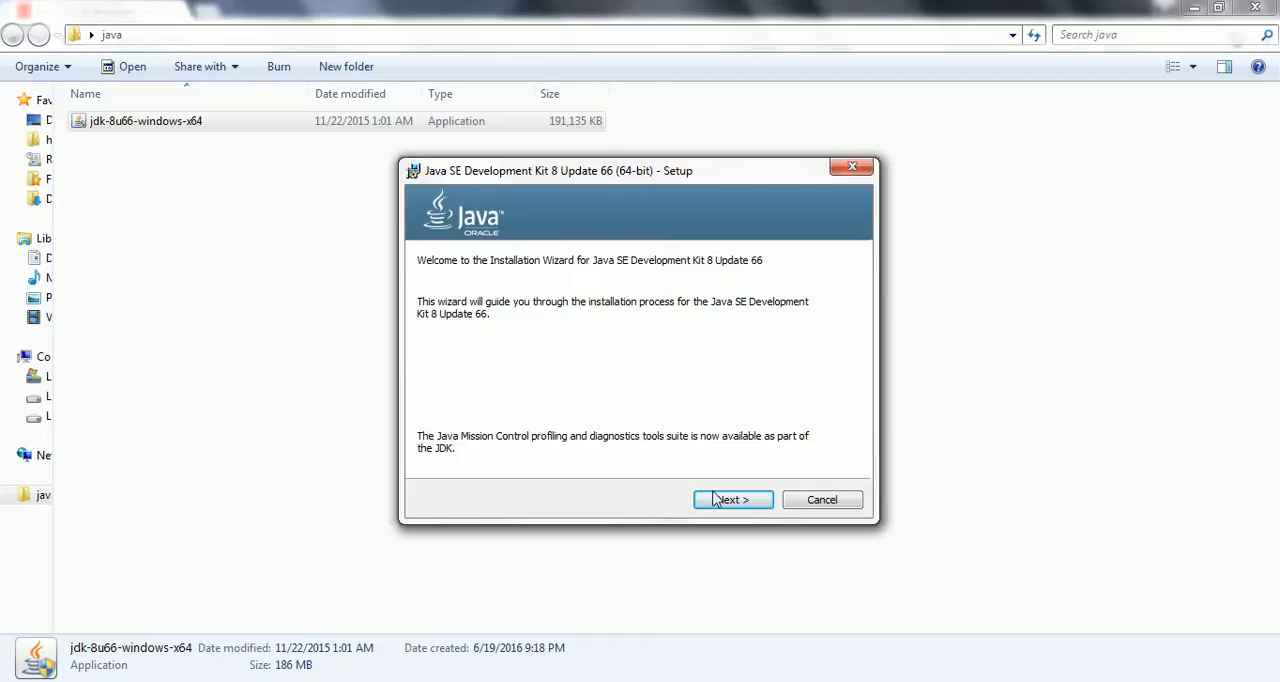
pyautogui.click(732, 500)
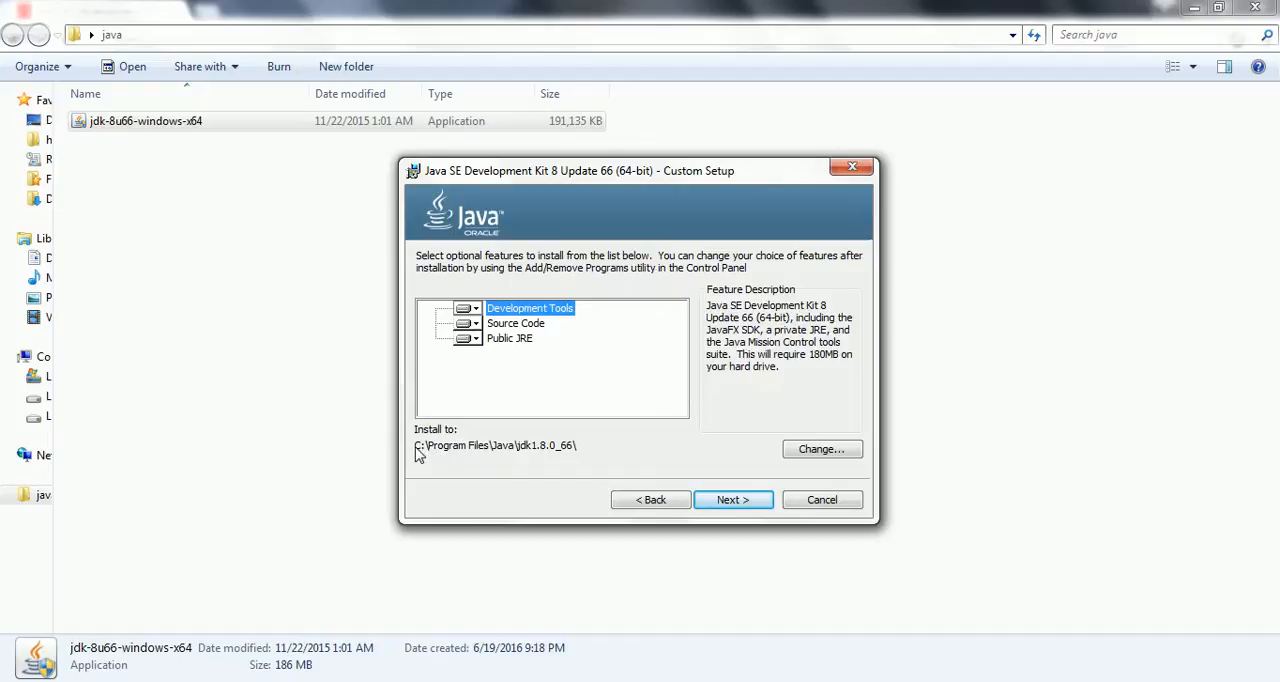
pyautogui.moveTo(448, 458)
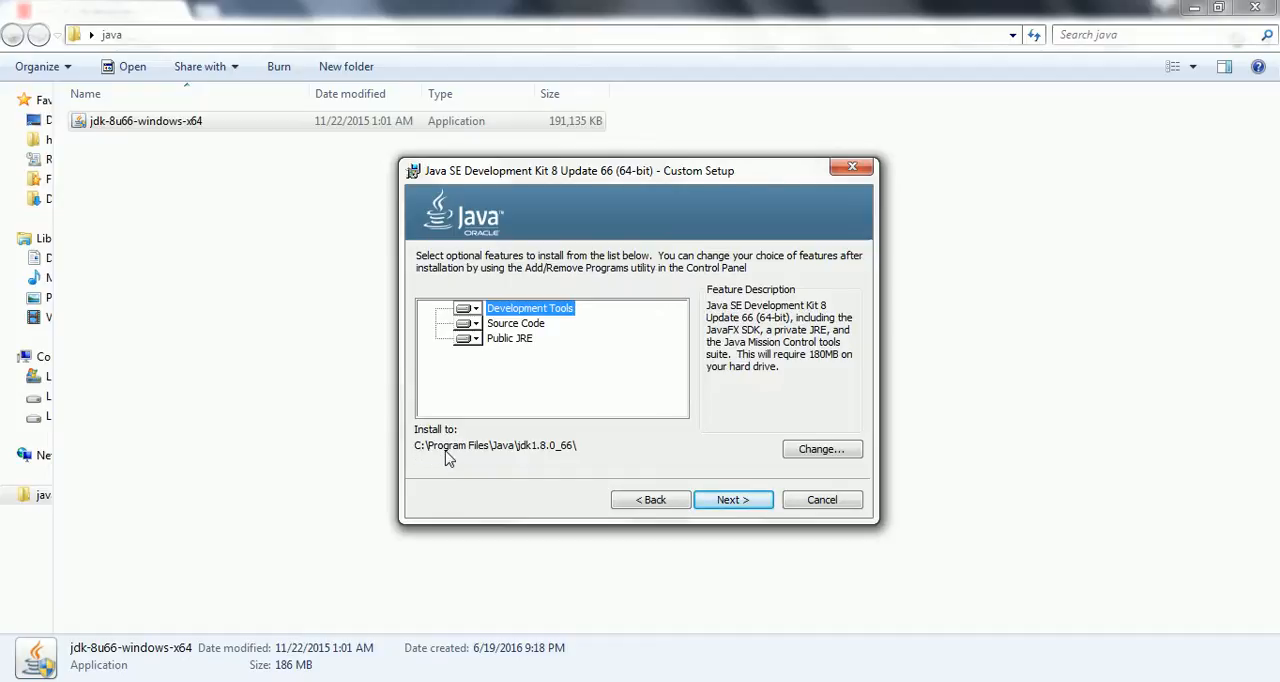
pyautogui.moveTo(530, 460)
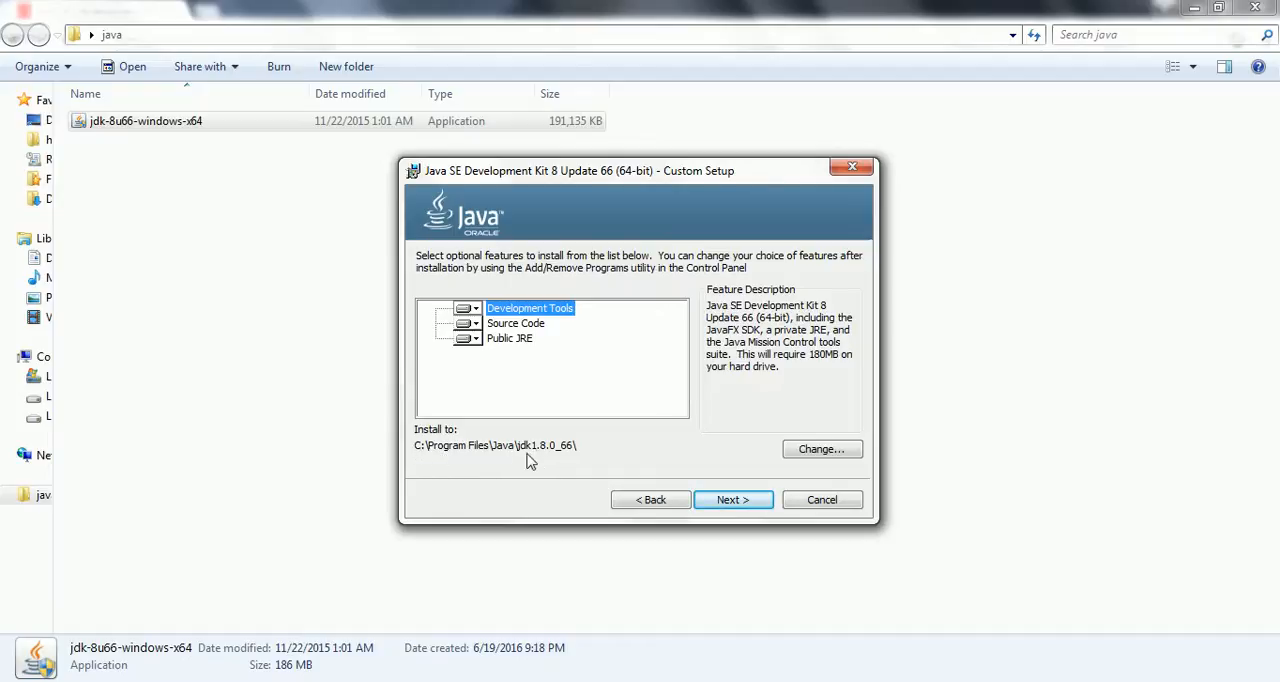
pyautogui.moveTo(578, 458)
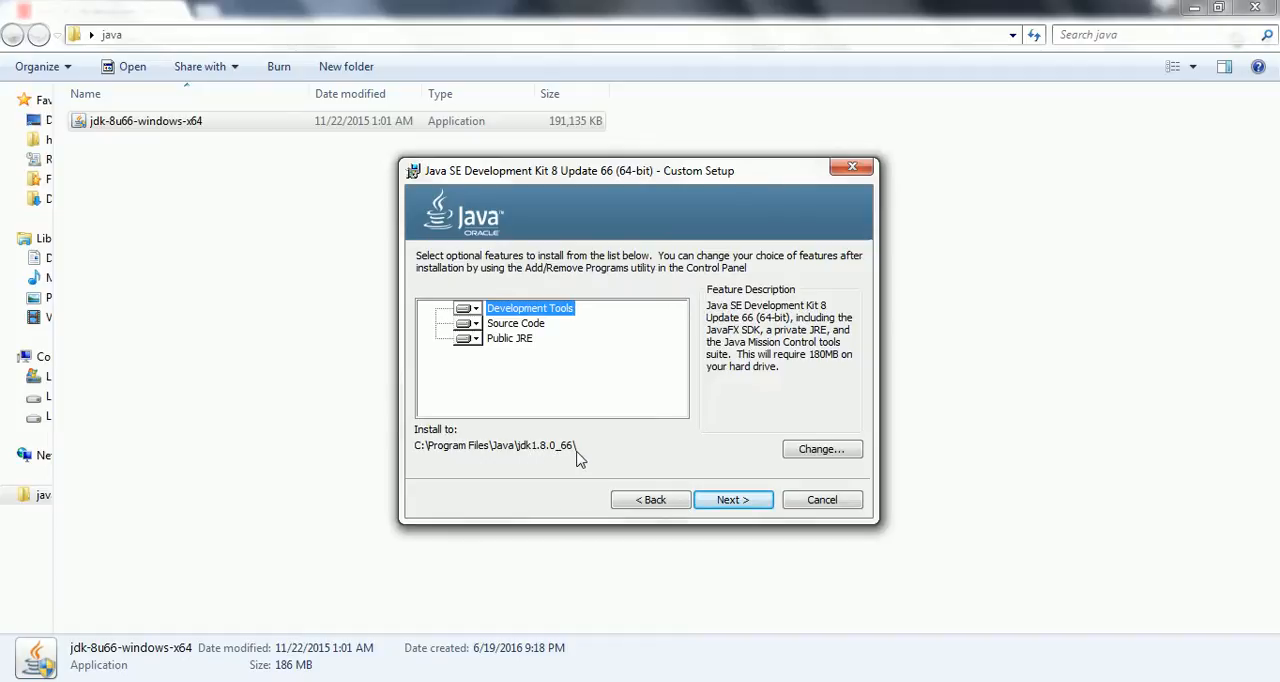
pyautogui.moveTo(548, 458)
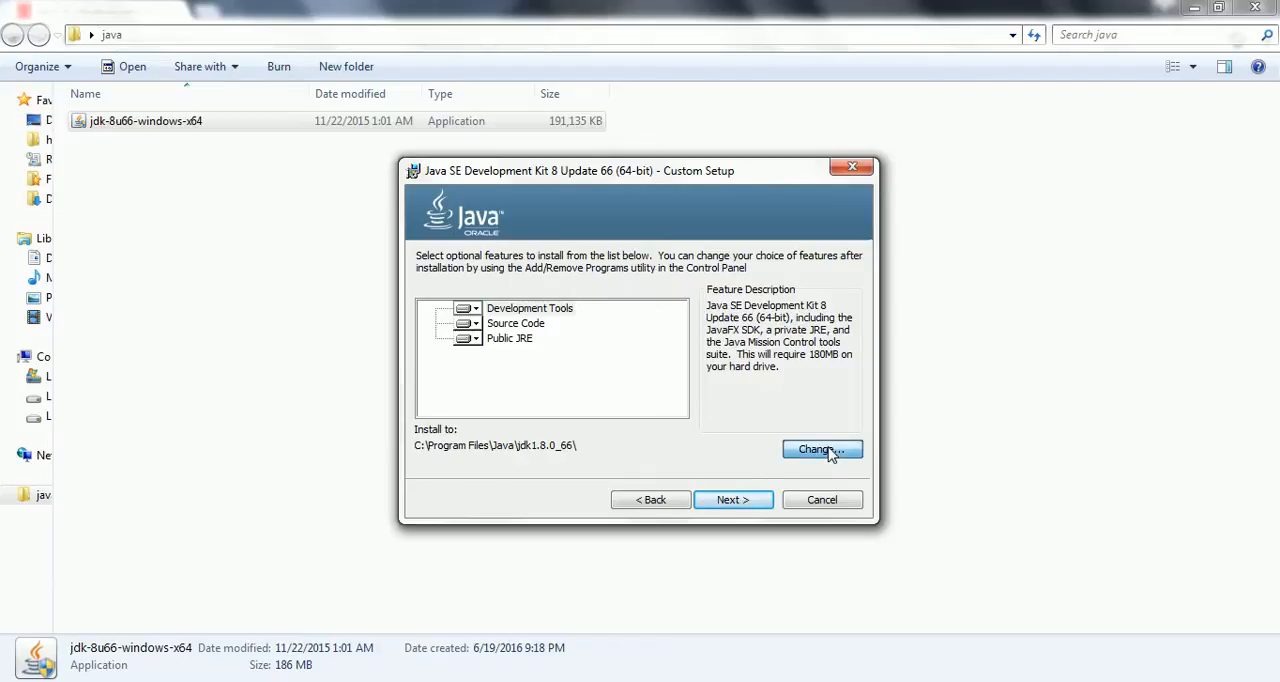
pyautogui.click(820, 448)
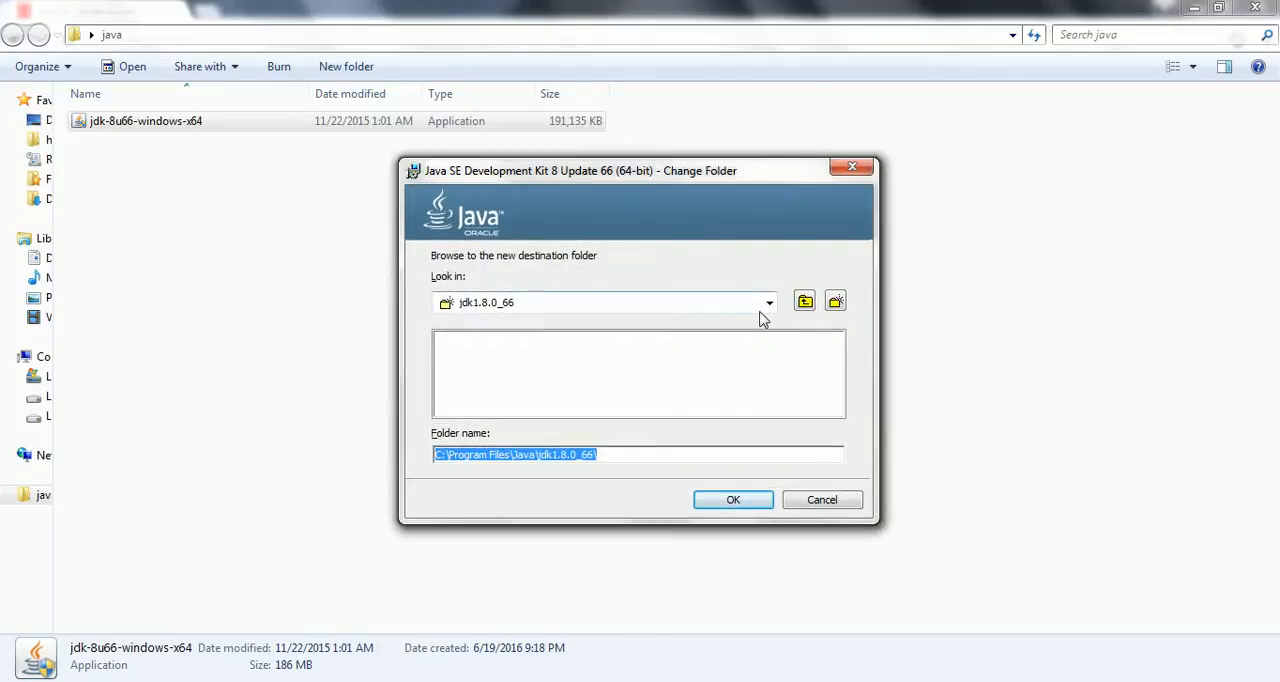
pyautogui.click(768, 302)
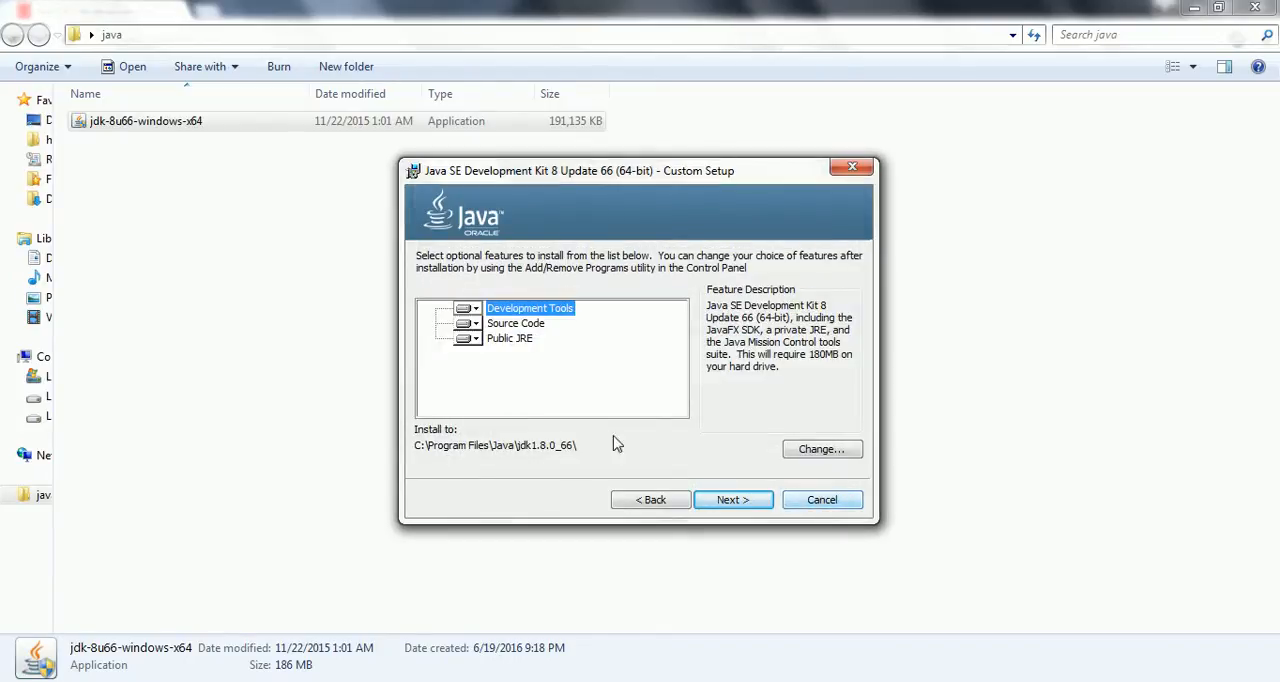
pyautogui.moveTo(424, 450)
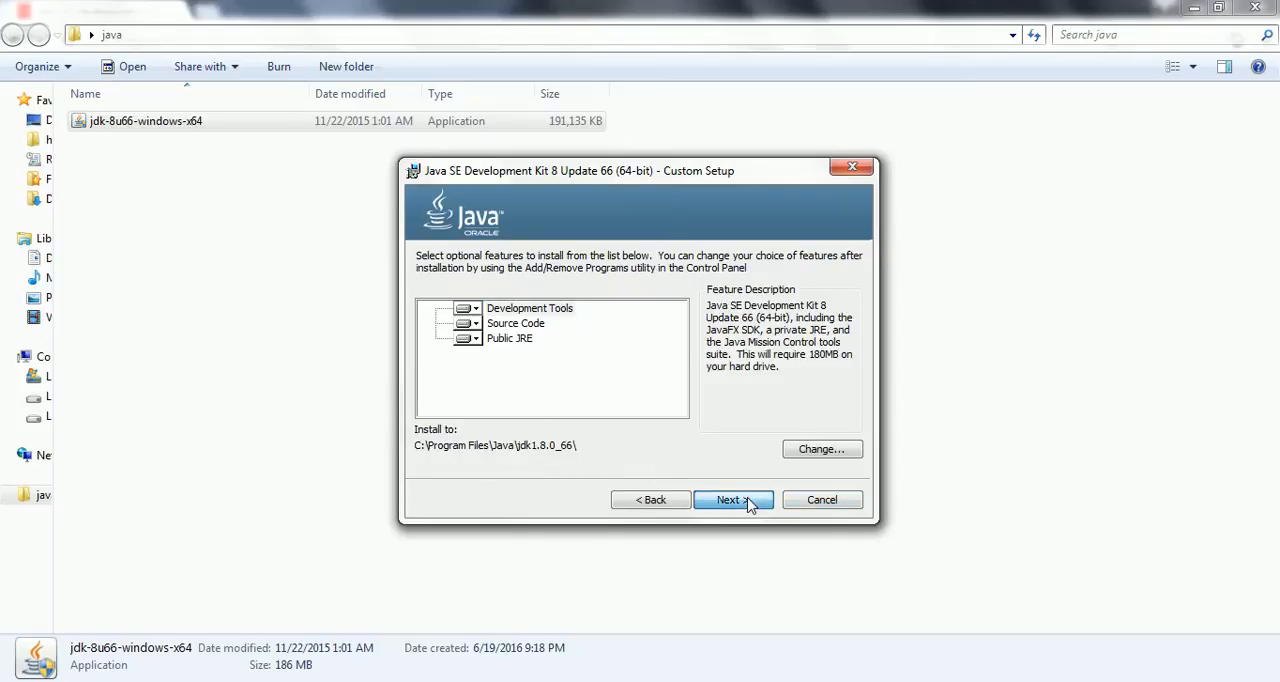
# - Start installing the JDK features and let the installer extract
pyautogui.click(732, 500)
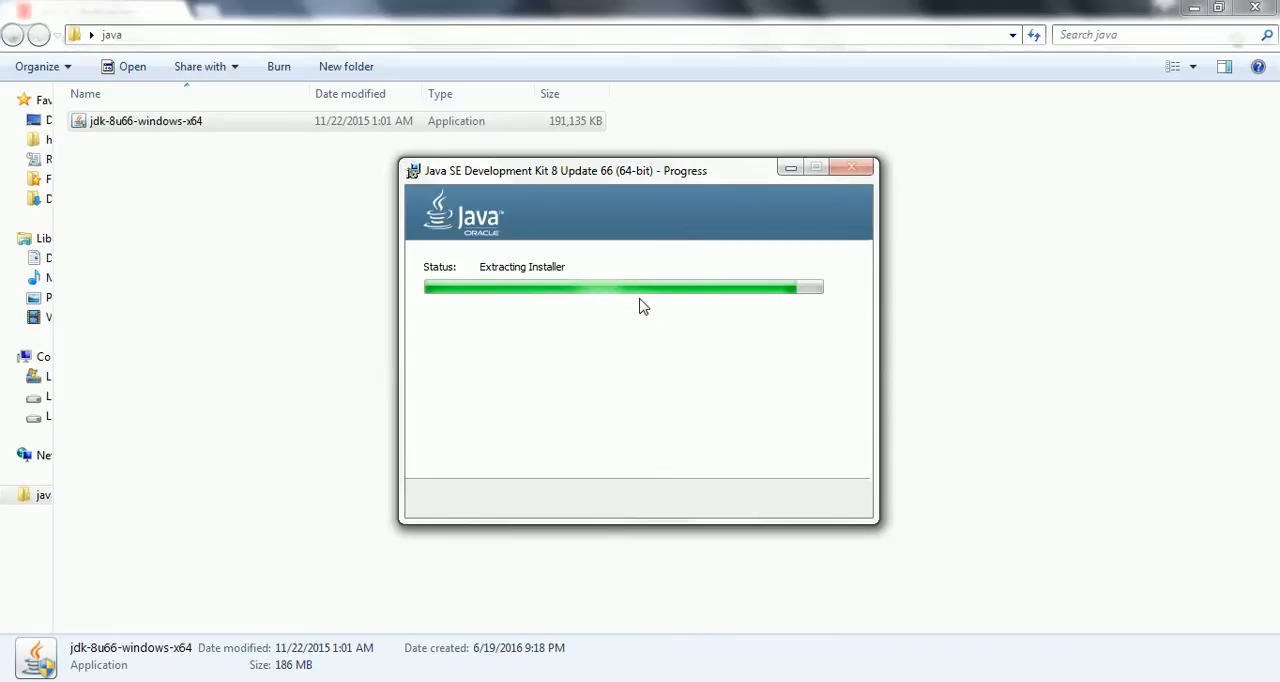
pyautogui.moveTo(712, 296)
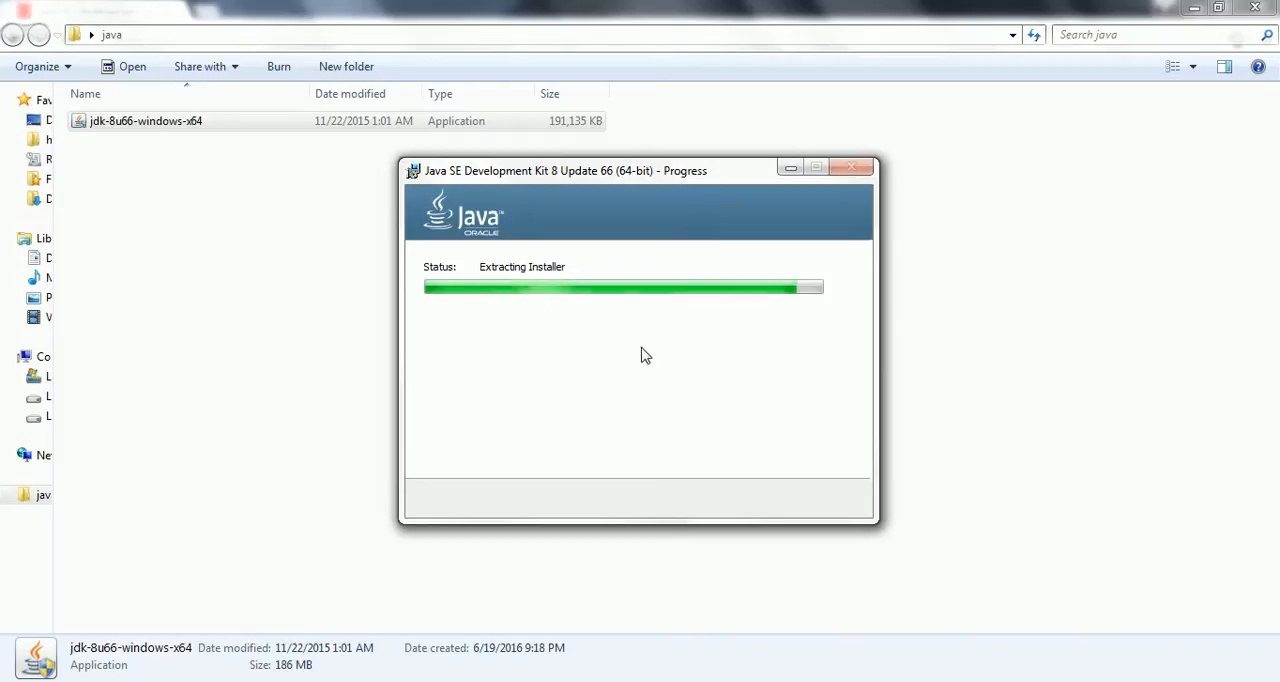
pyautogui.moveTo(668, 378)
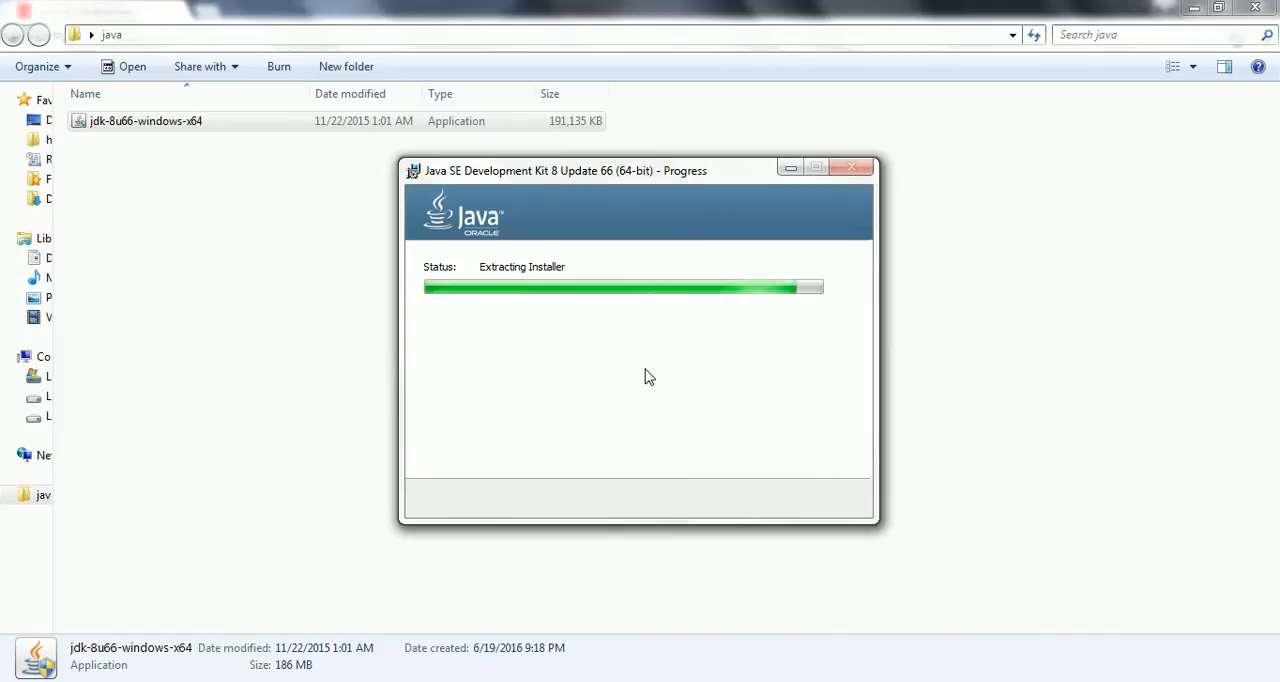
pyautogui.moveTo(584, 366)
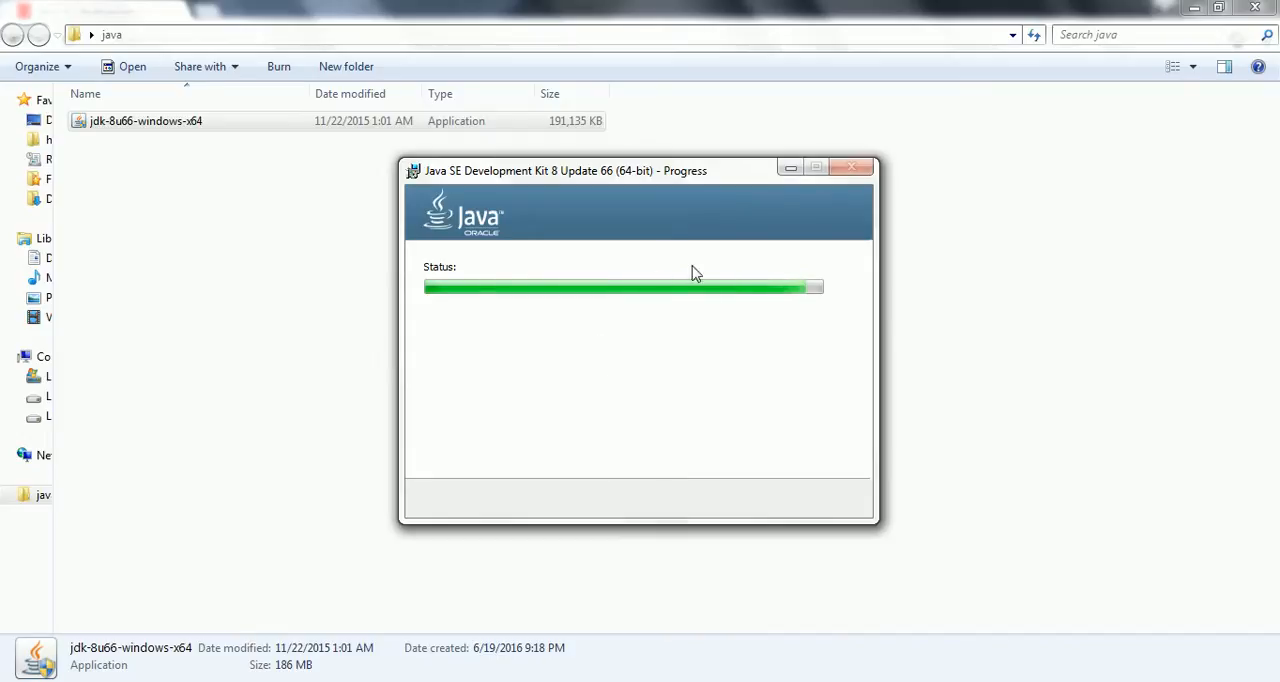
pyautogui.moveTo(700, 346)
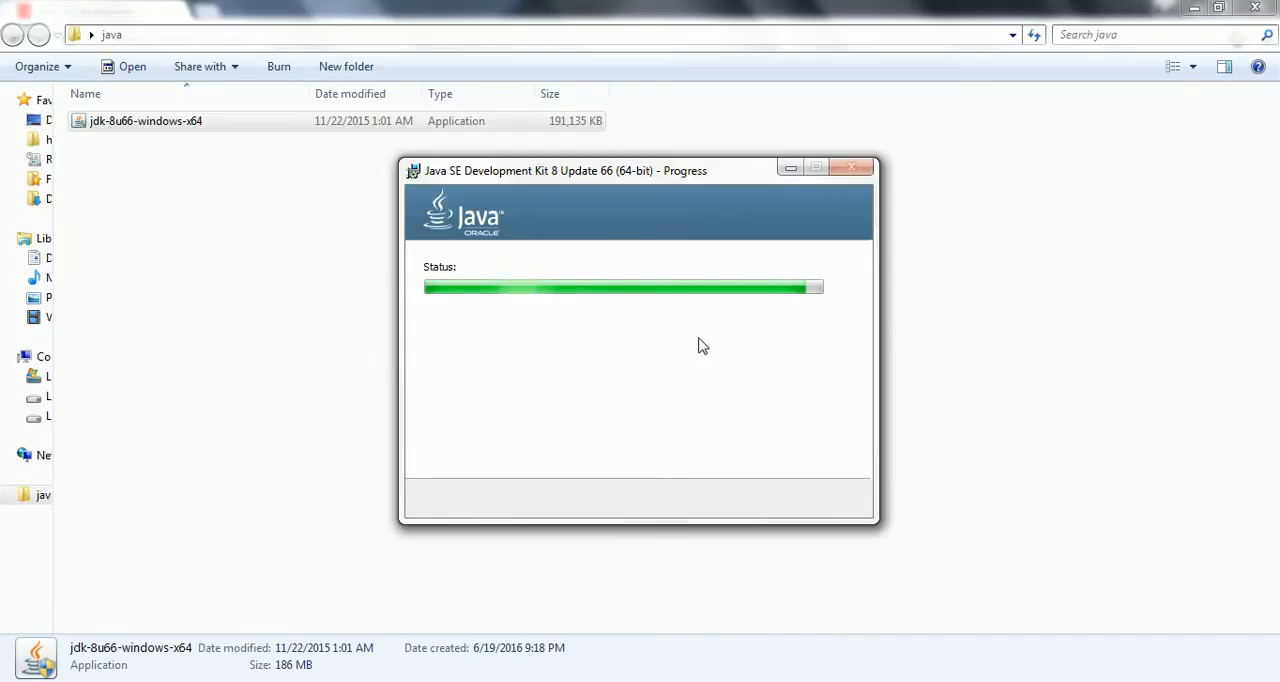
pyautogui.moveTo(700, 360)
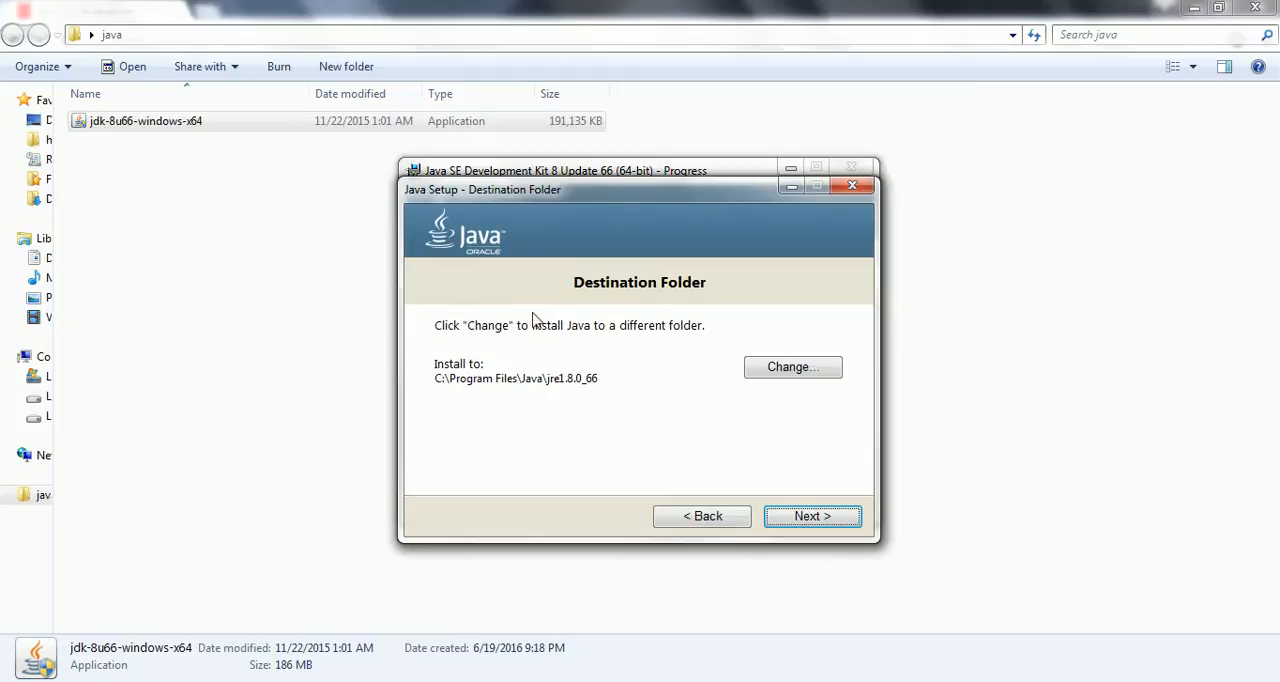
pyautogui.moveTo(528, 388)
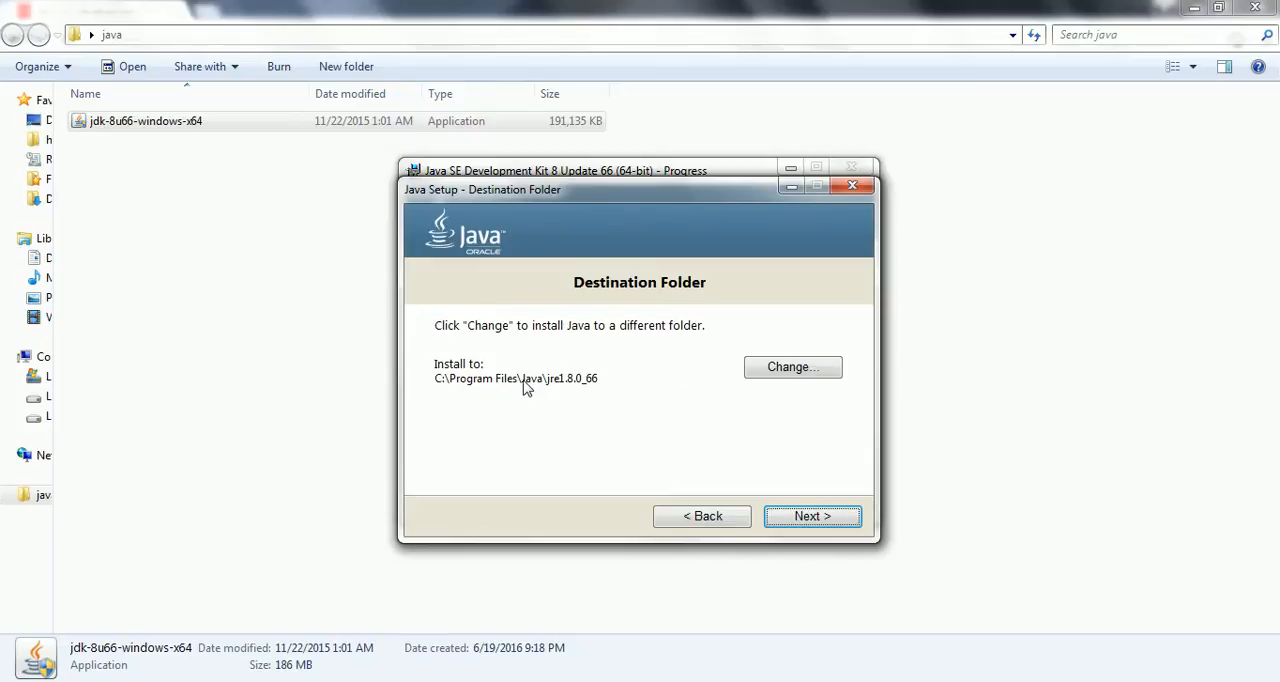
pyautogui.moveTo(626, 430)
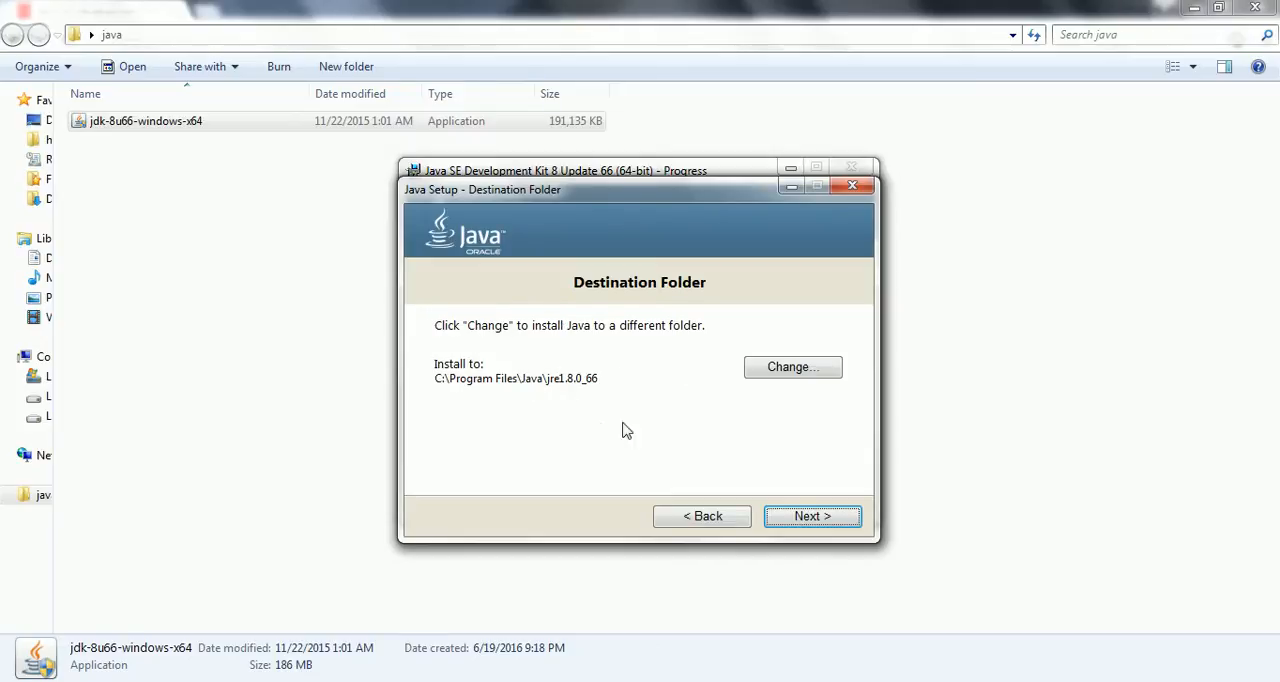
pyautogui.moveTo(420, 408)
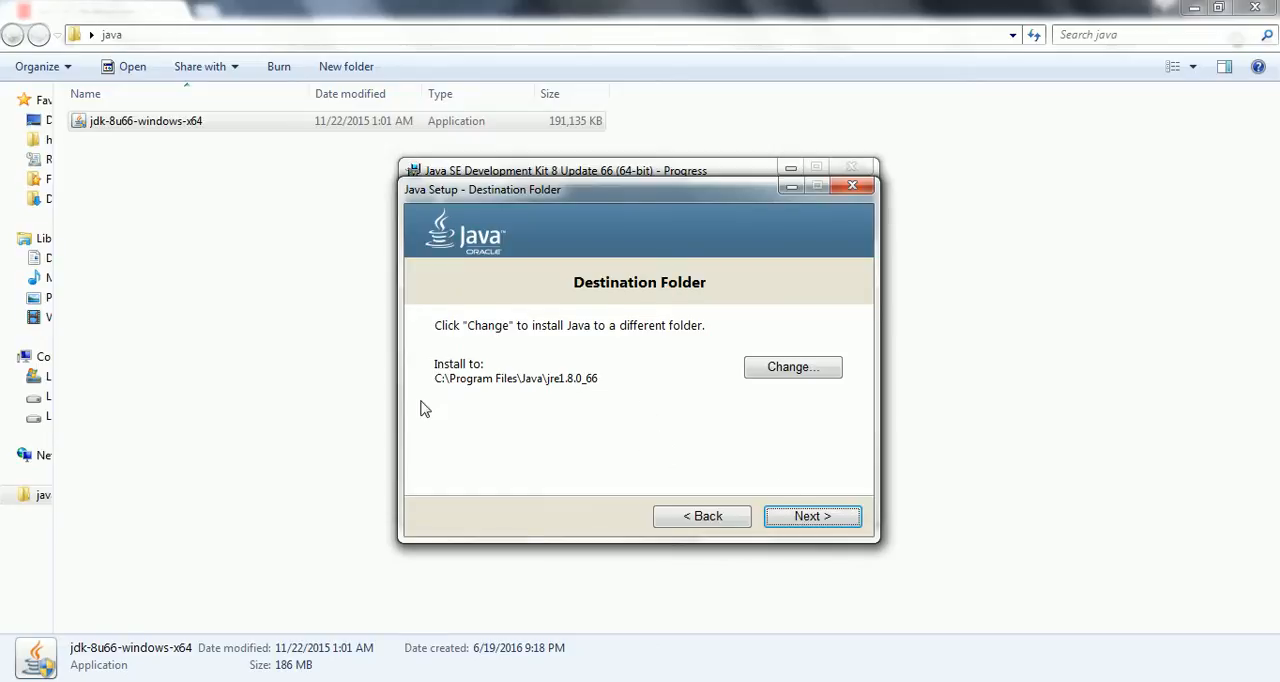
pyautogui.moveTo(500, 392)
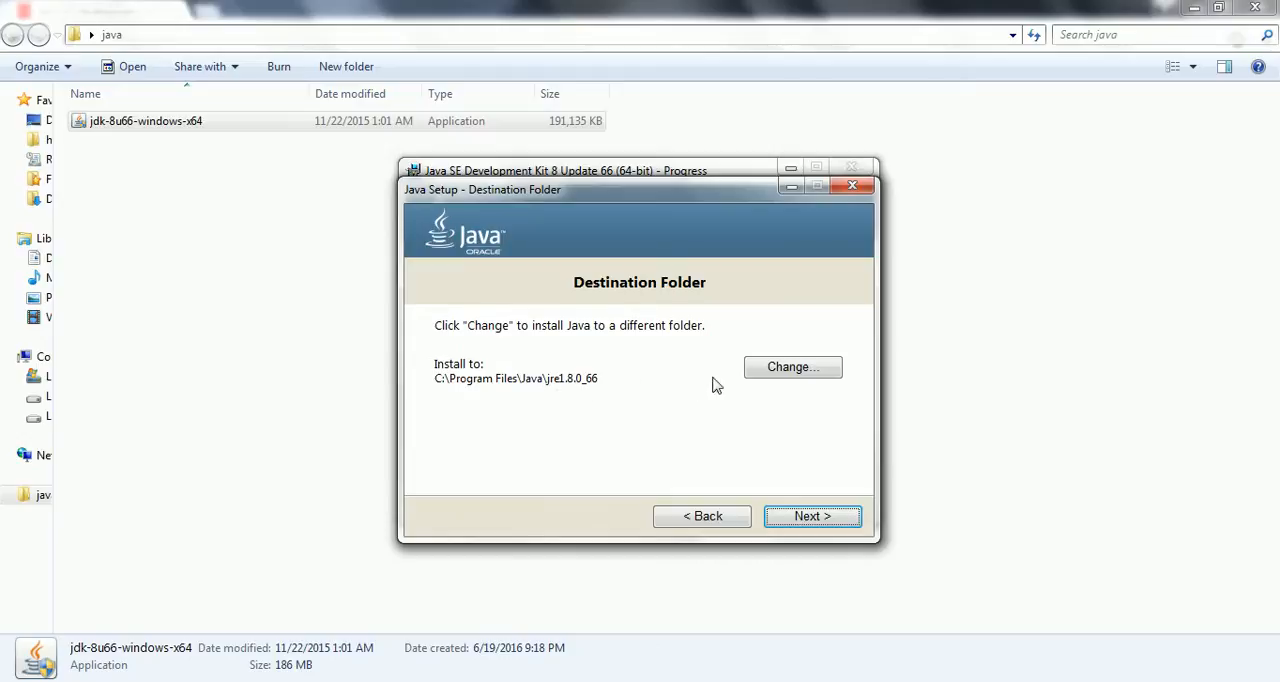
pyautogui.click(792, 368)
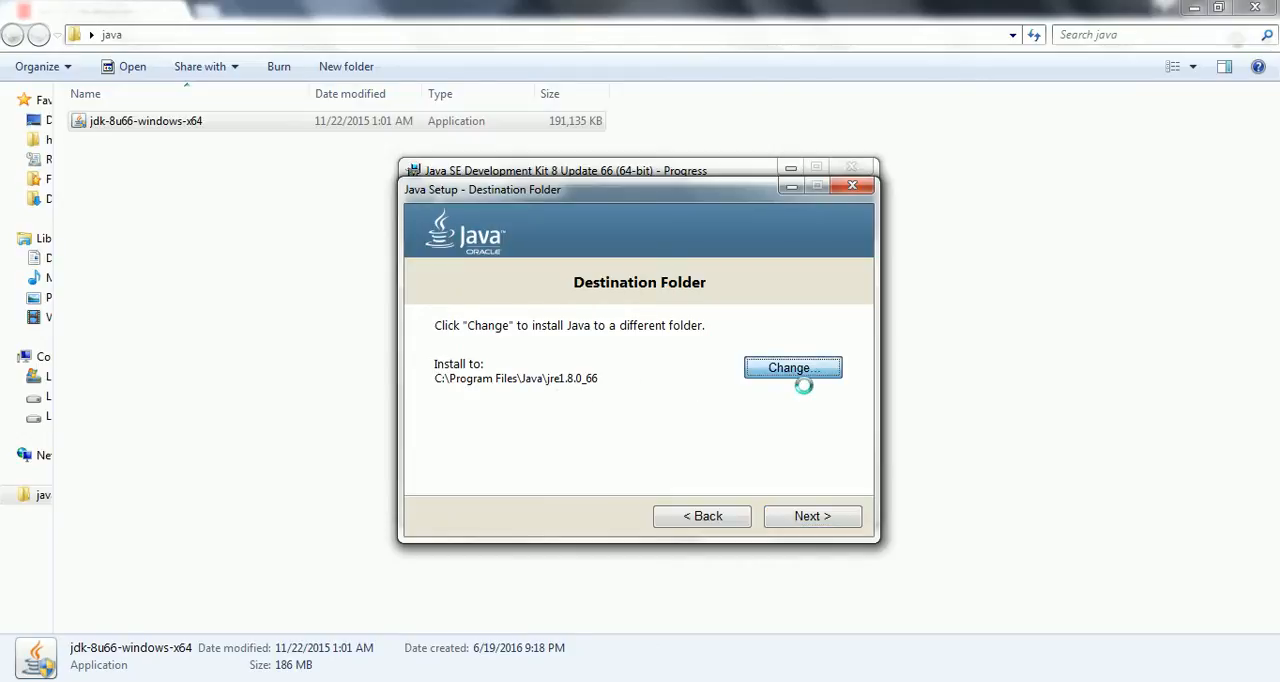
pyautogui.click(792, 368)
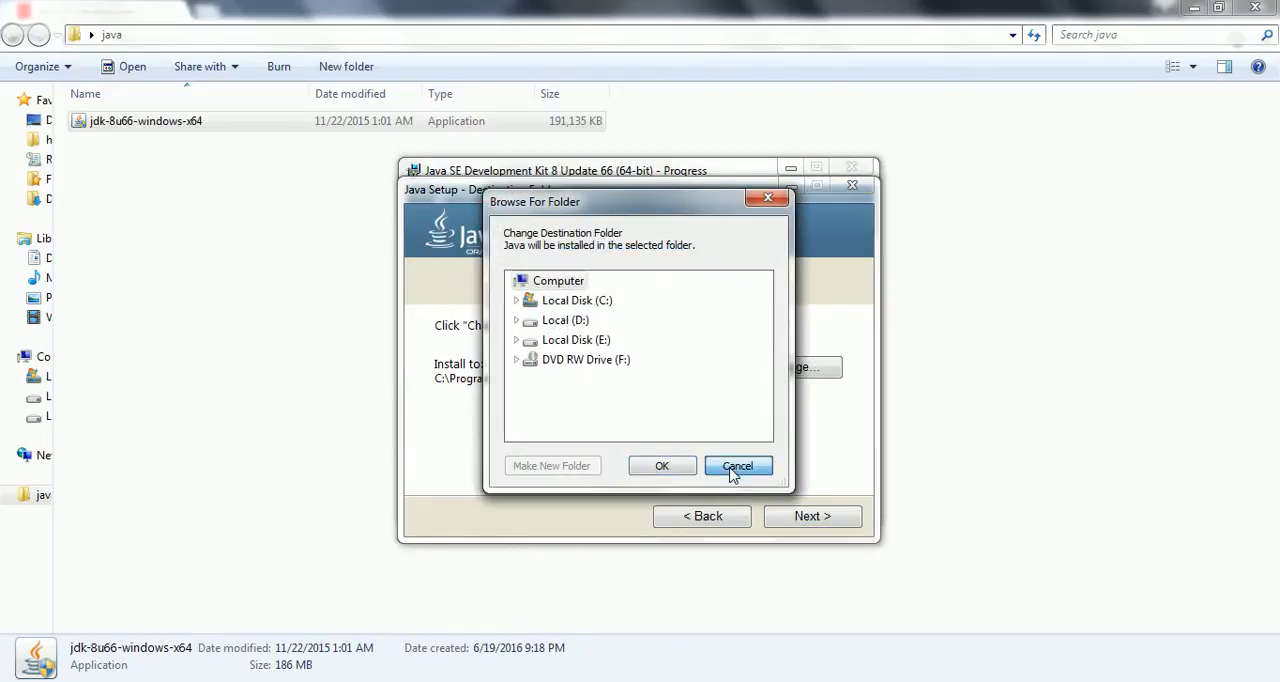
pyautogui.click(736, 464)
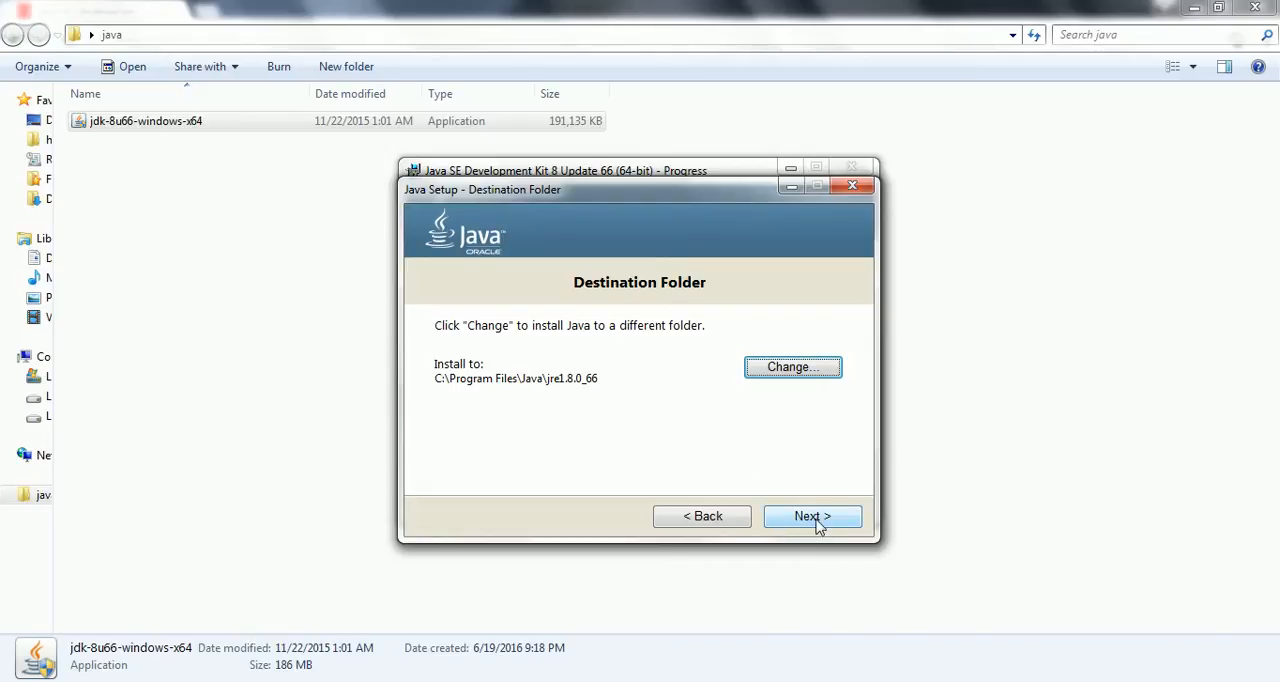
# - Confirm the JRE destination C:\Program Files\Java\jre1.8.0_66 and close the installer after success
pyautogui.click(812, 516)
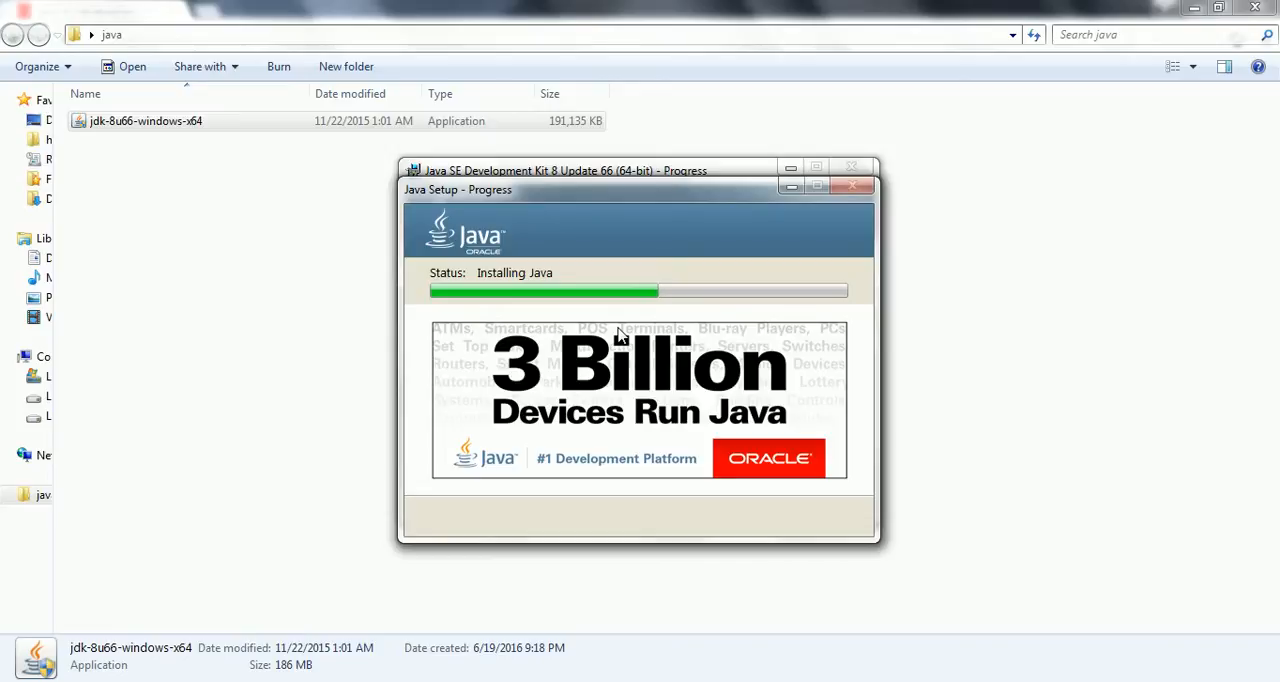
pyautogui.moveTo(430, 330)
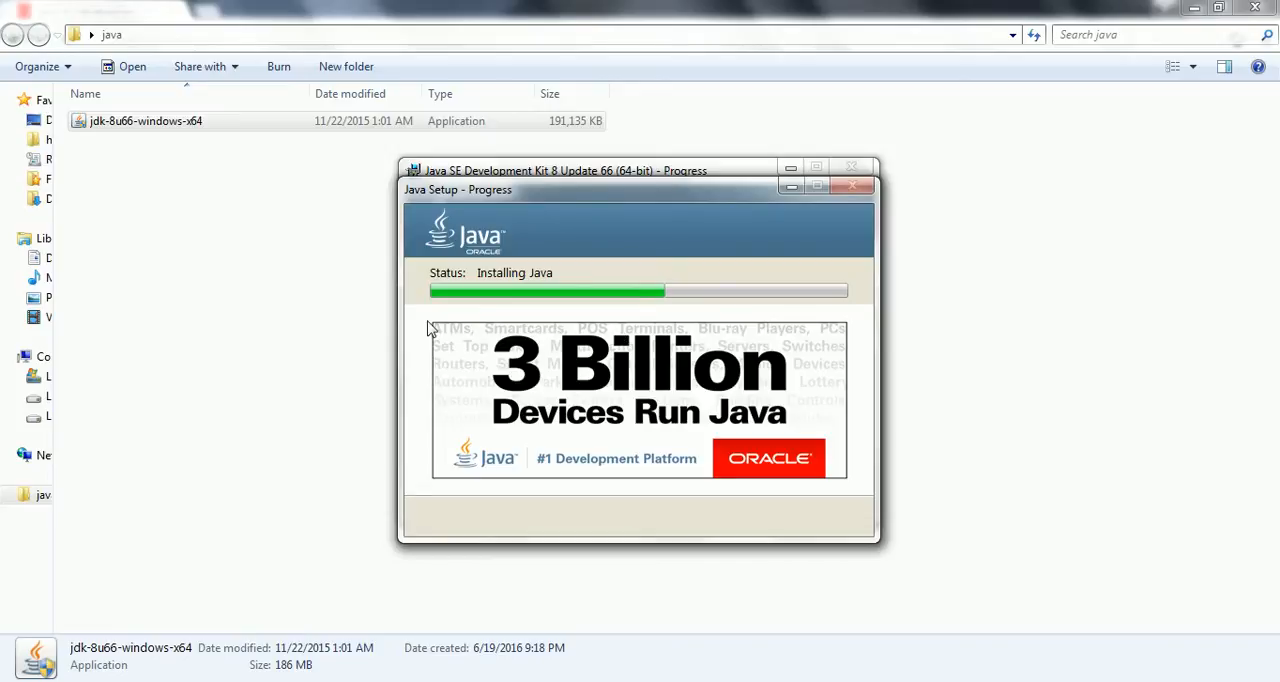
pyautogui.moveTo(704, 316)
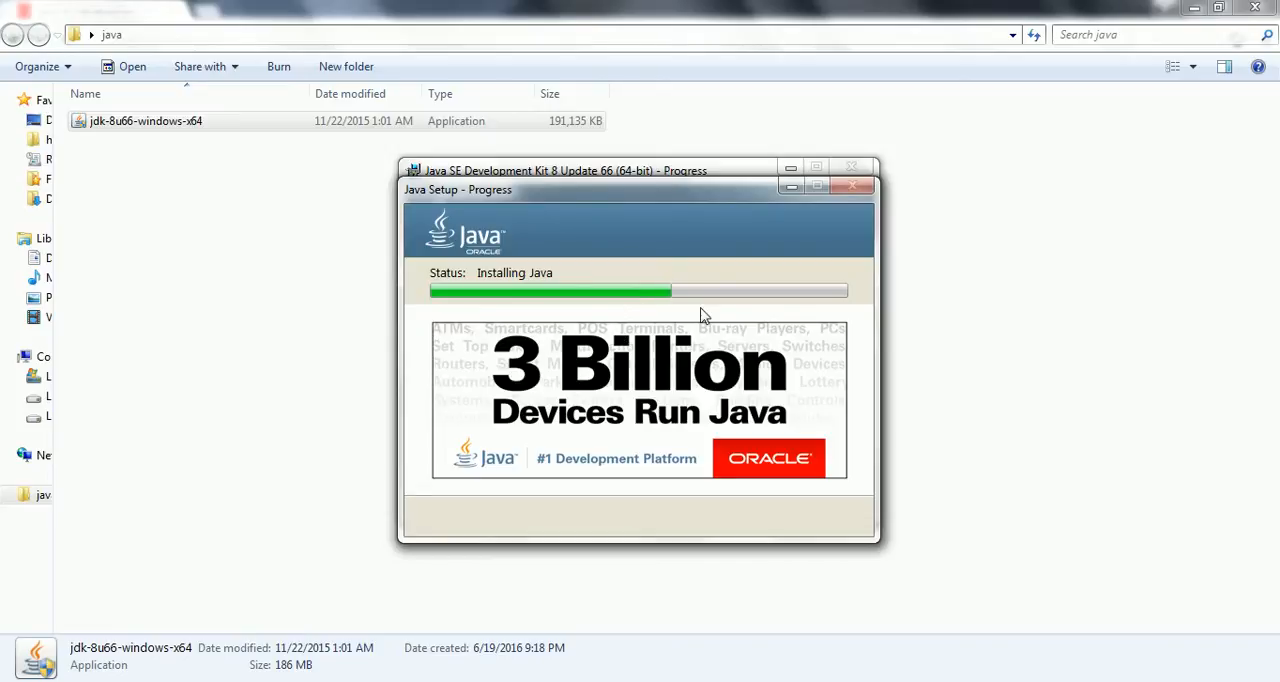
pyautogui.moveTo(784, 318)
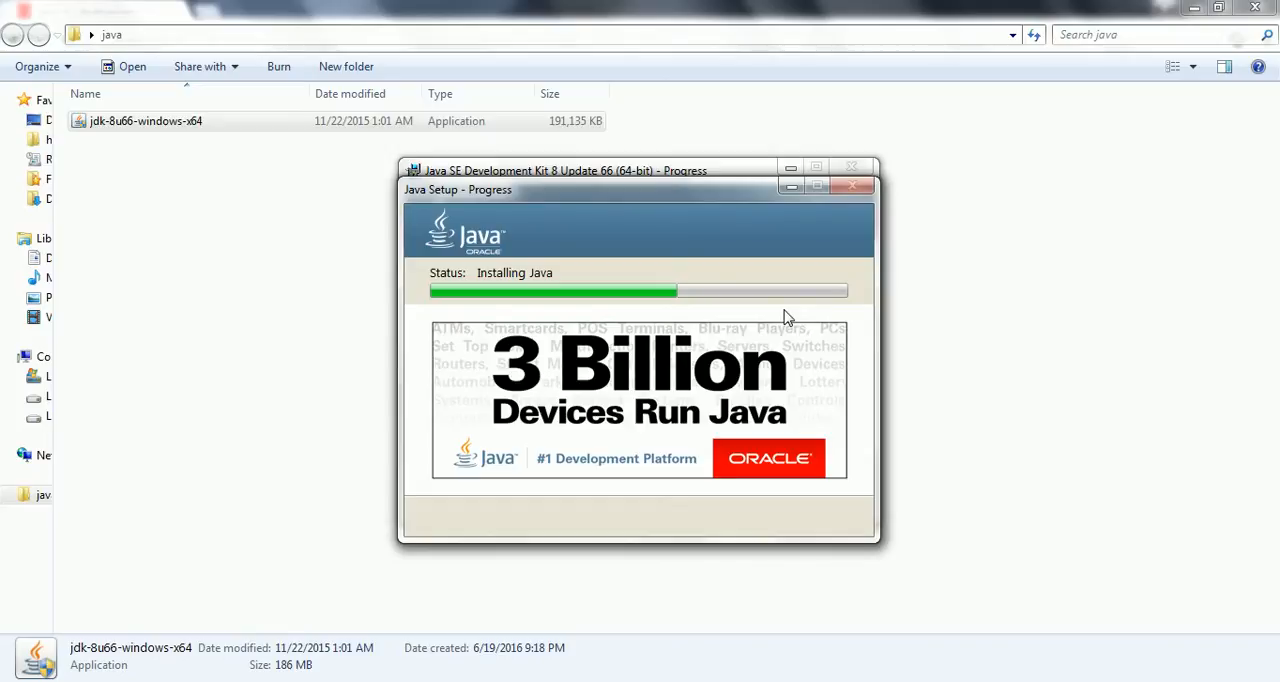
pyautogui.moveTo(744, 304)
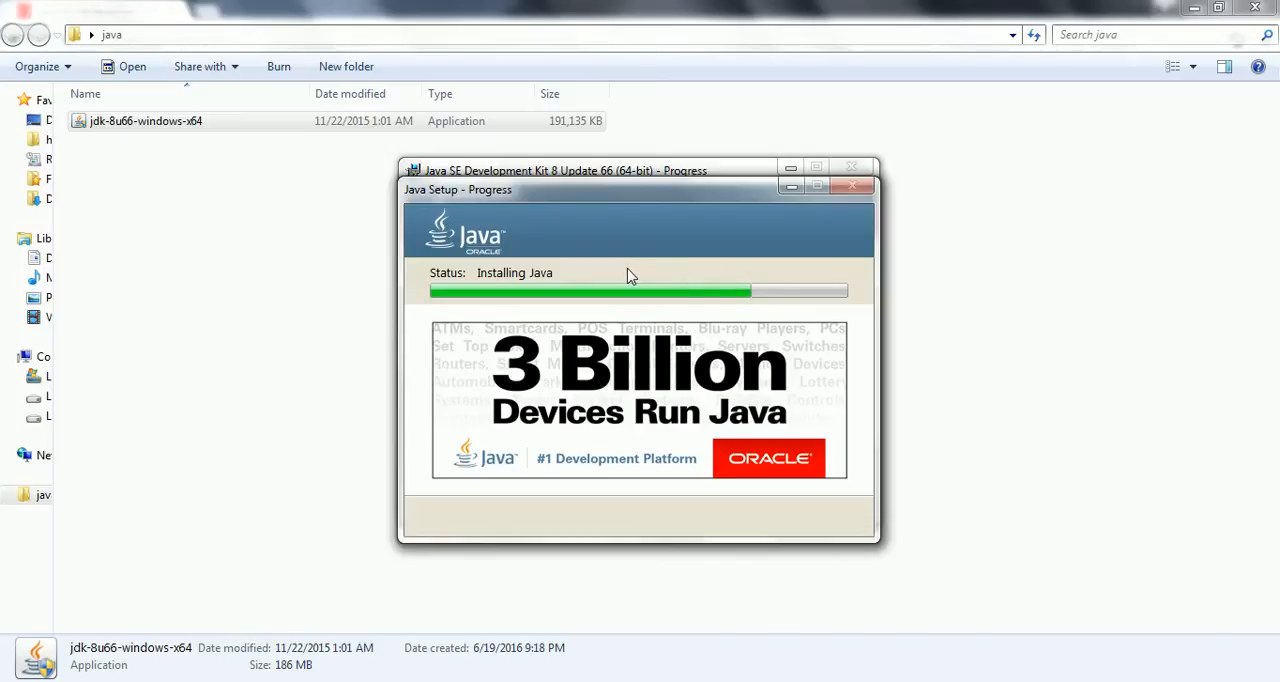
pyautogui.moveTo(628, 280)
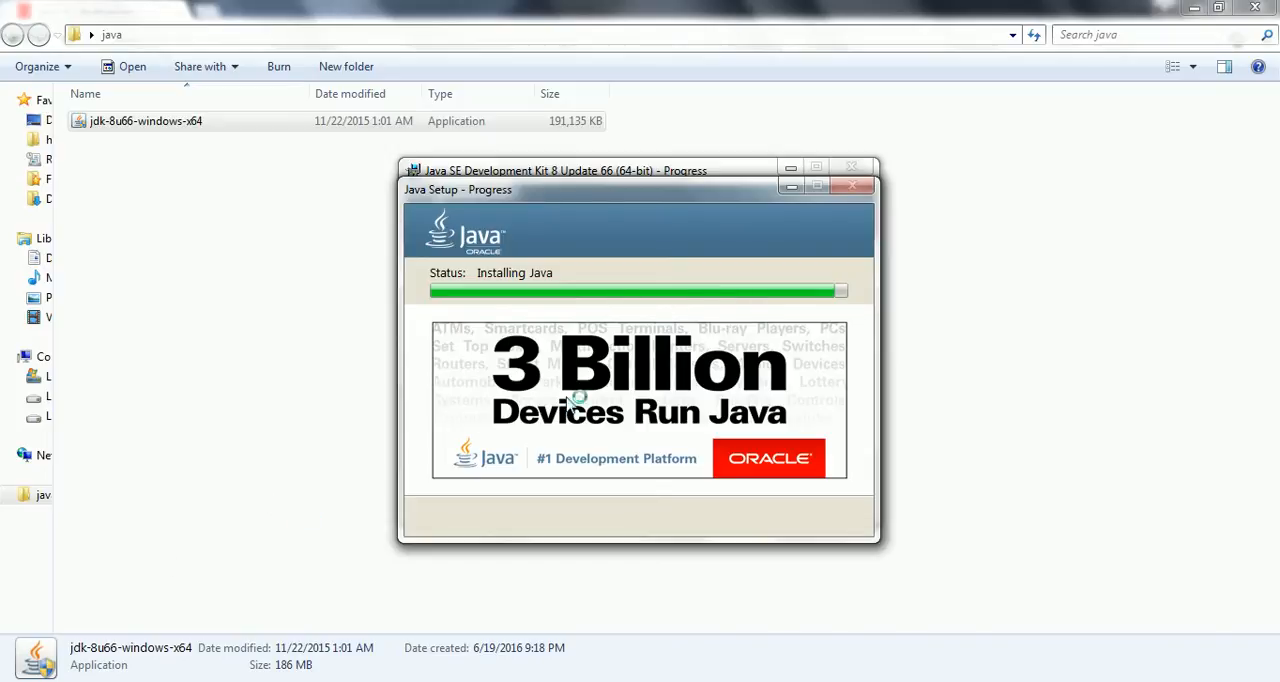
pyautogui.moveTo(790, 308)
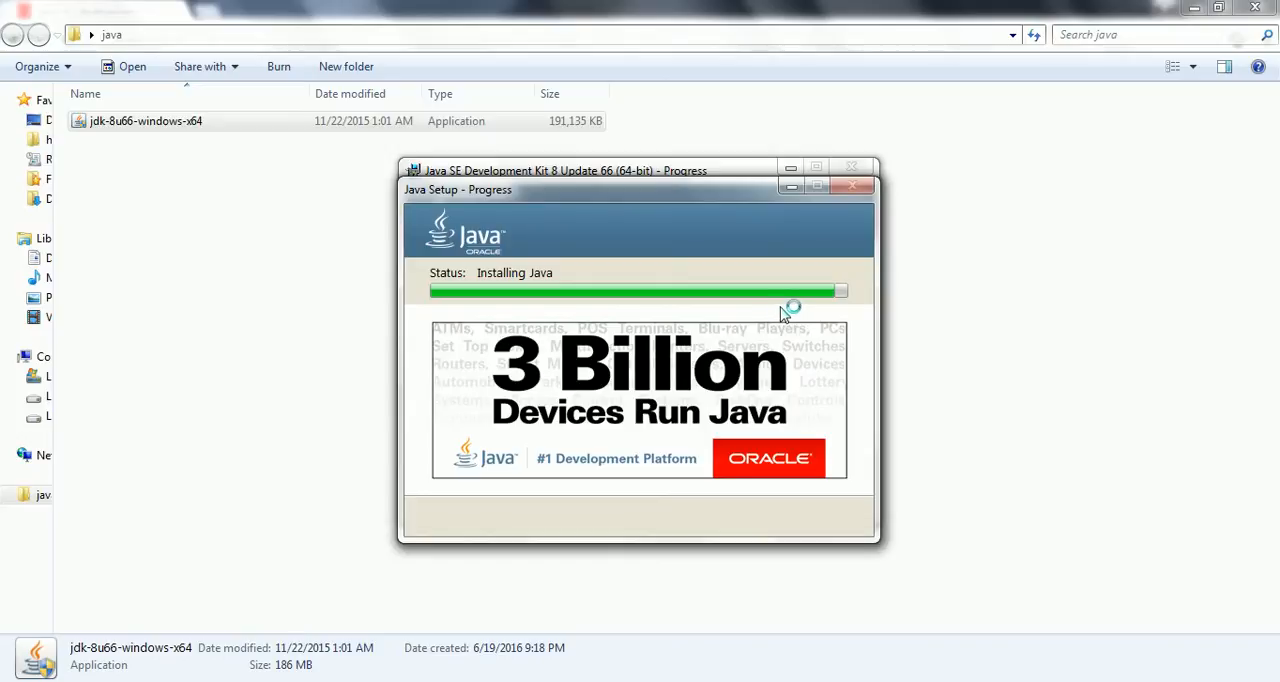
pyautogui.moveTo(748, 308)
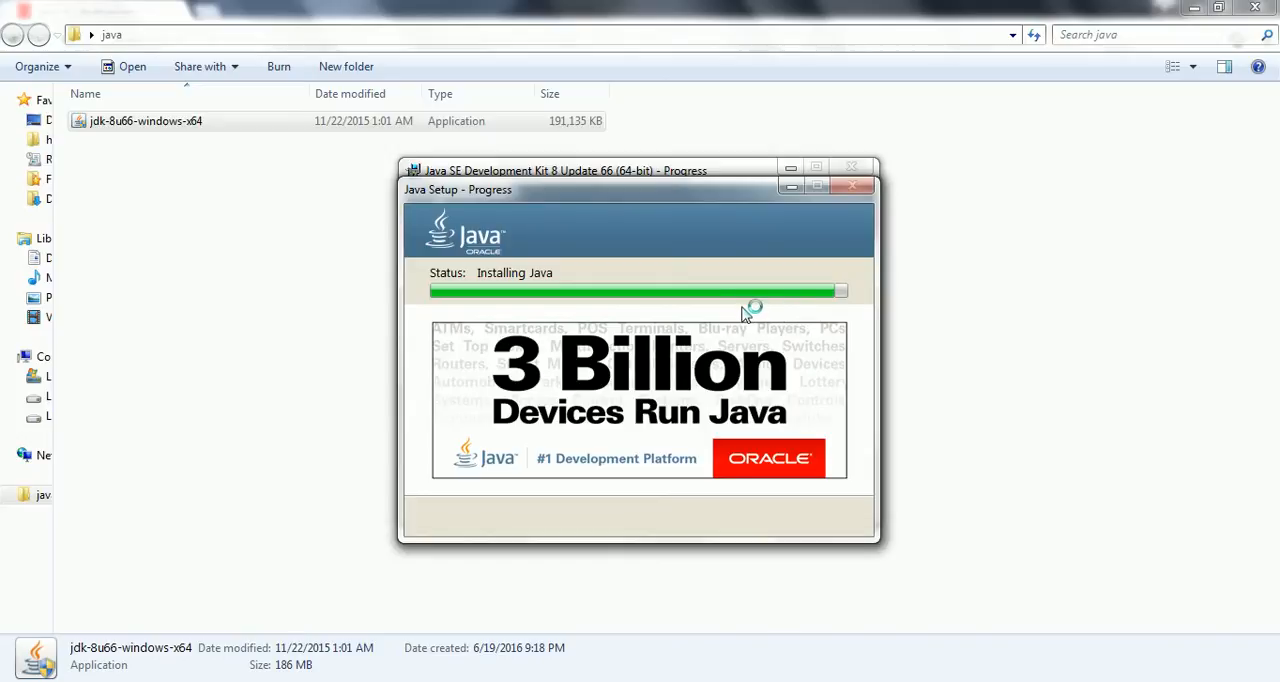
pyautogui.moveTo(630, 344)
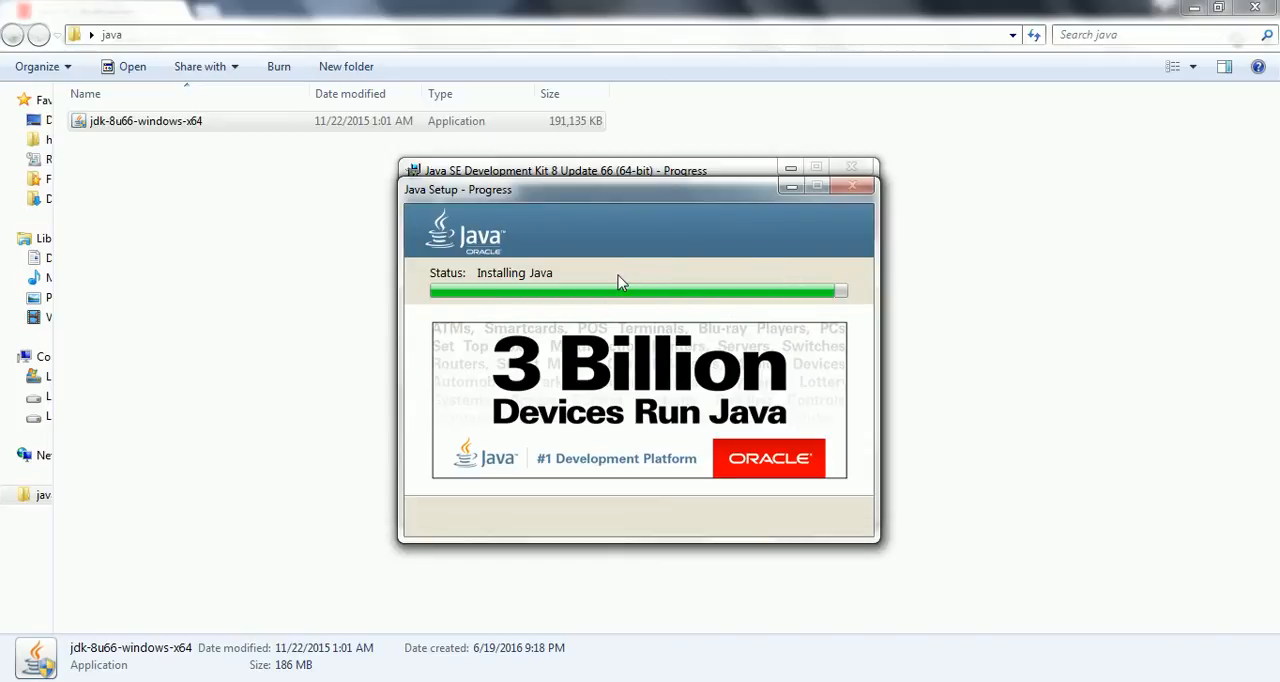
pyautogui.moveTo(582, 298)
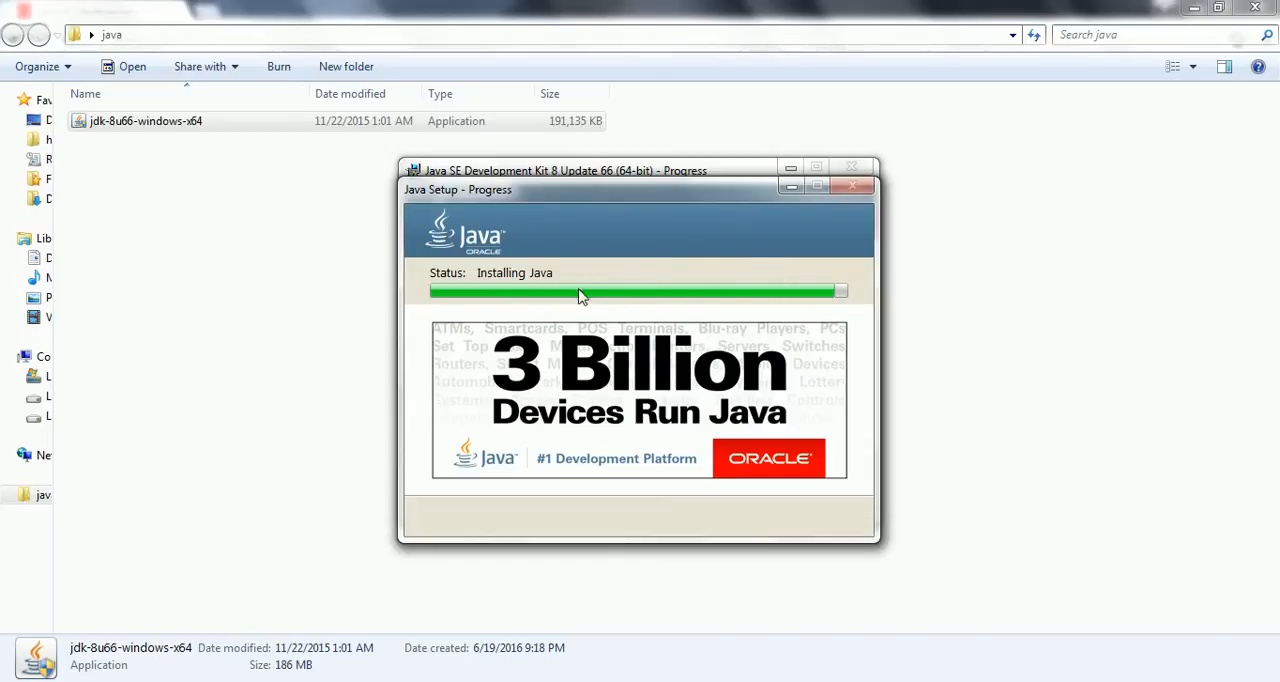
pyautogui.moveTo(544, 302)
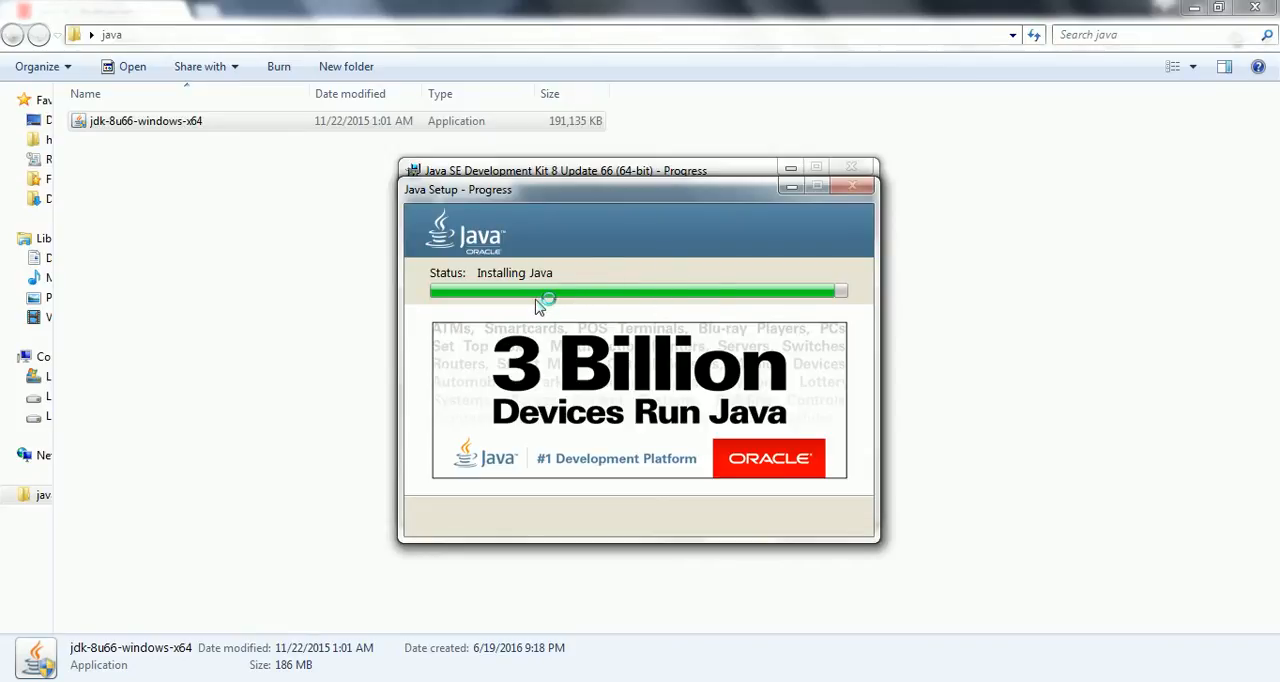
pyautogui.moveTo(620, 298)
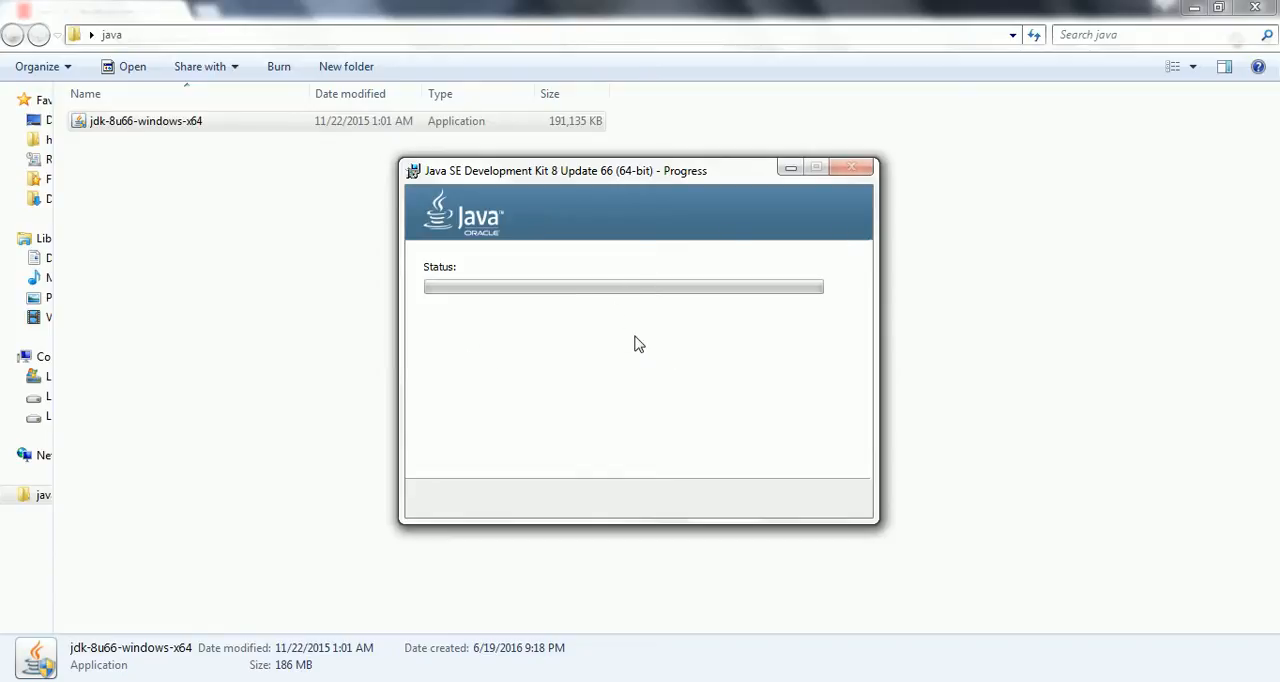
pyautogui.moveTo(652, 296)
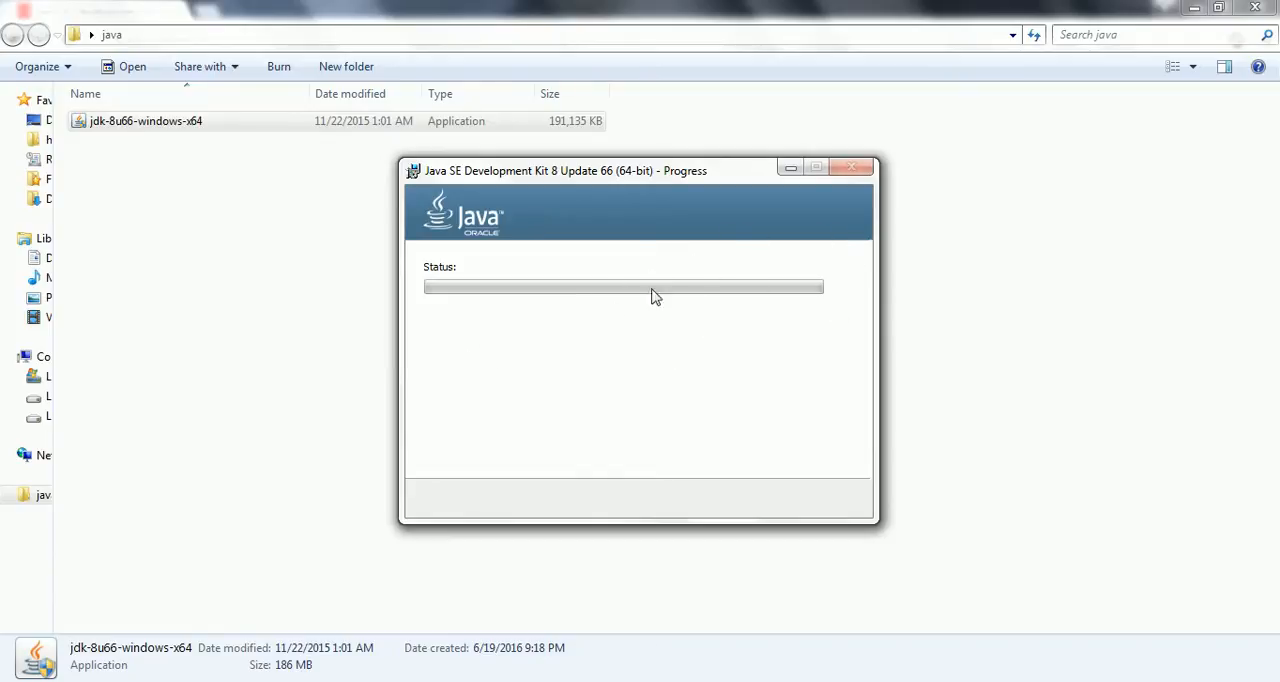
pyautogui.moveTo(560, 324)
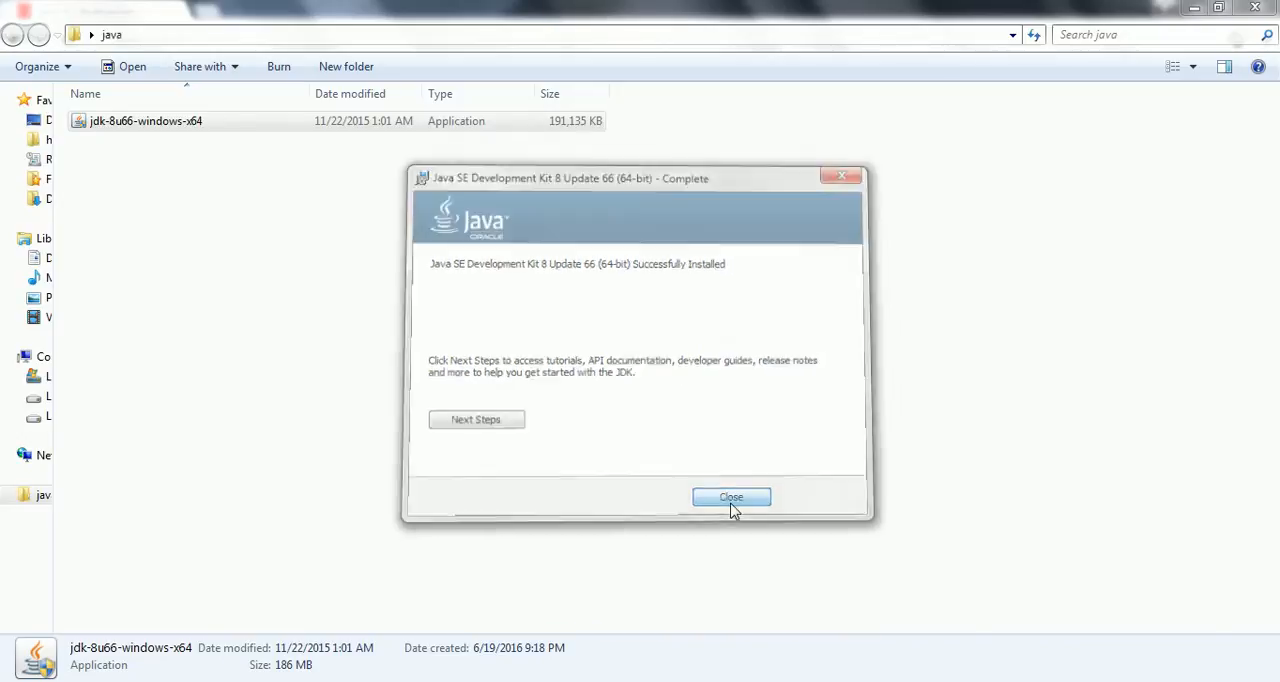
pyautogui.click(732, 496)
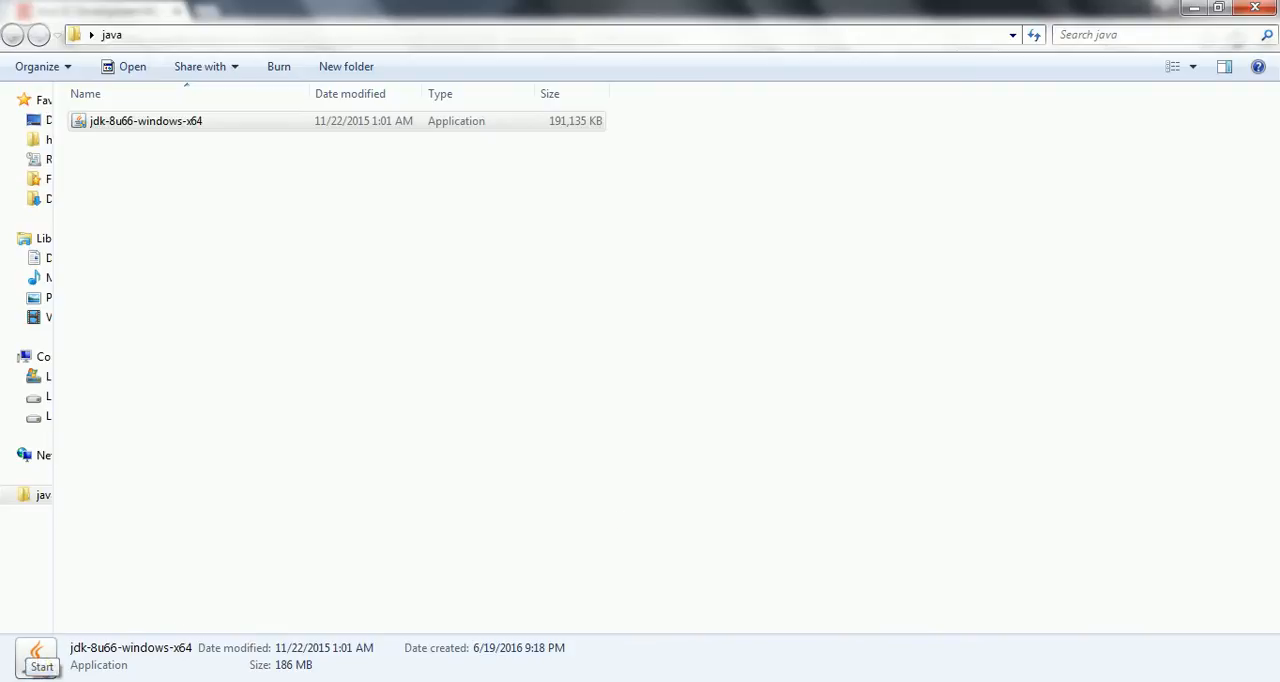
# - Reach Advanced system settings via Computer > Properties from the Start menu
pyautogui.click(40, 664)
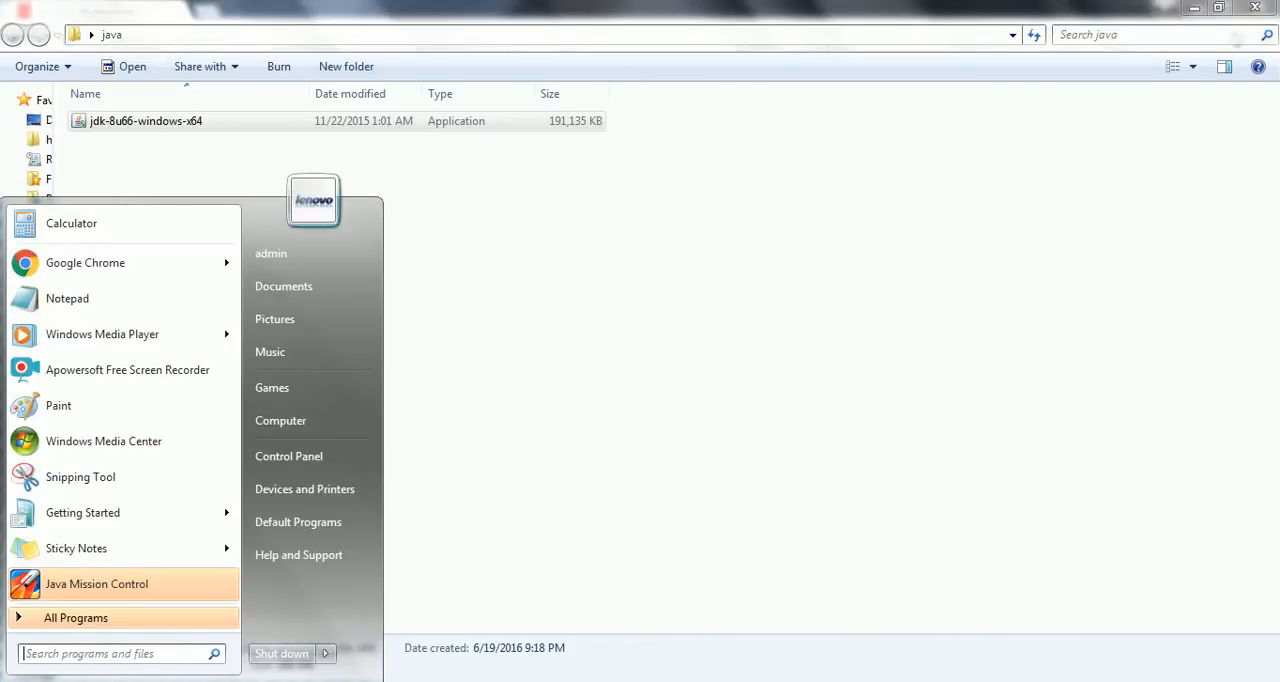
pyautogui.click(144, 120)
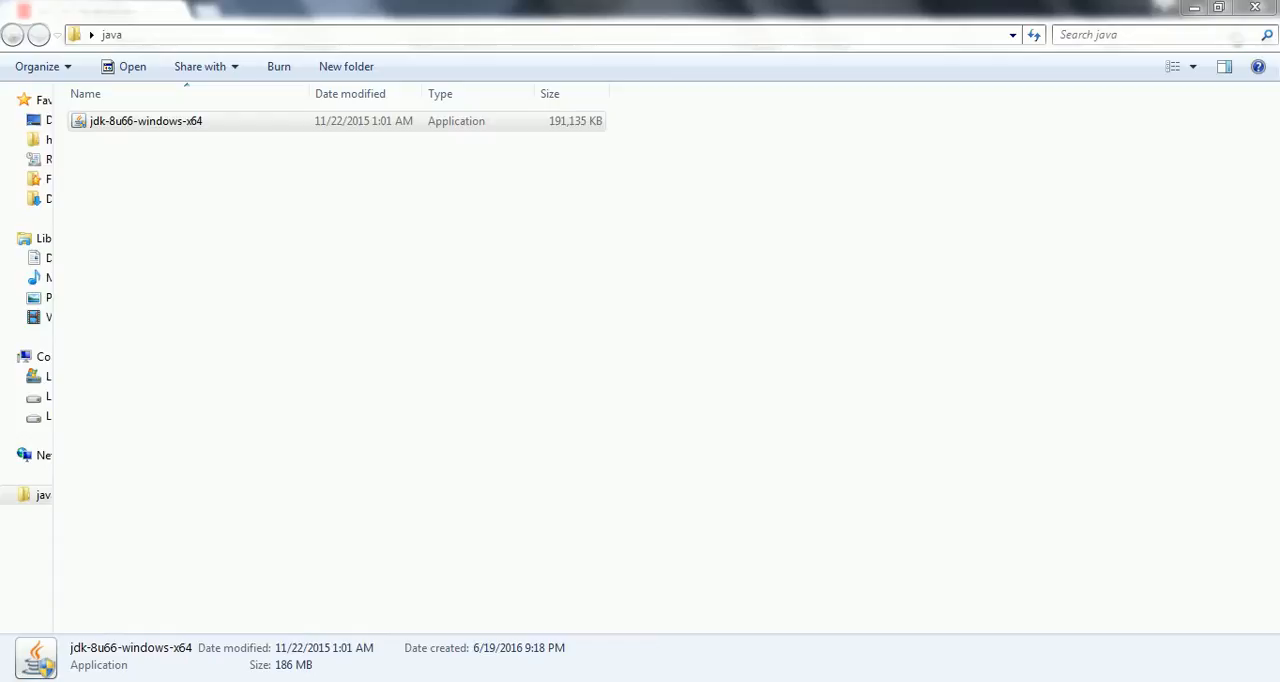
pyautogui.click(20, 670)
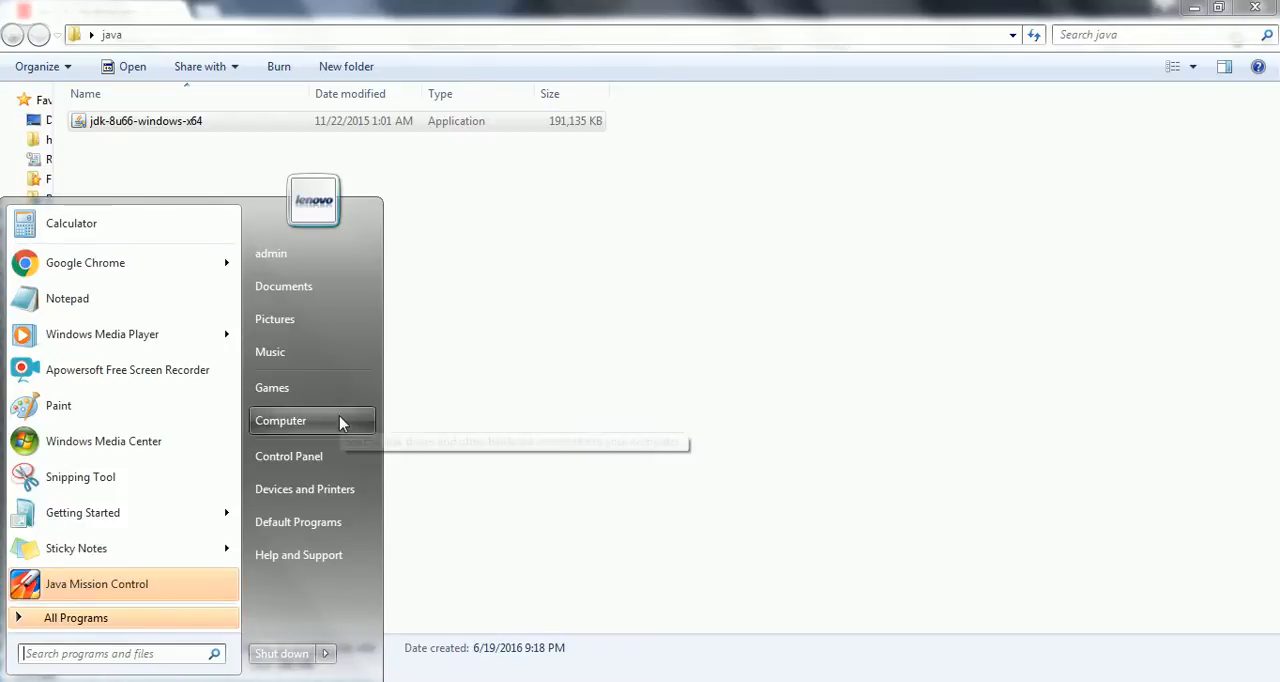
pyautogui.rightClick(280, 420)
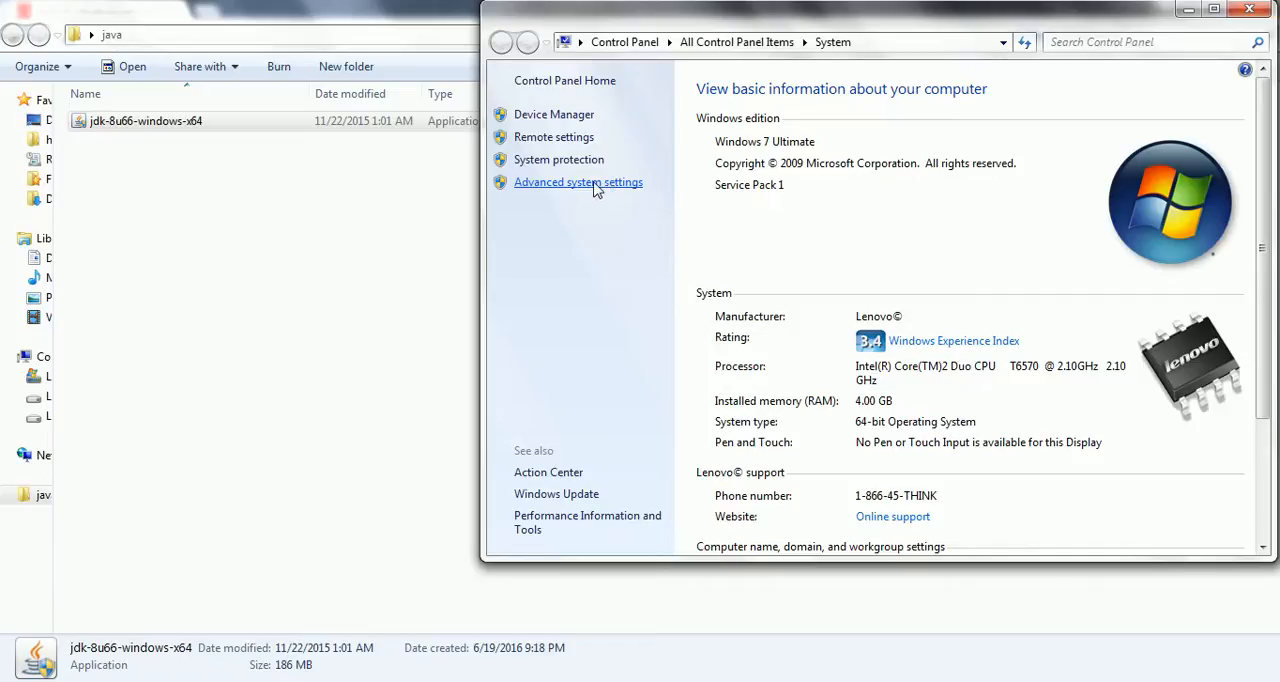
pyautogui.click(578, 182)
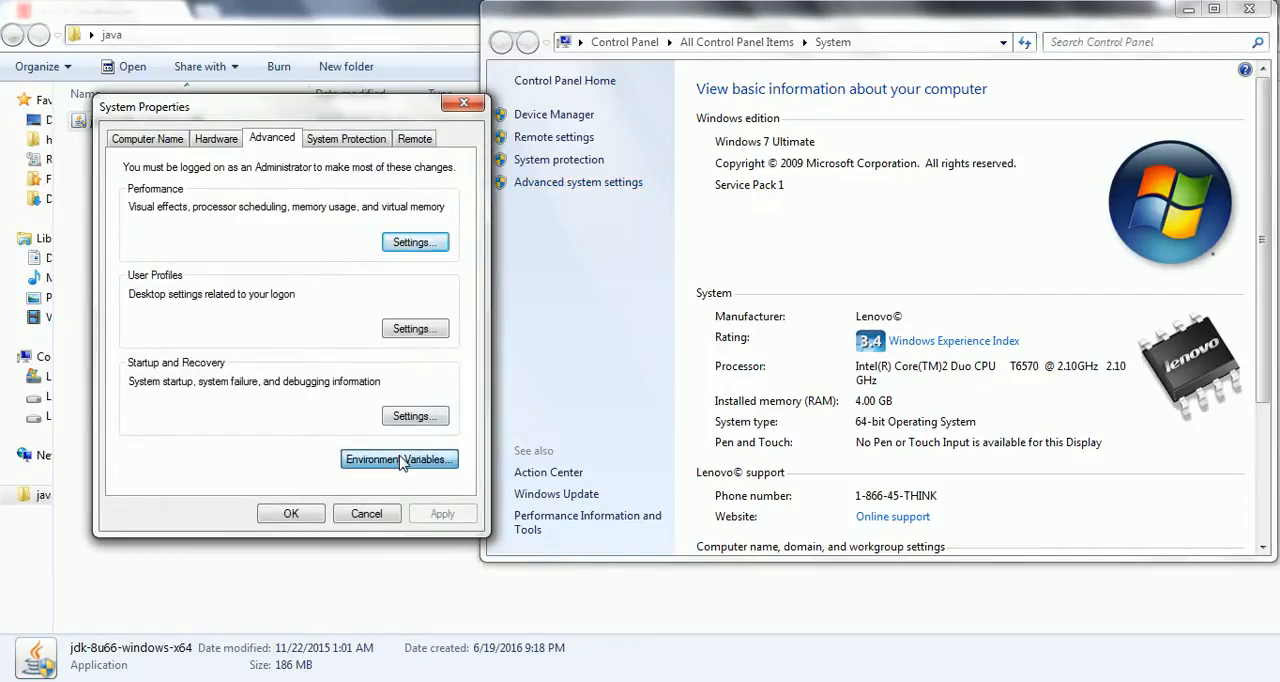
# - Open the Path system variable for editing in Environment Variables, with Explorer at Local Disk (C:)
pyautogui.click(400, 458)
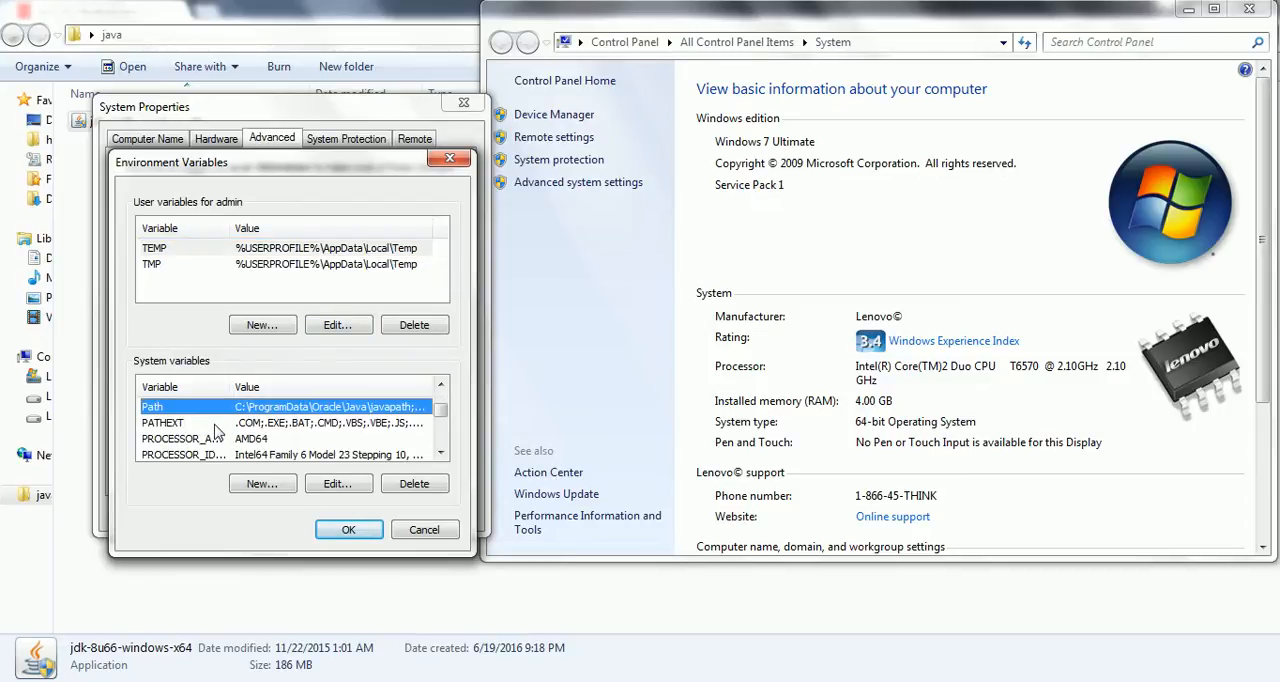
pyautogui.click(336, 484)
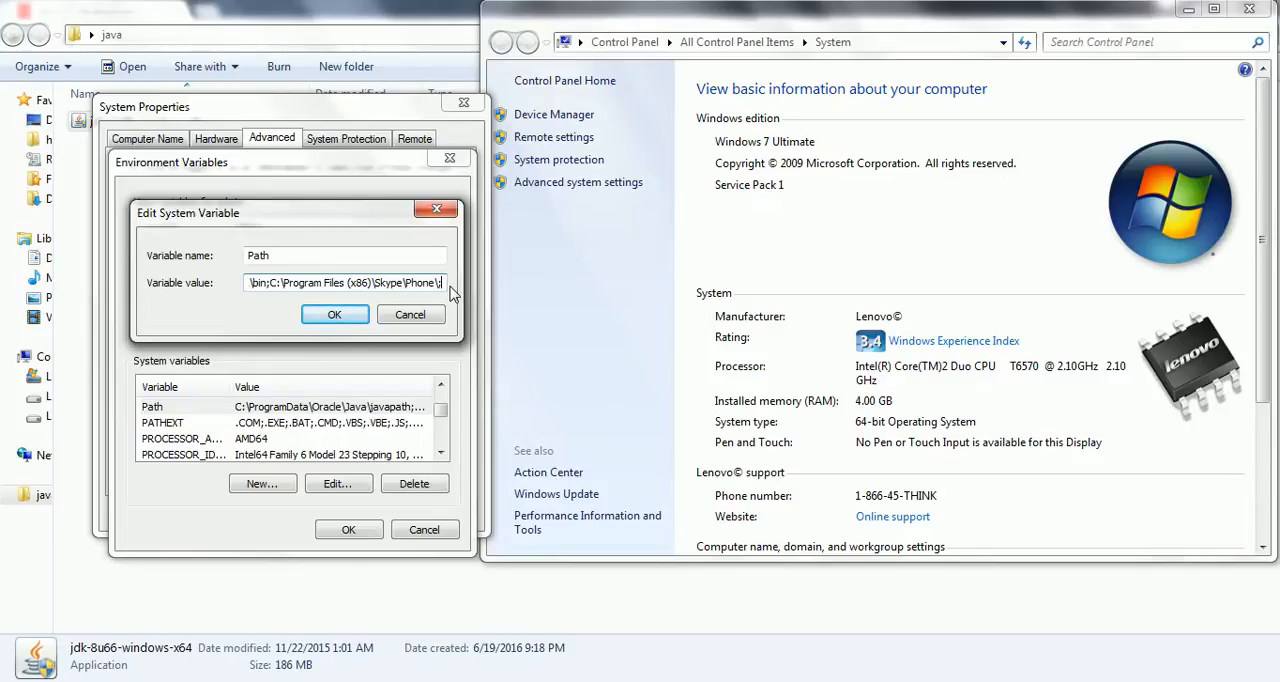
pyautogui.click(16, 664)
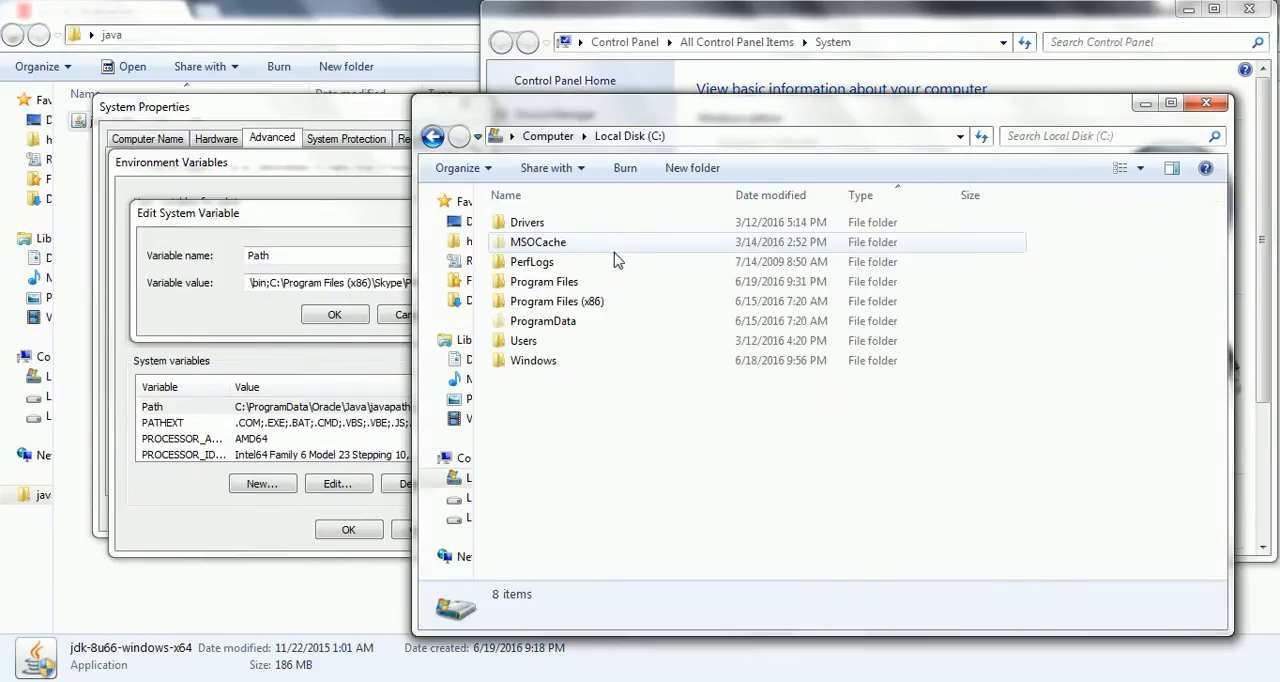
# - Browse to C:\Program Files\Java\jdk1.8.0_66\bin and copy its full path from the address bar
pyautogui.doubleClick(544, 280)
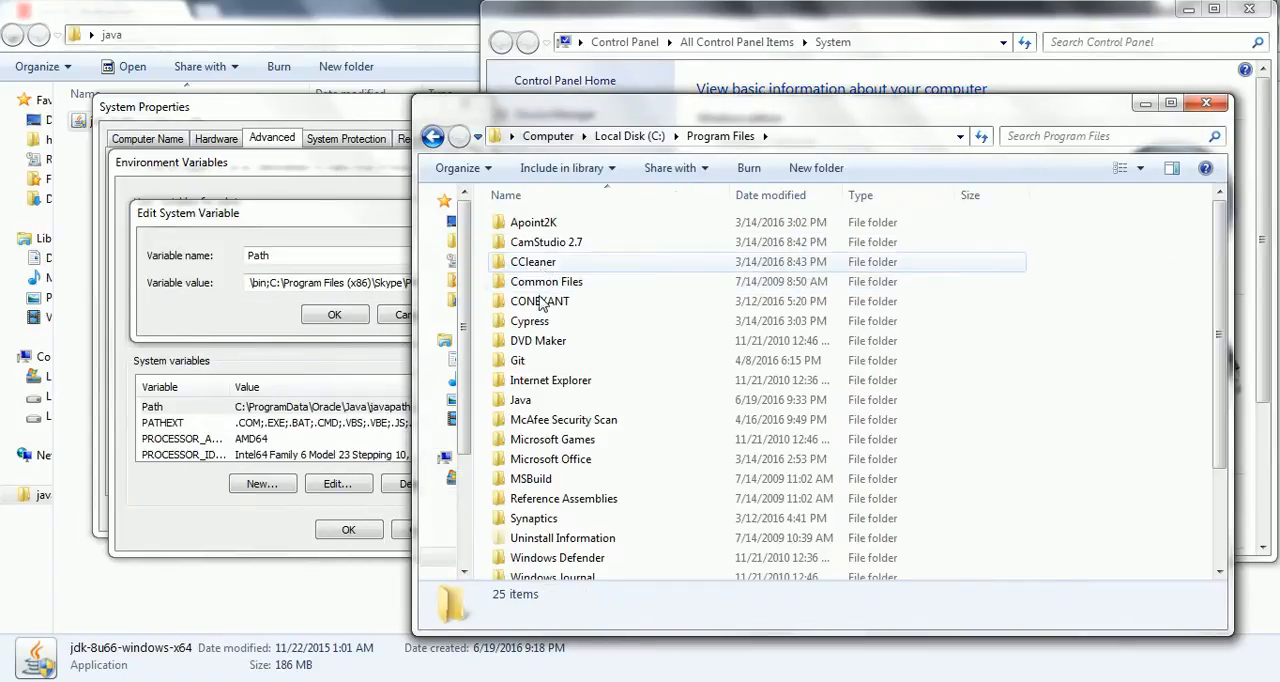
pyautogui.doubleClick(520, 400)
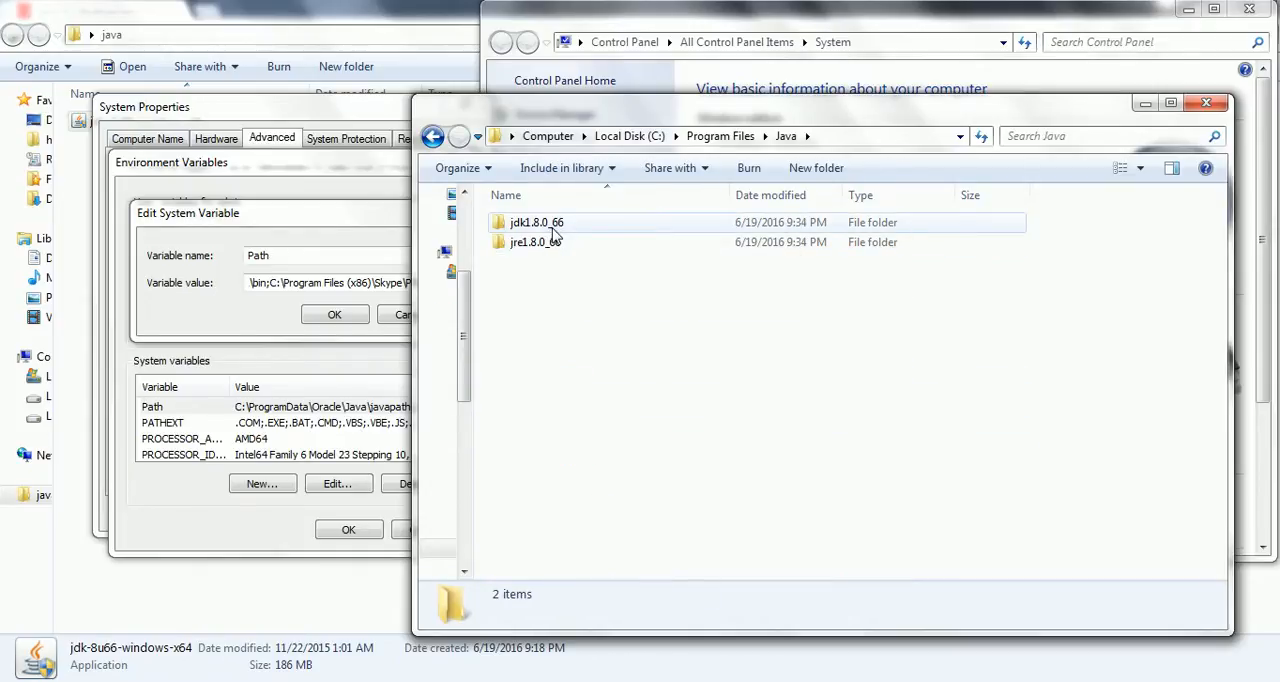
pyautogui.click(536, 222)
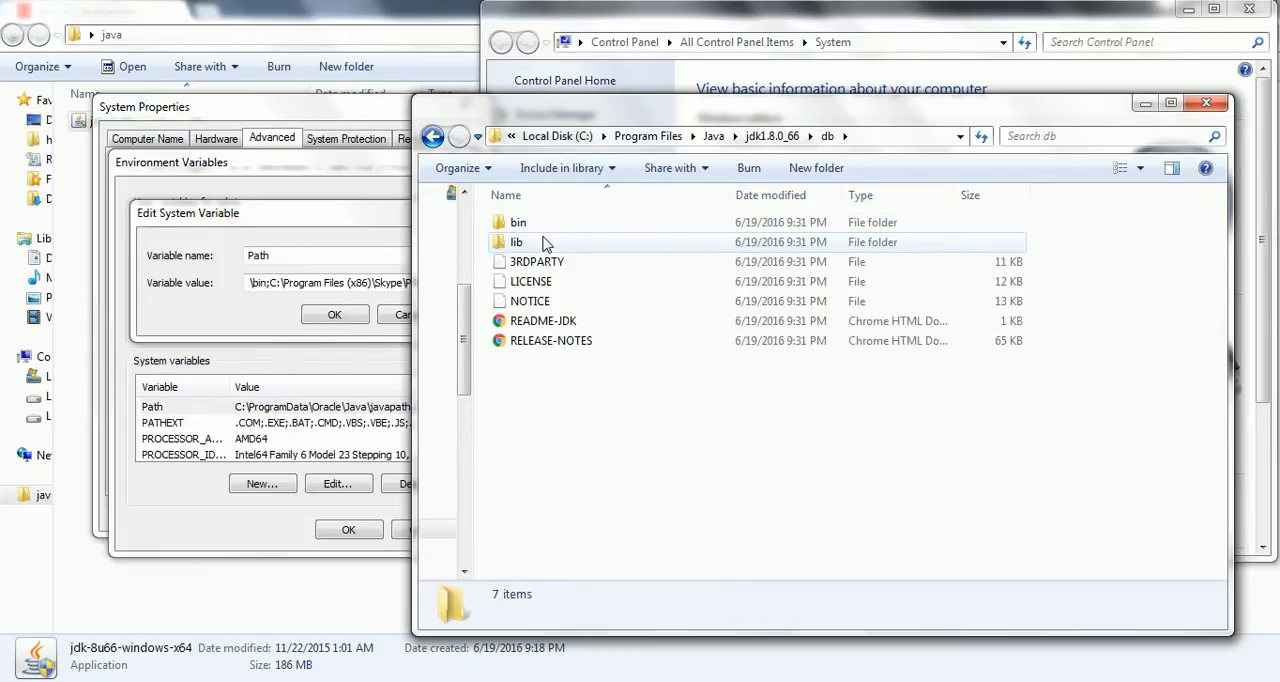
pyautogui.click(432, 136)
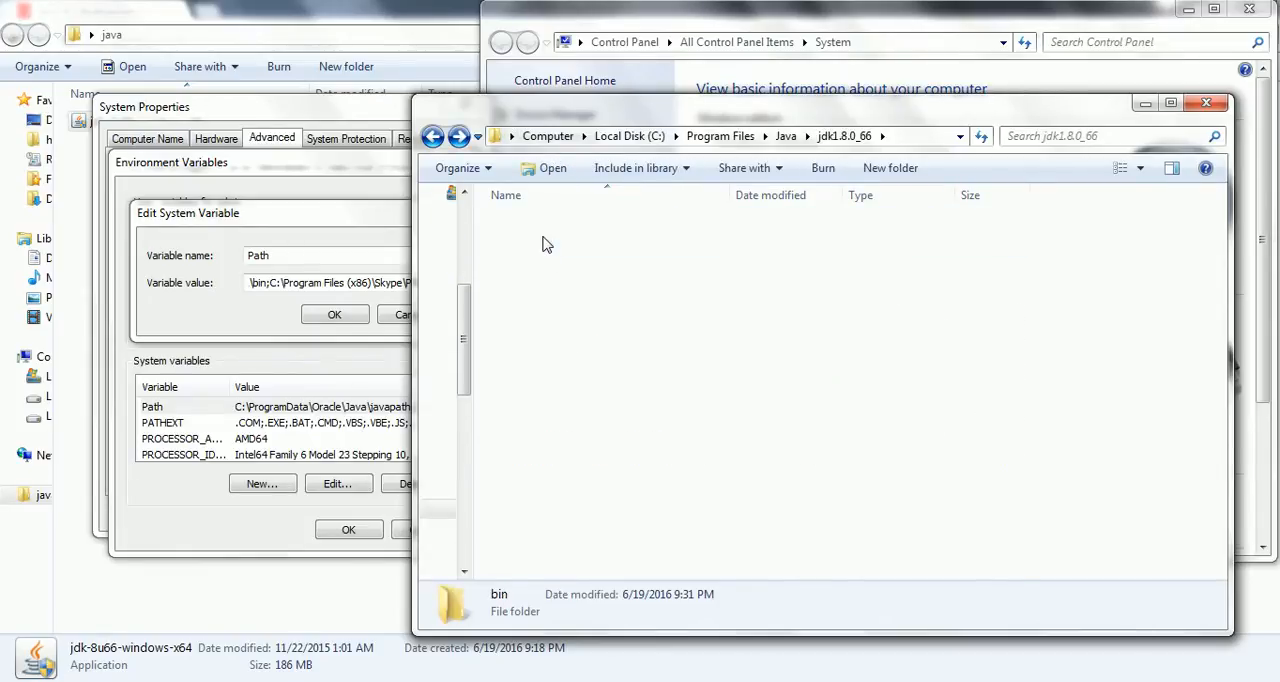
pyautogui.doubleClick(500, 600)
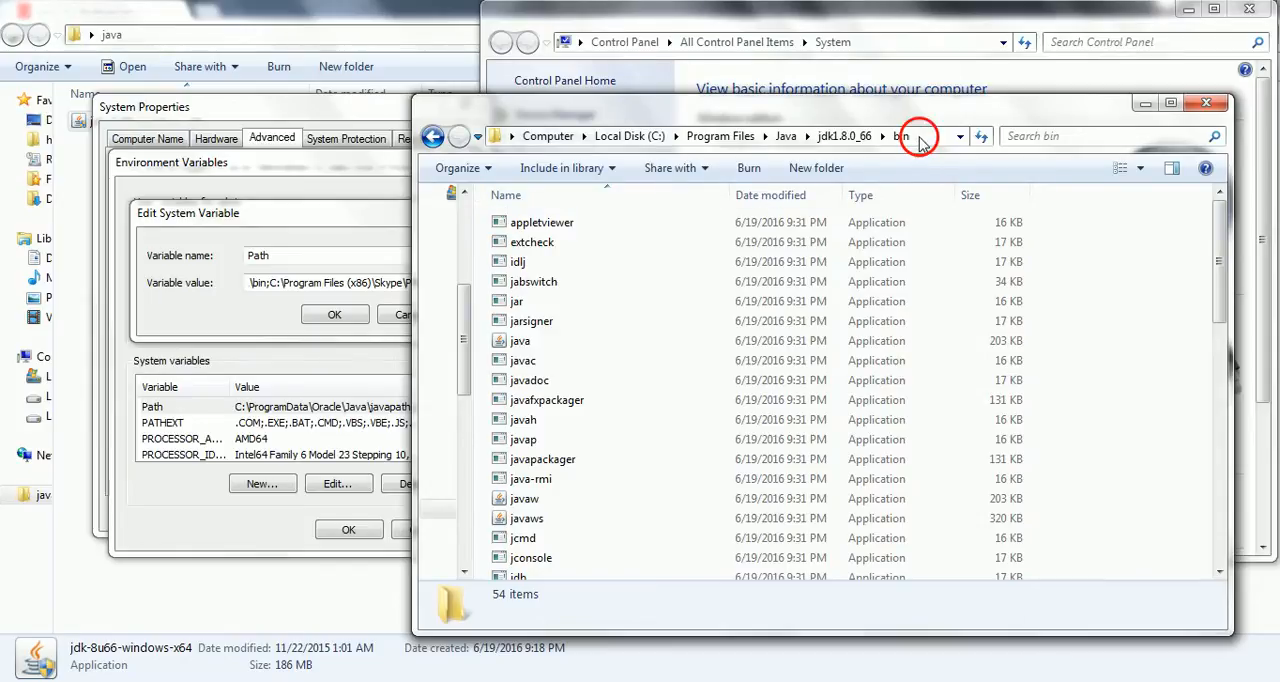
pyautogui.click(920, 136)
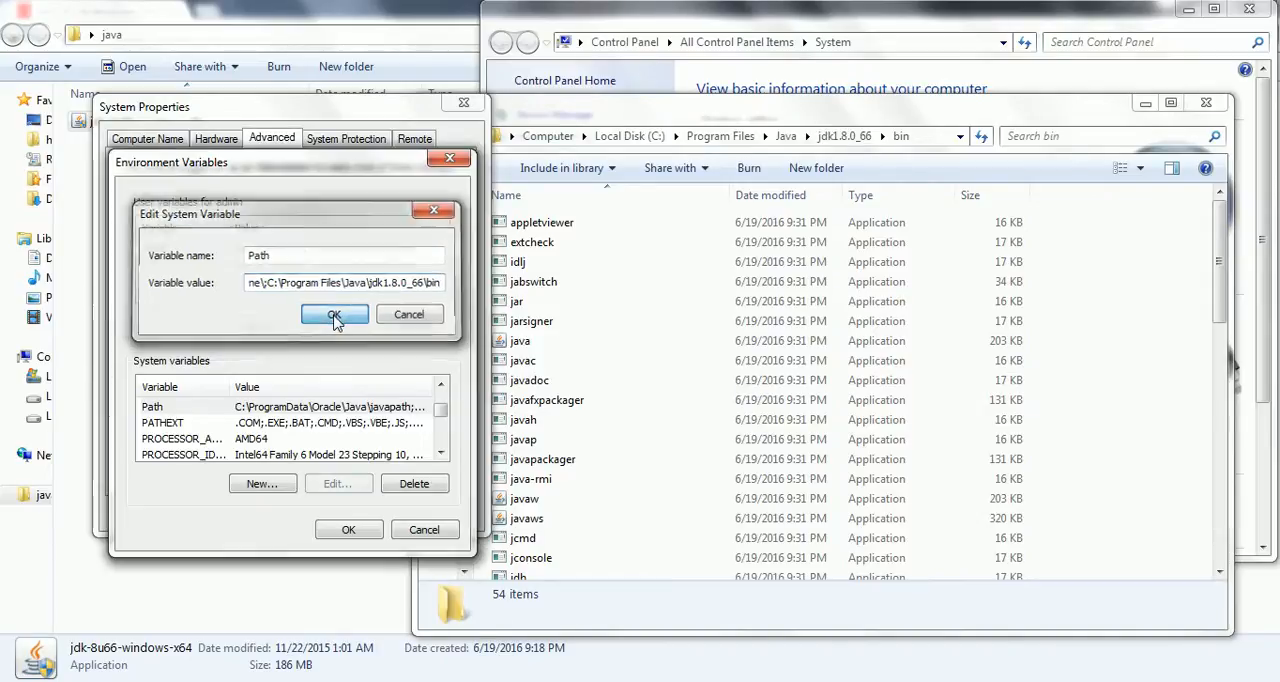
# - Append the JDK bin path to the Path variable and confirm all the settings dialogs
pyautogui.click(334, 316)
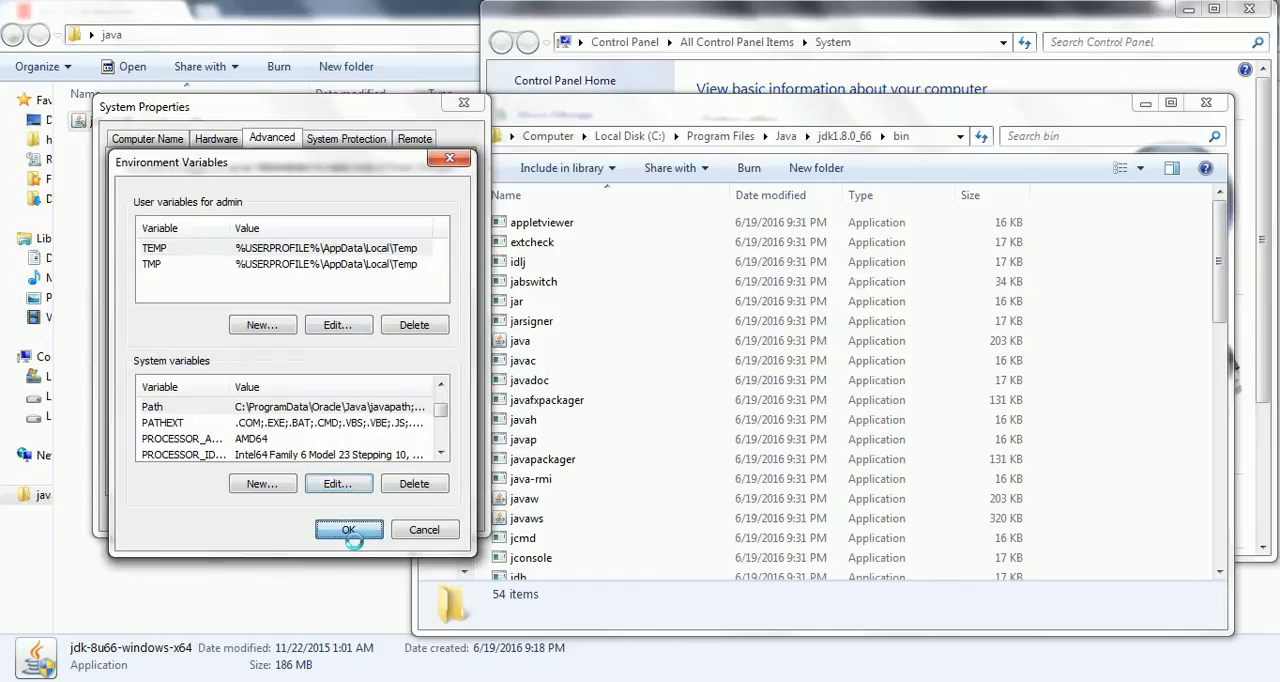
pyautogui.click(348, 528)
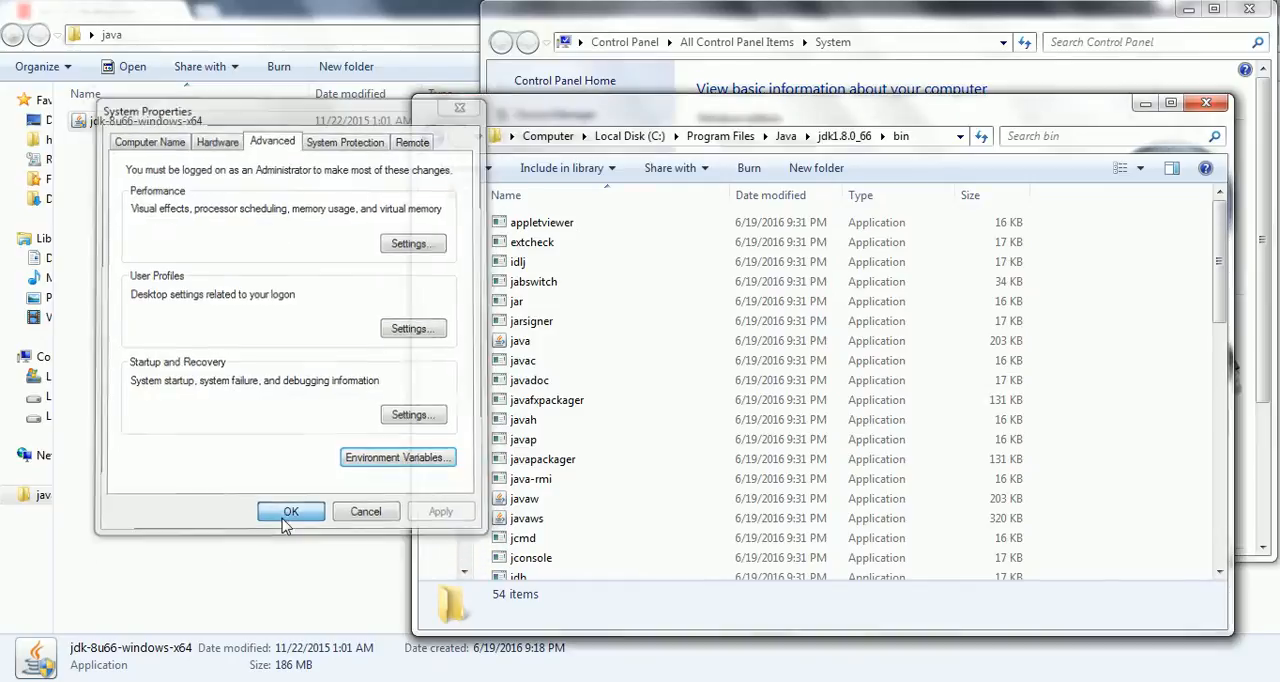
pyautogui.click(292, 512)
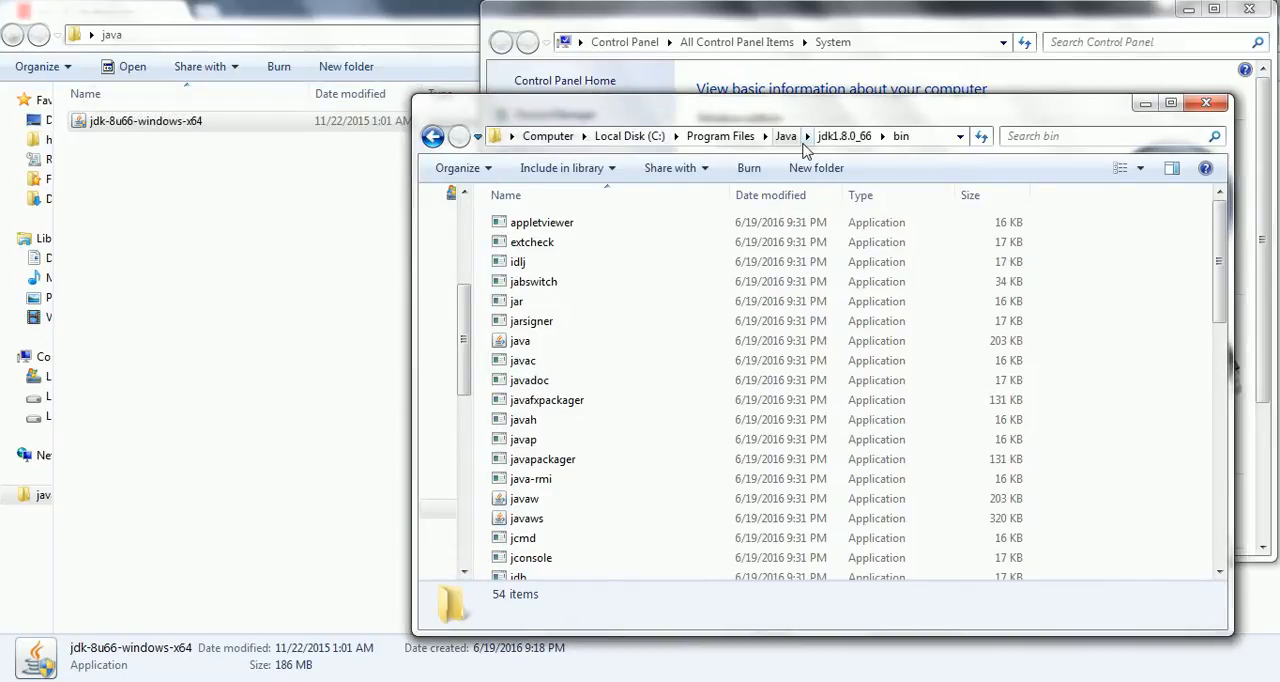
# - Browse the installed jdk1.8.0_66 folder's lib and bin subfolders
pyautogui.click(786, 136)
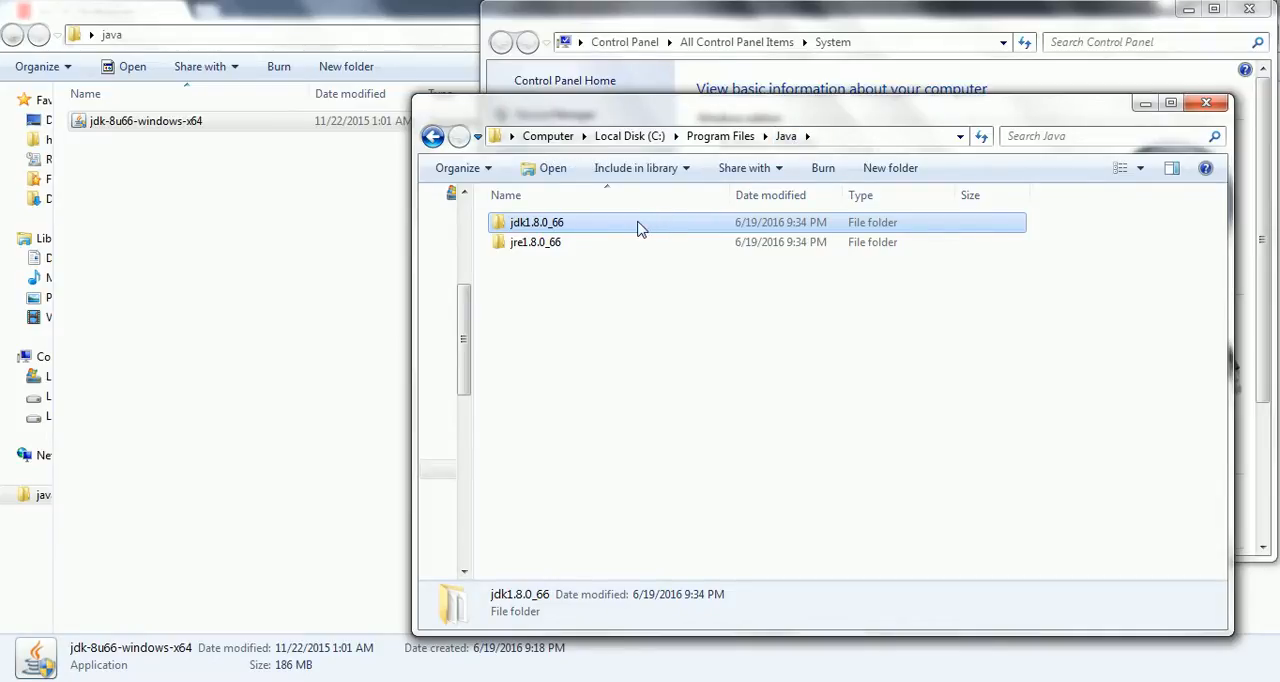
pyautogui.doubleClick(536, 222)
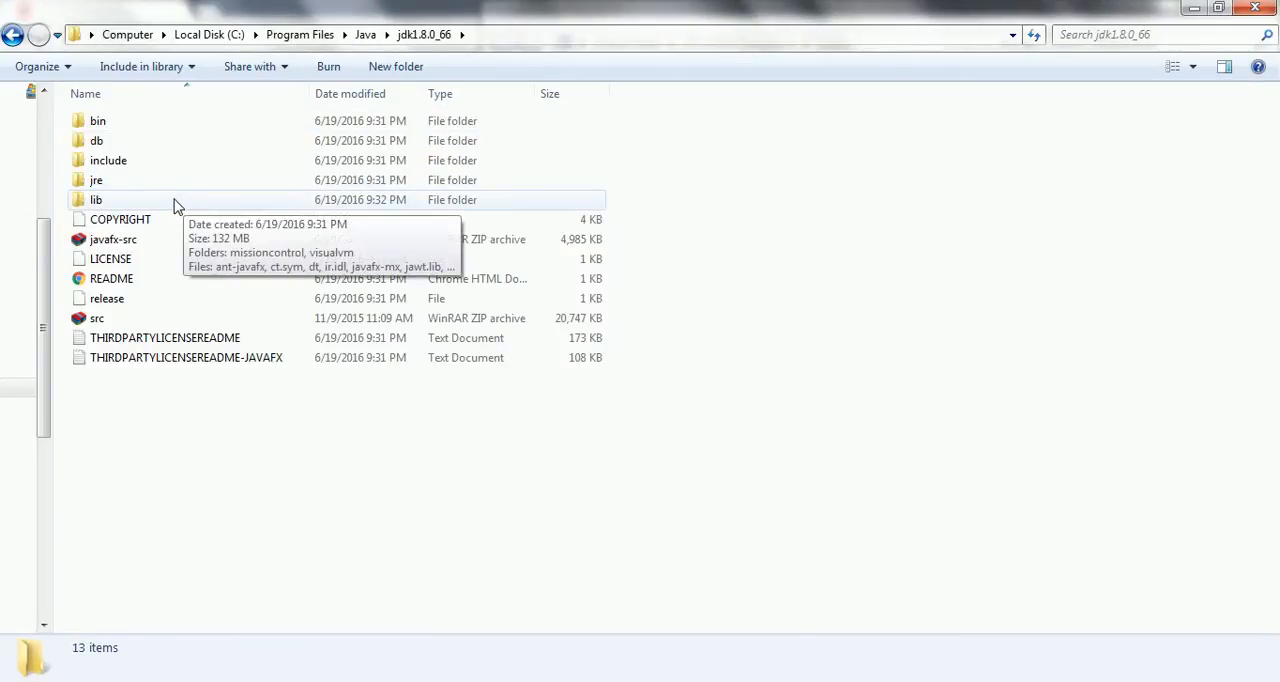
pyautogui.doubleClick(96, 200)
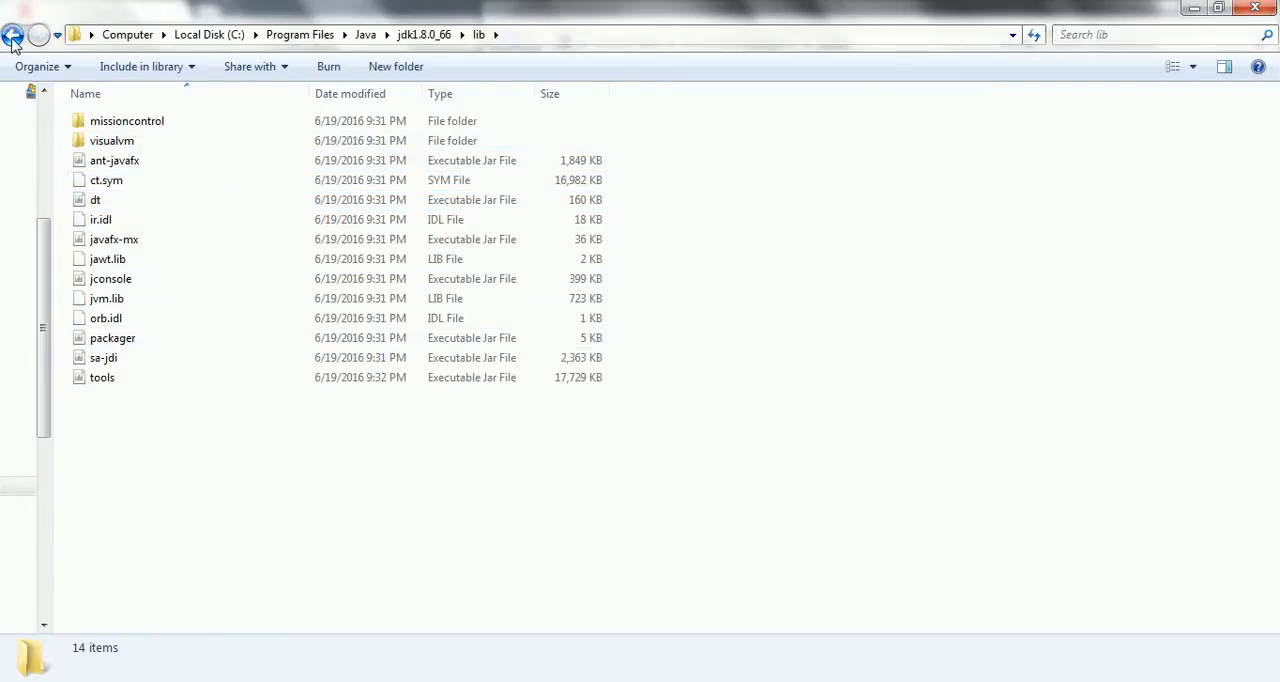
pyautogui.click(14, 34)
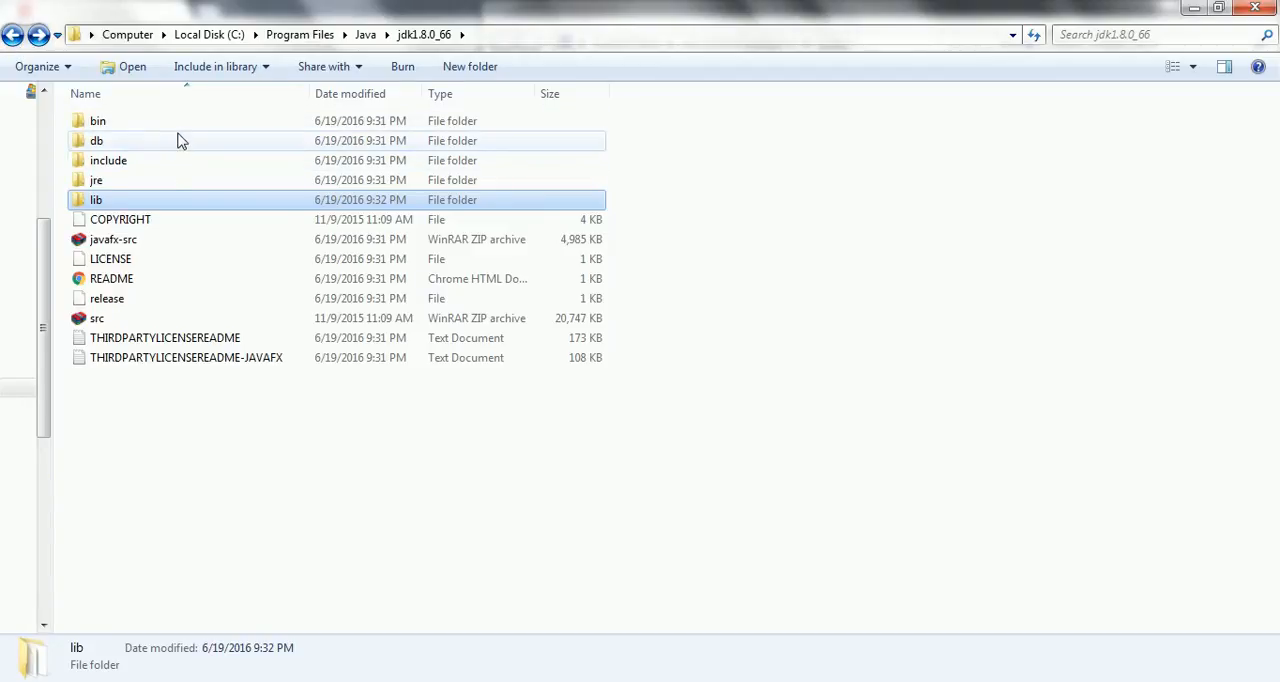
pyautogui.doubleClick(96, 120)
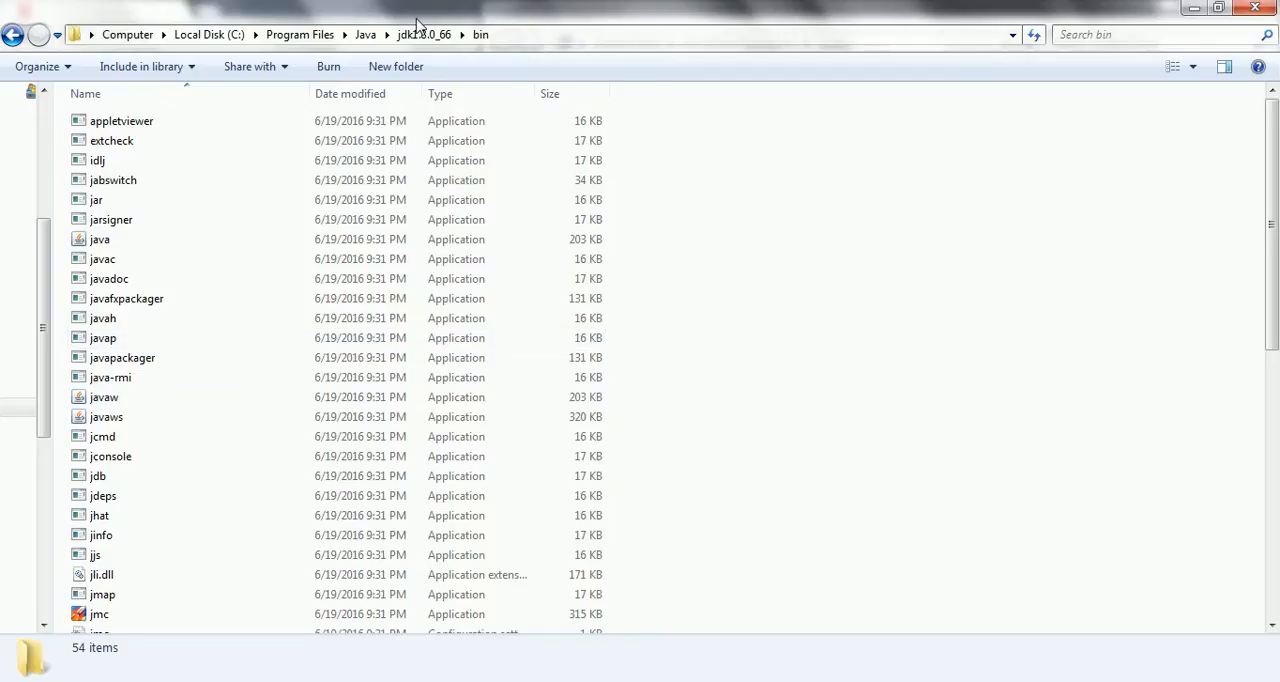
# - Browse jre1.8.0_66\bin, locate the java application, and close that Explorer window
pyautogui.click(364, 34)
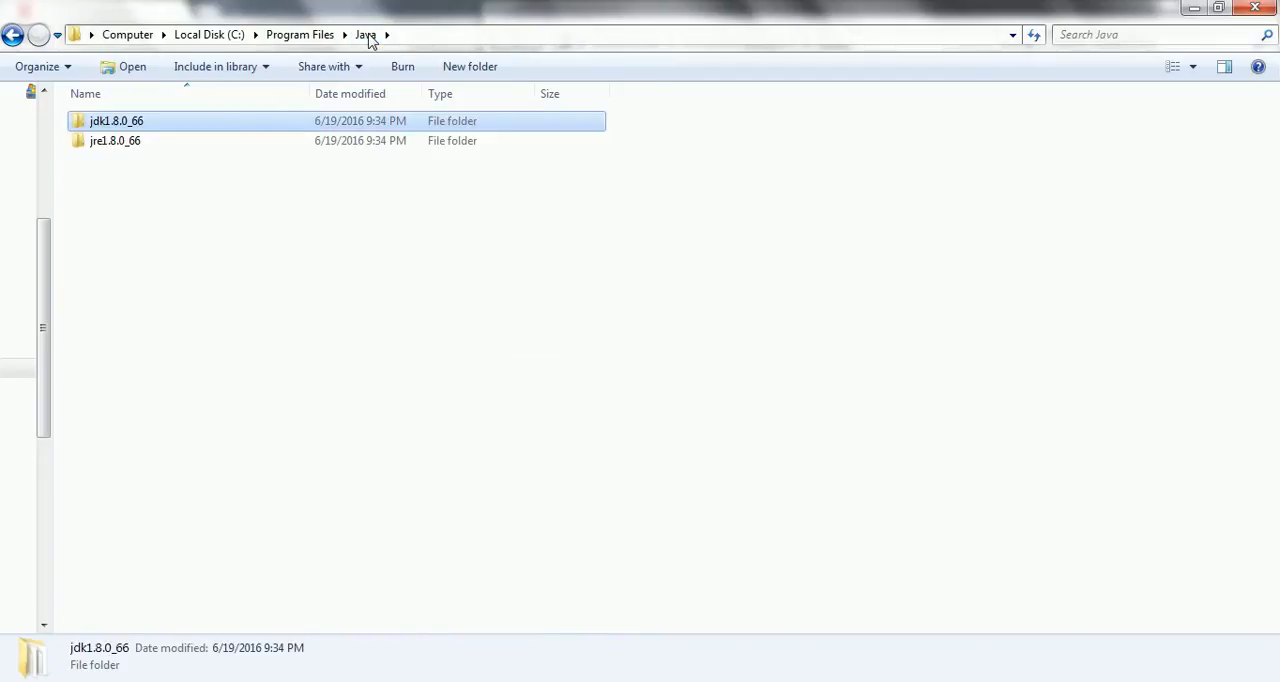
pyautogui.click(116, 140)
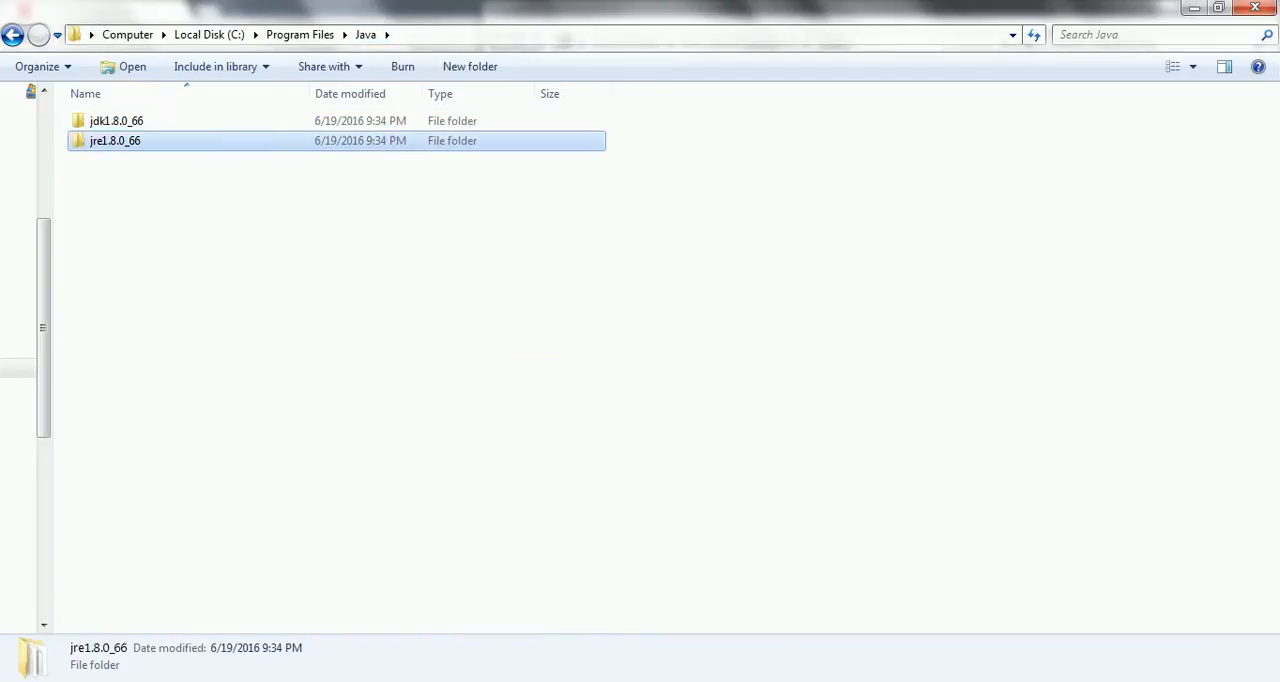
pyautogui.doubleClick(116, 140)
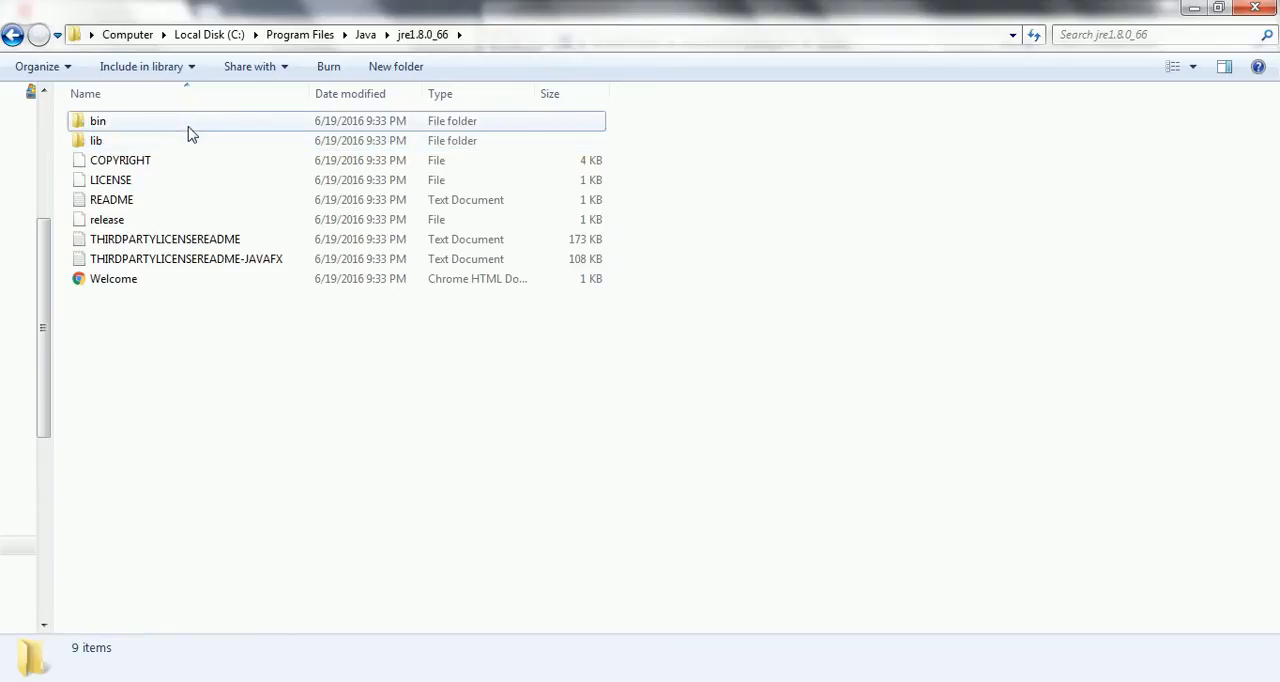
pyautogui.doubleClick(96, 120)
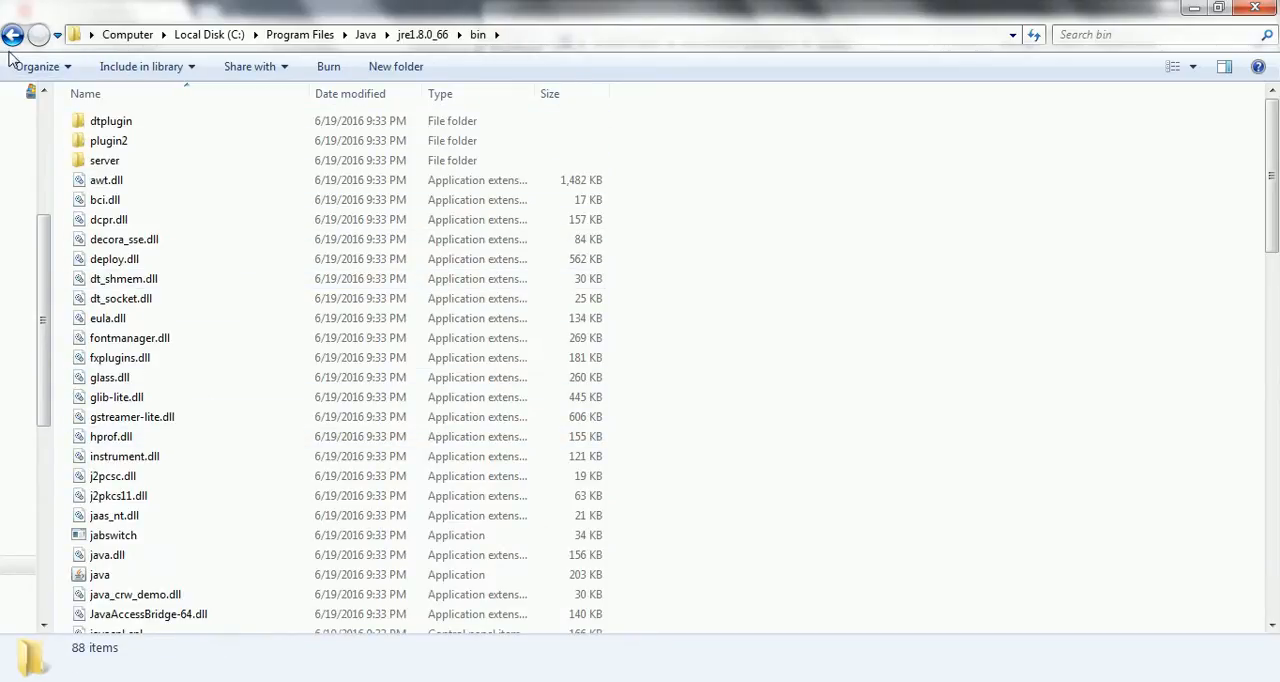
pyautogui.click(100, 574)
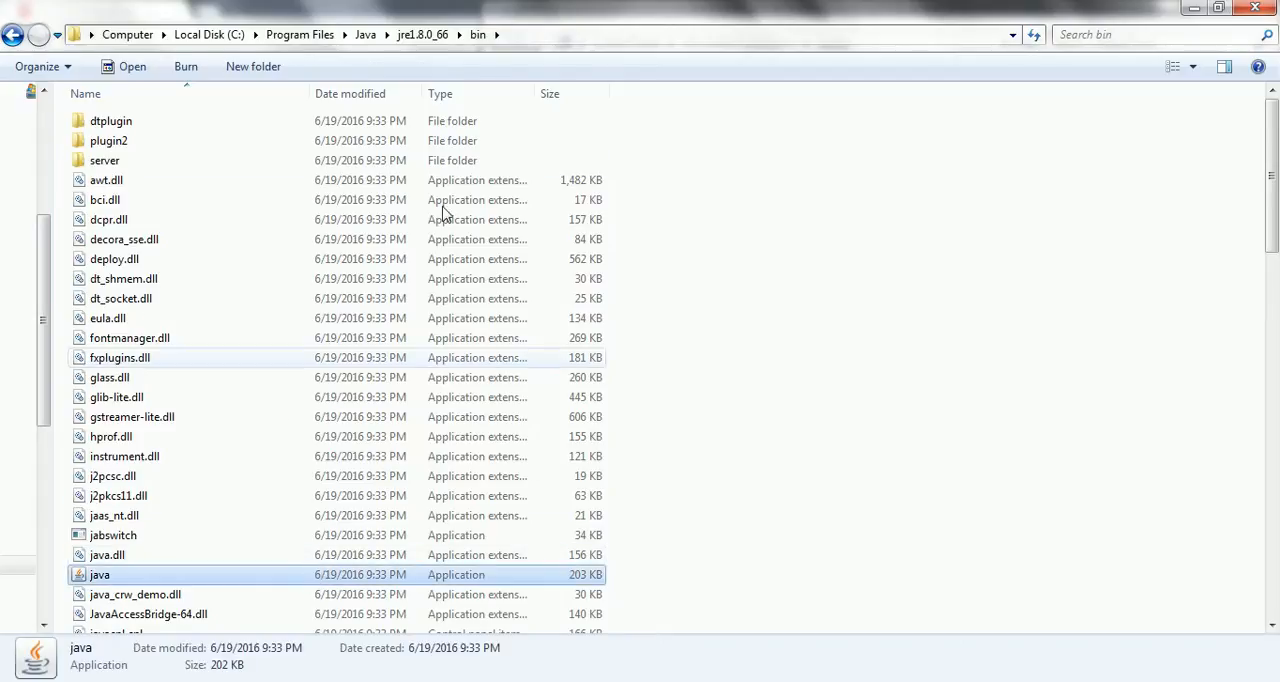
pyautogui.click(300, 34)
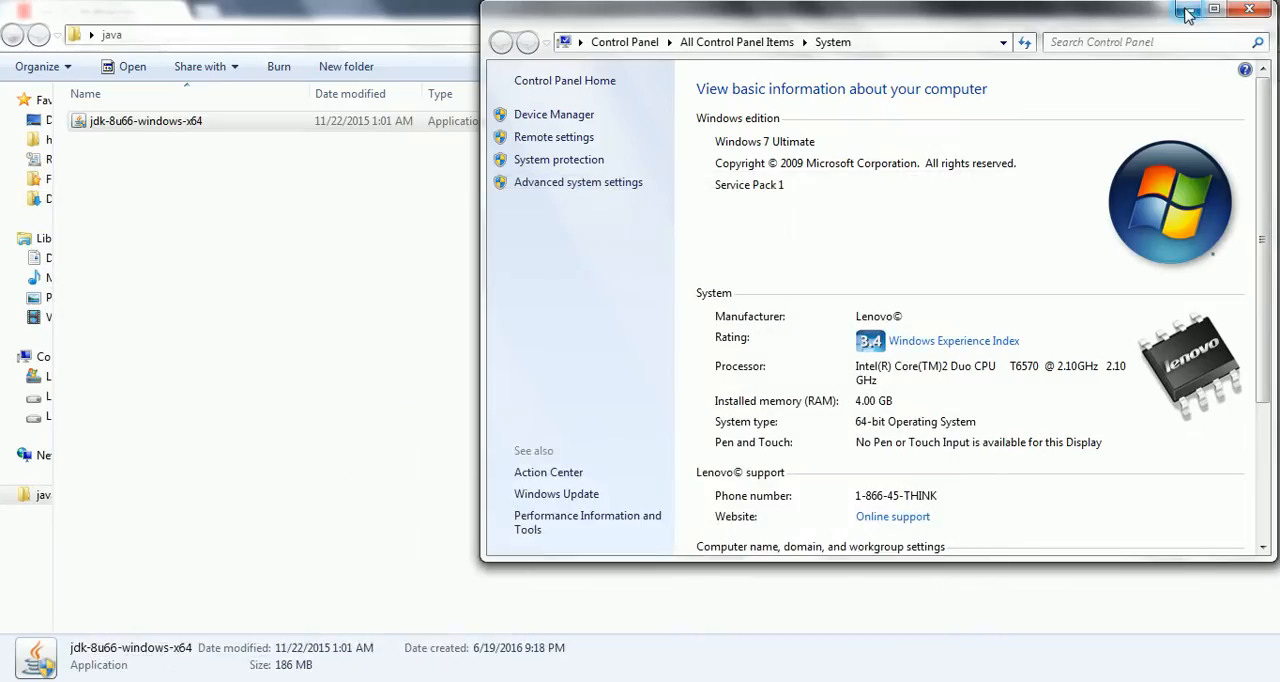
# - Create a new text document in the java folder, then permanently delete it
pyautogui.click(1248, 8)
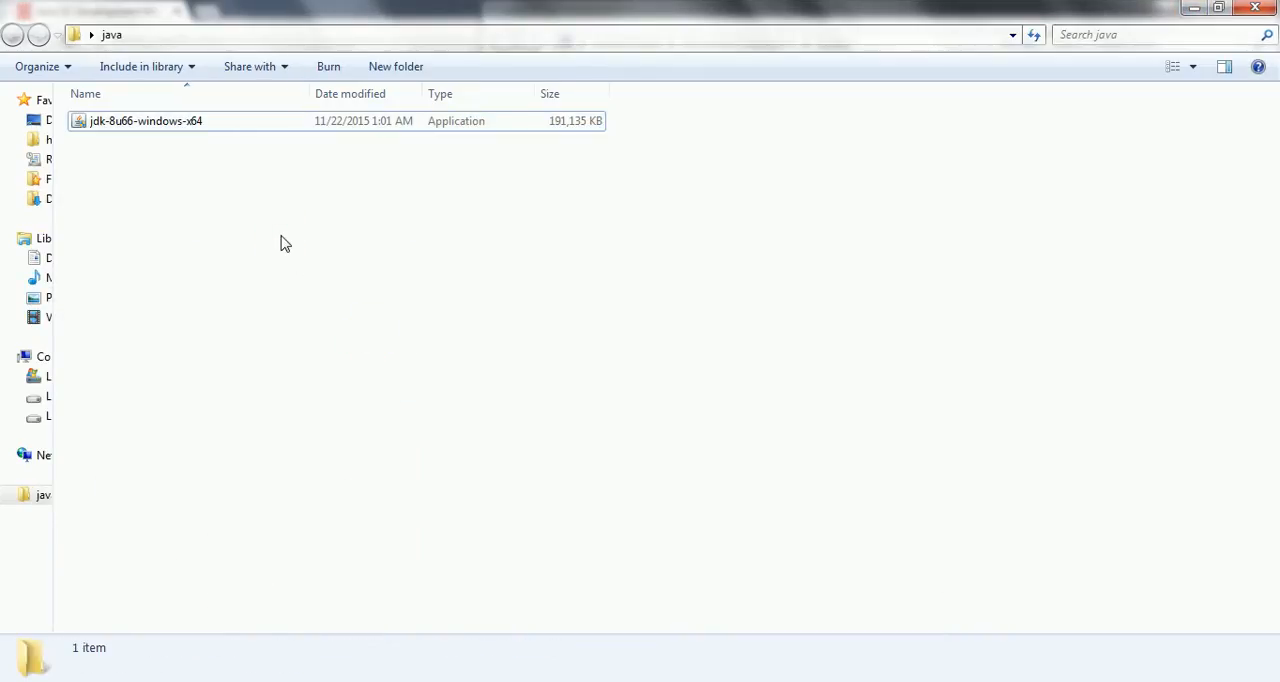
pyautogui.rightClick(284, 244)
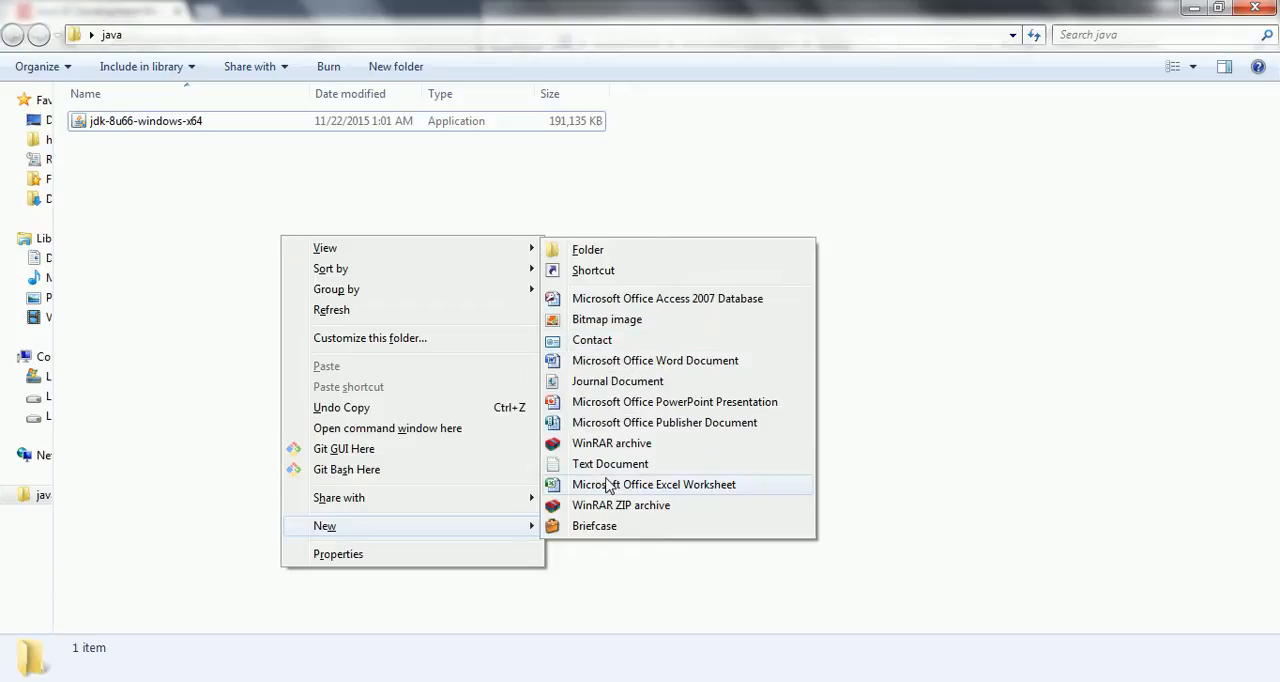
pyautogui.click(610, 462)
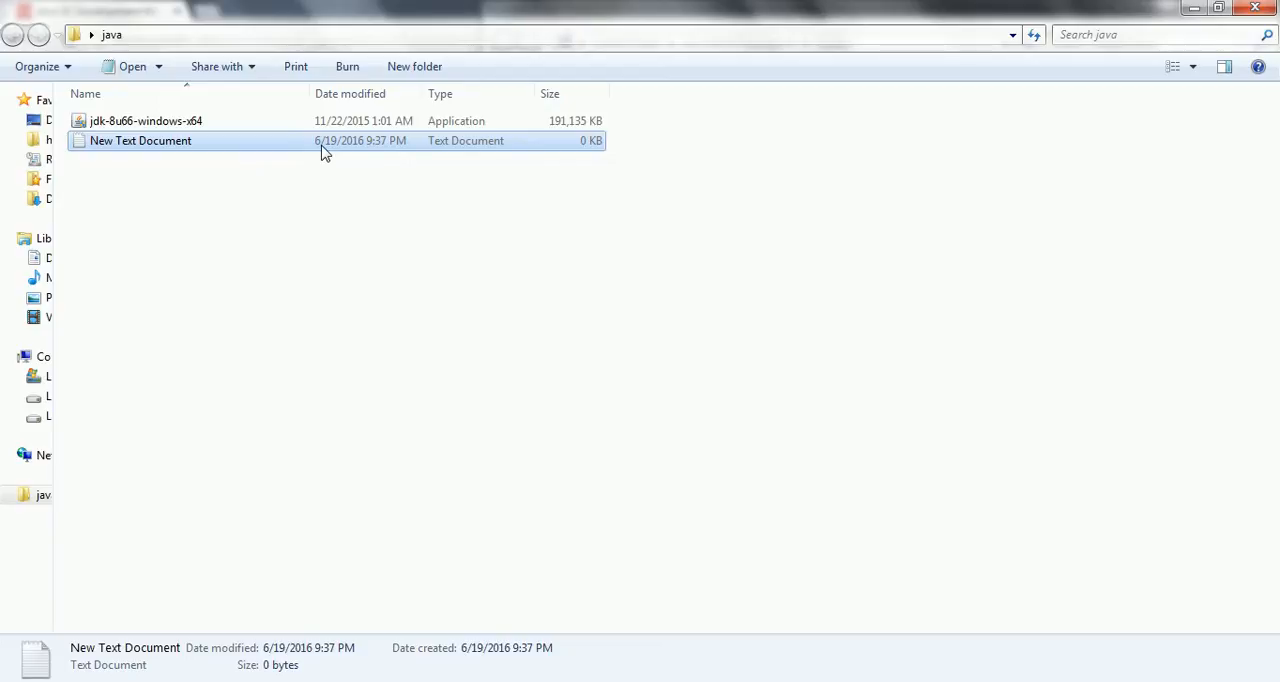
pyautogui.press('Delete')
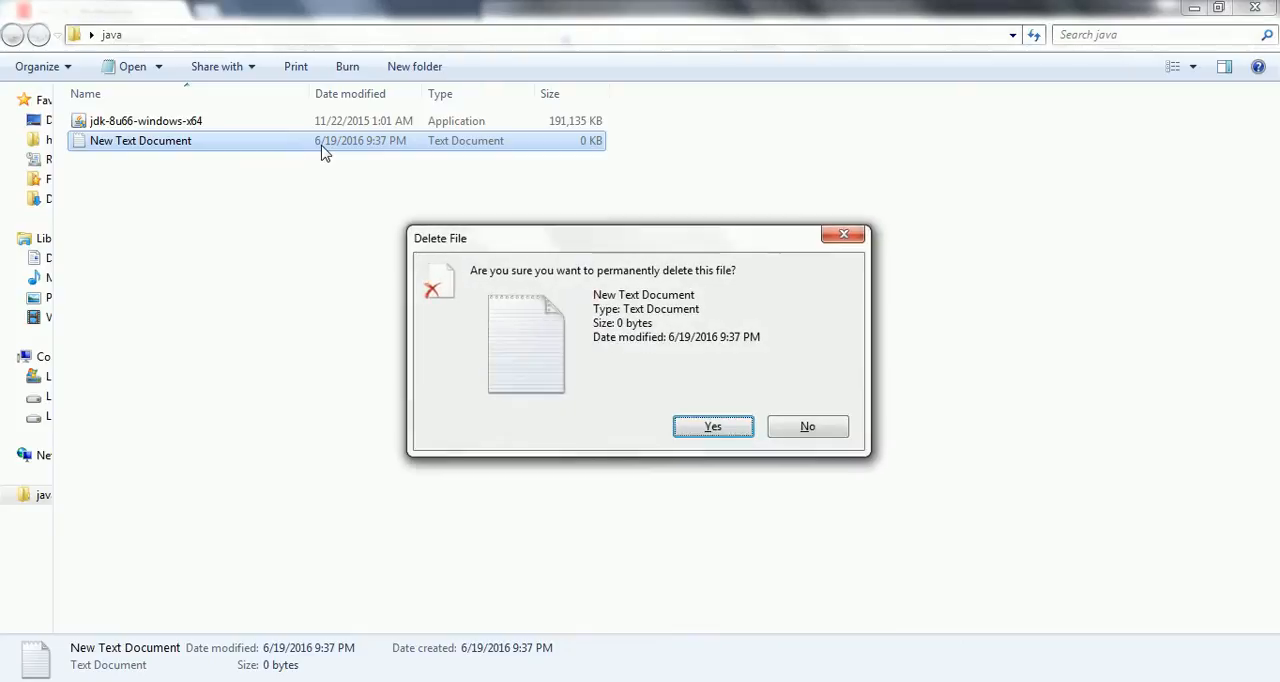
pyautogui.click(712, 426)
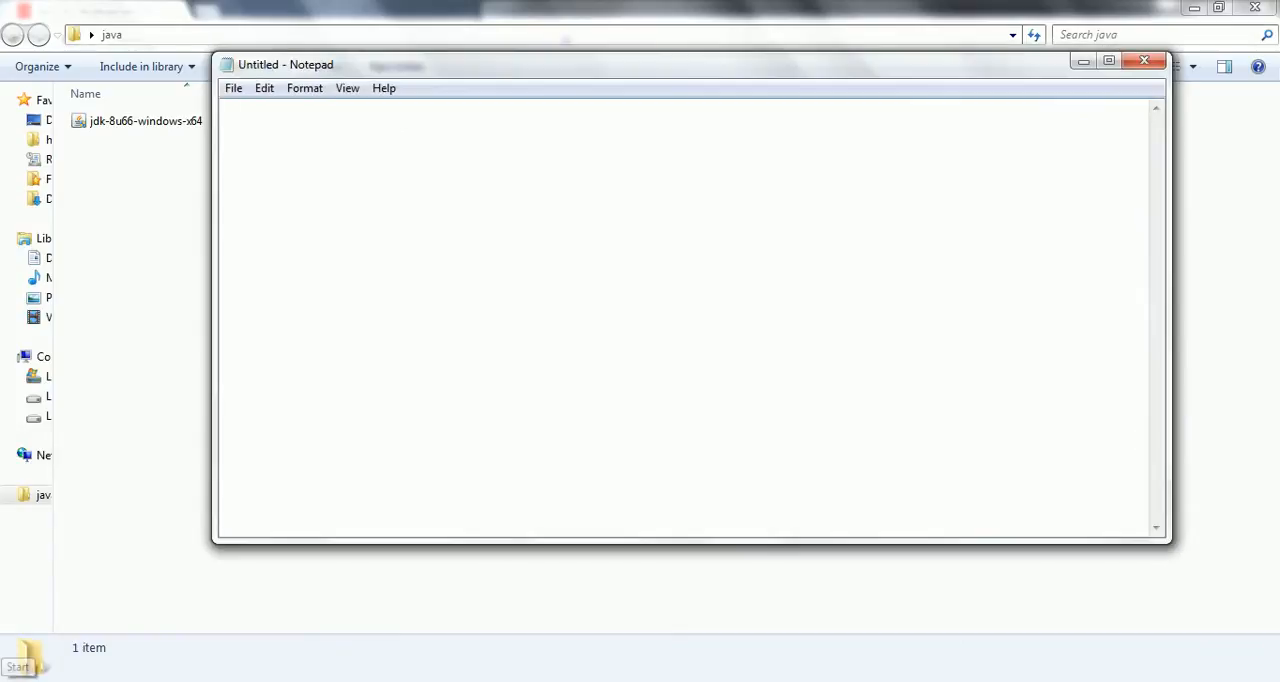
# - Write the class header 'public class HelloWorld {' at the top of the blank document
pyautogui.click(400, 300)
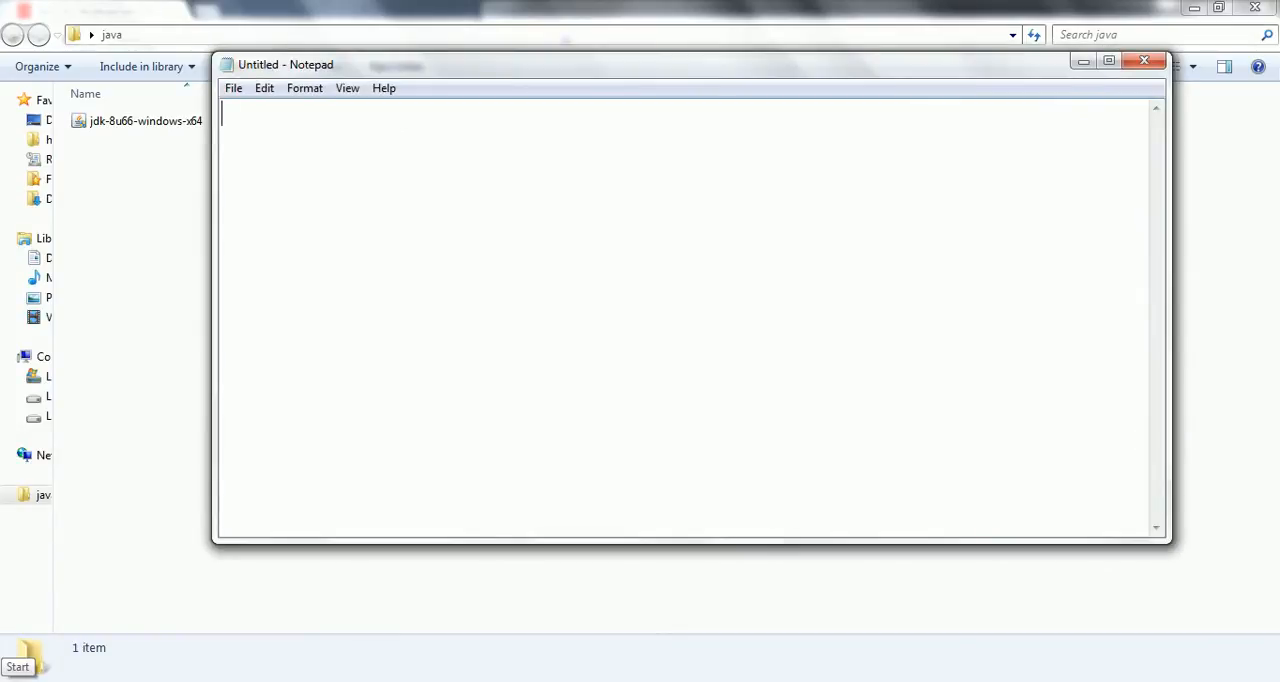
pyautogui.write('public')
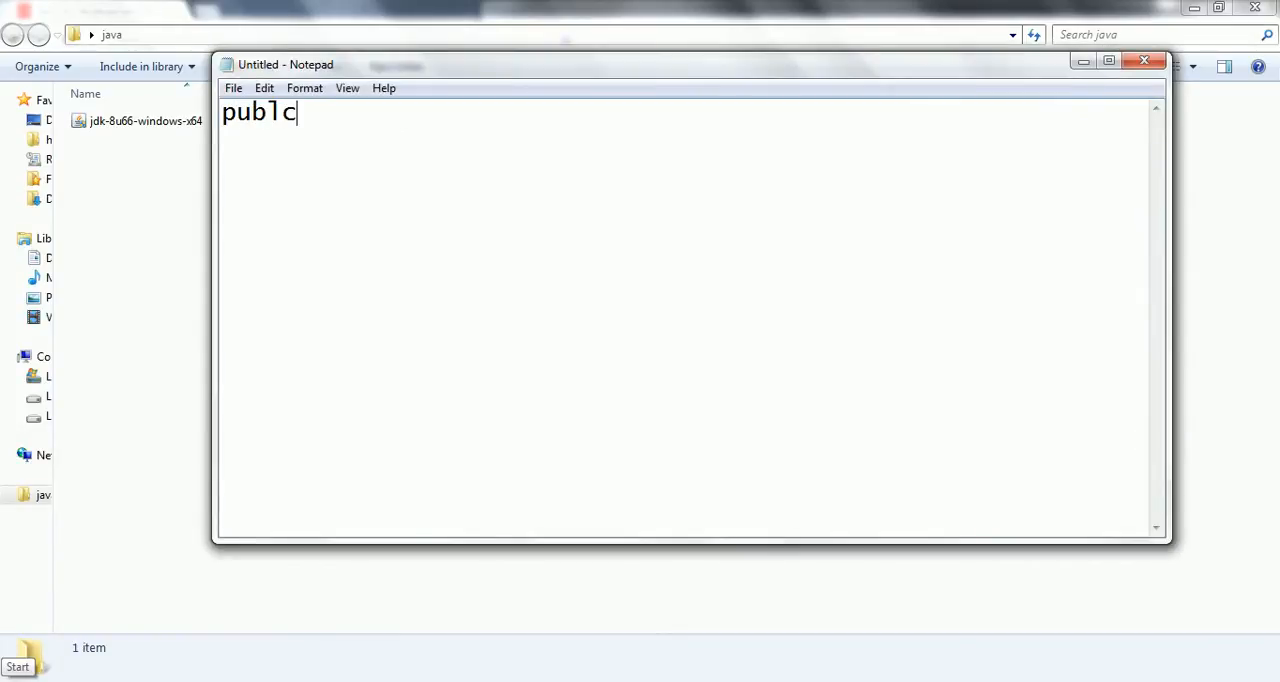
pyautogui.press('BackSpace')
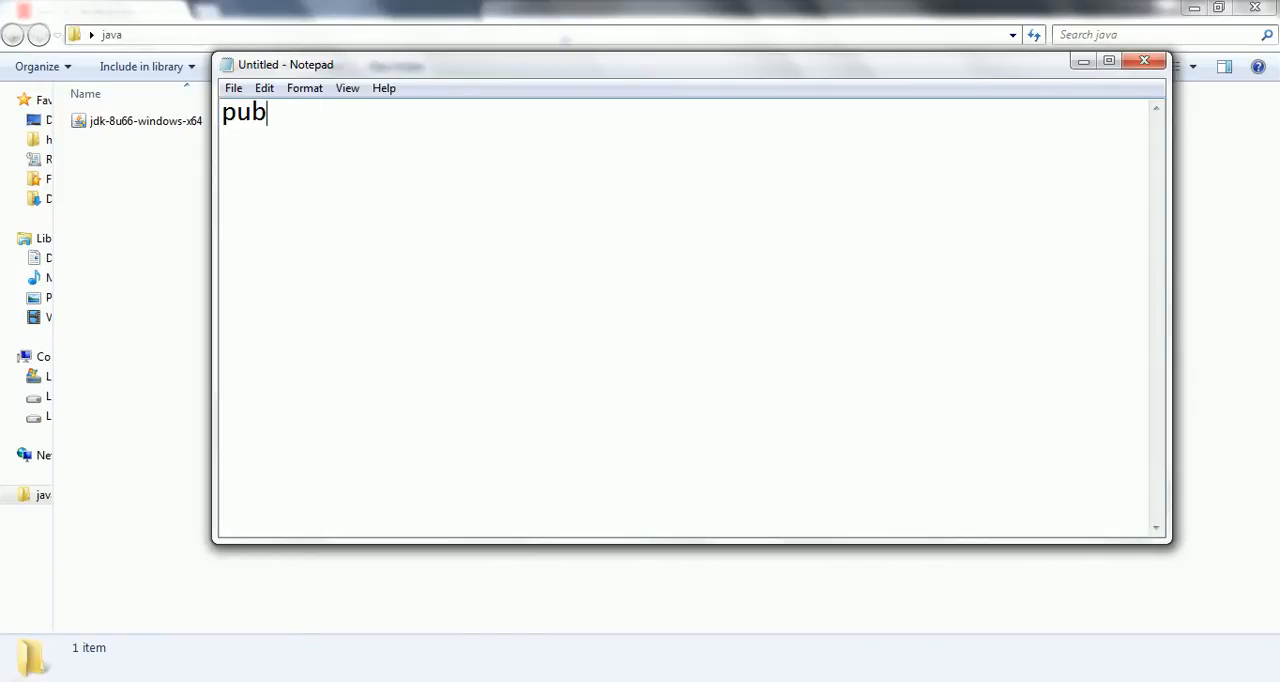
pyautogui.write('lic')
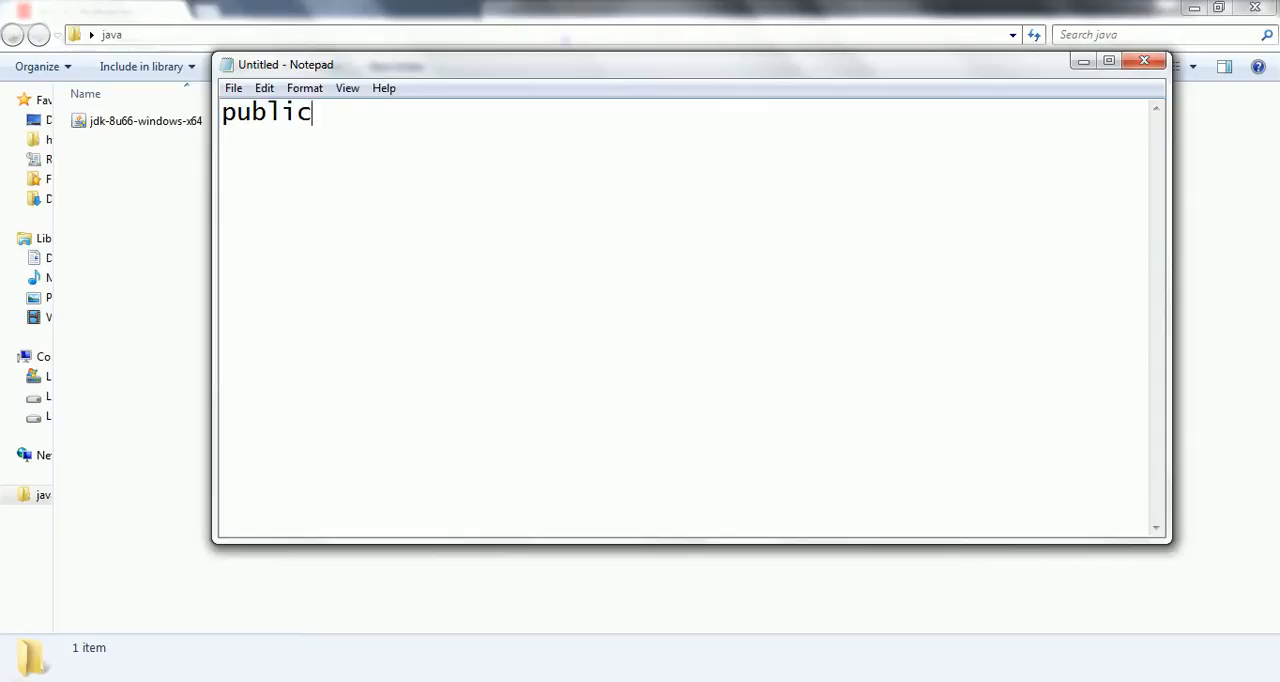
pyautogui.write('cla')
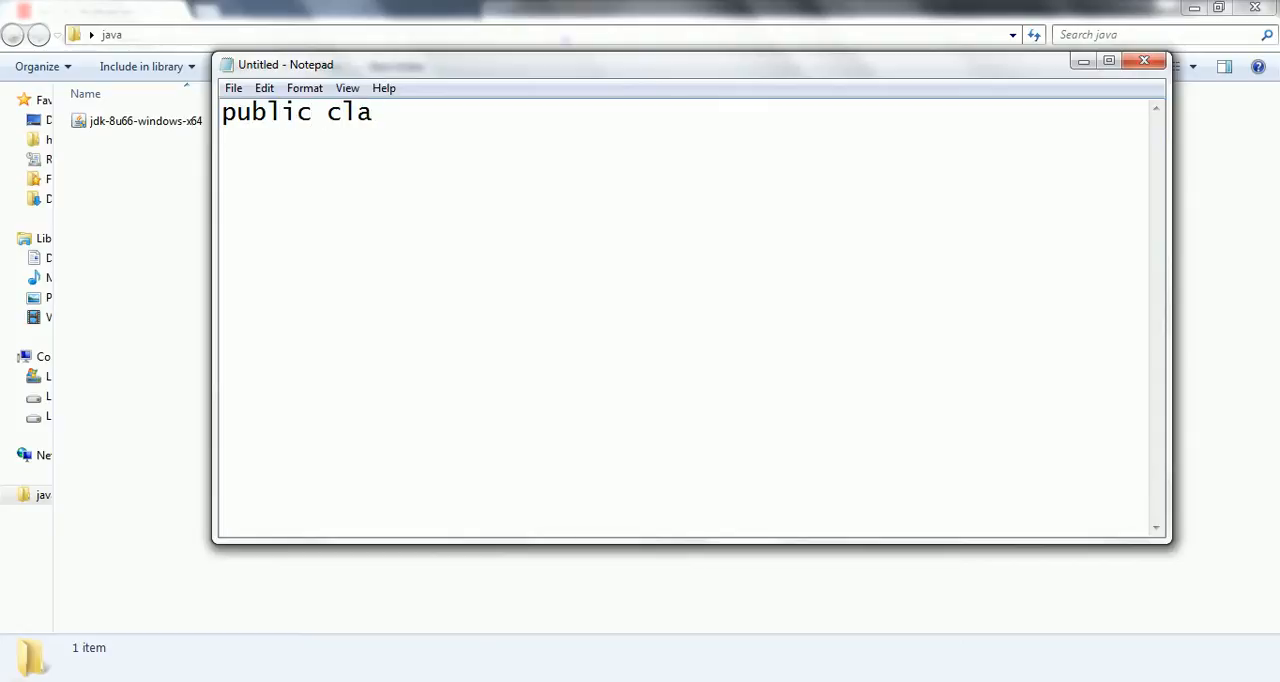
pyautogui.write('ss Hellp')
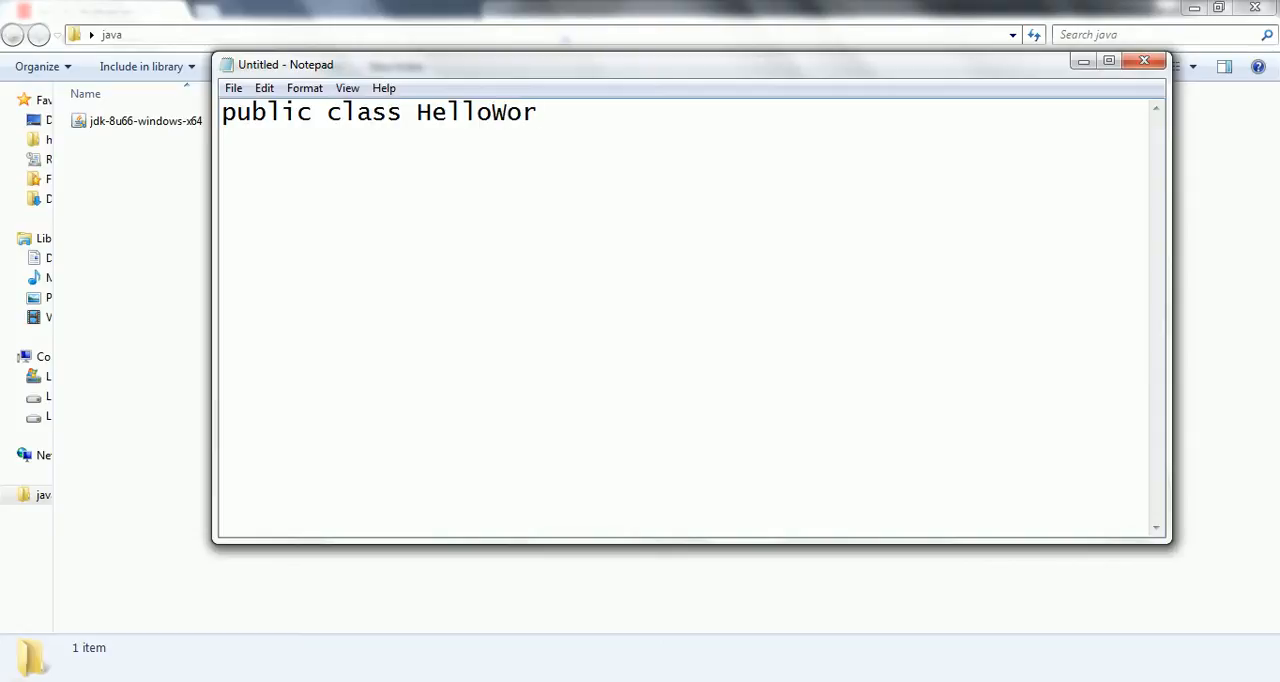
pyautogui.write('ld')
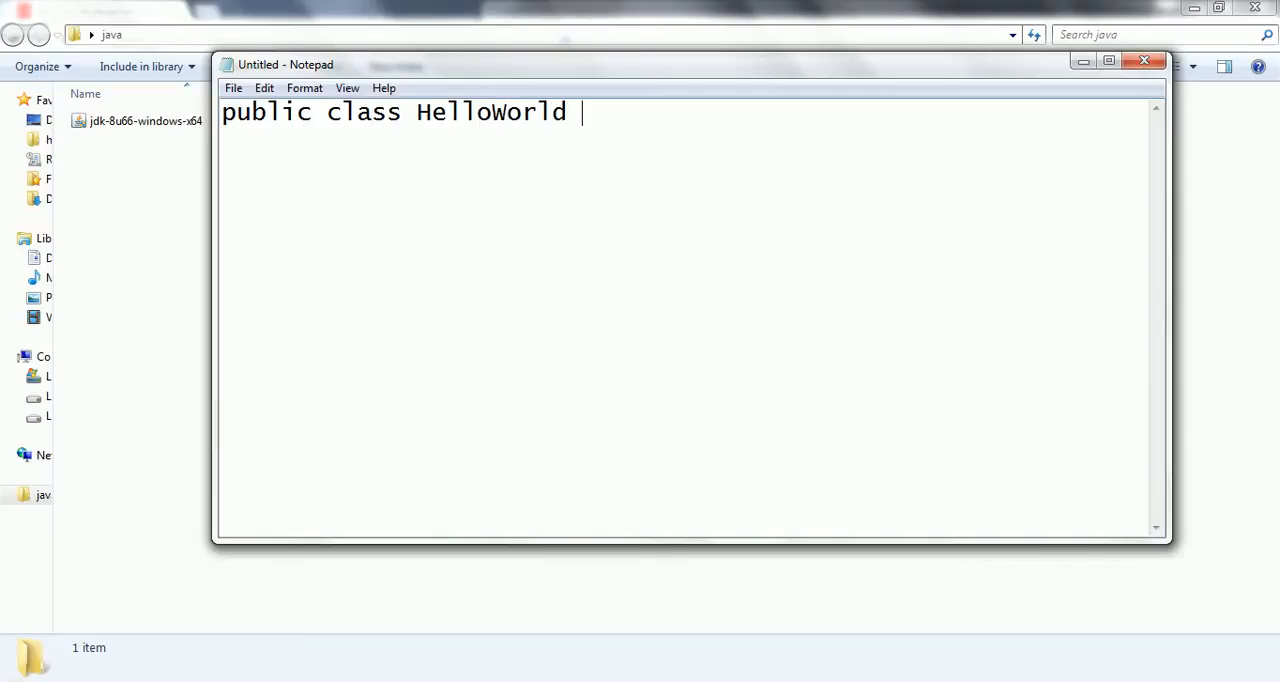
pyautogui.write('{')
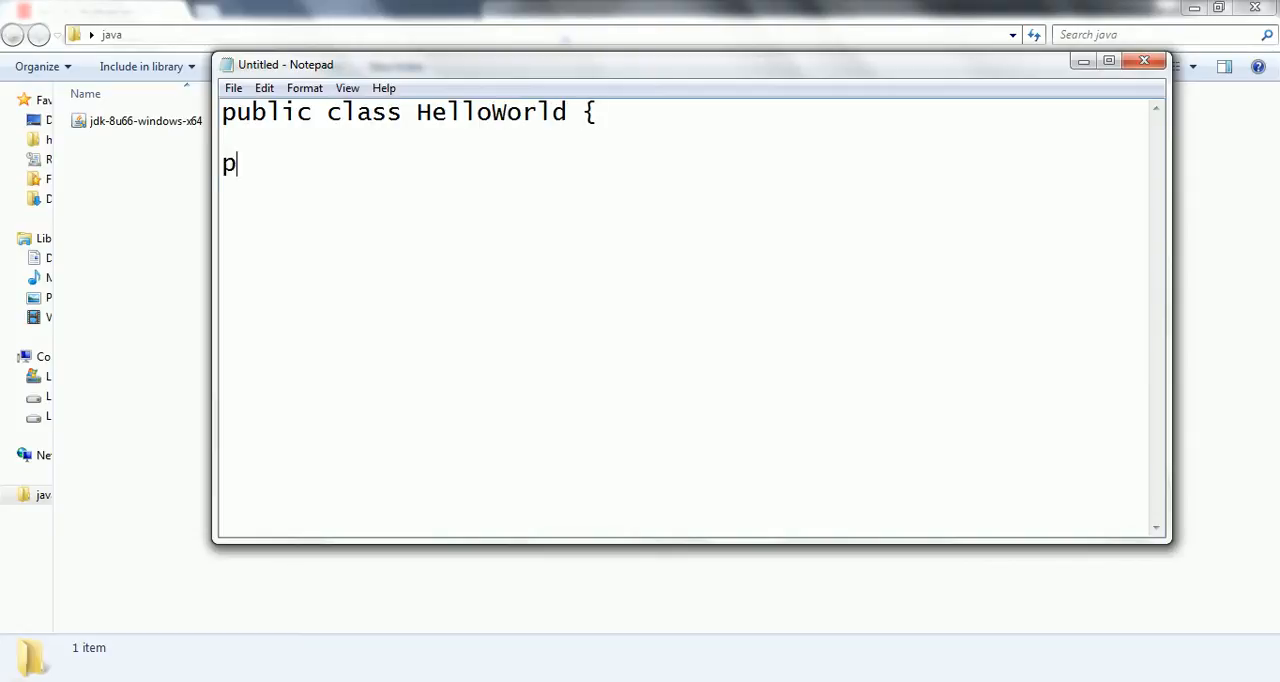
# - Add the main method signature 'public static void main (String arg[])'
pyautogui.write('ublic statuc')
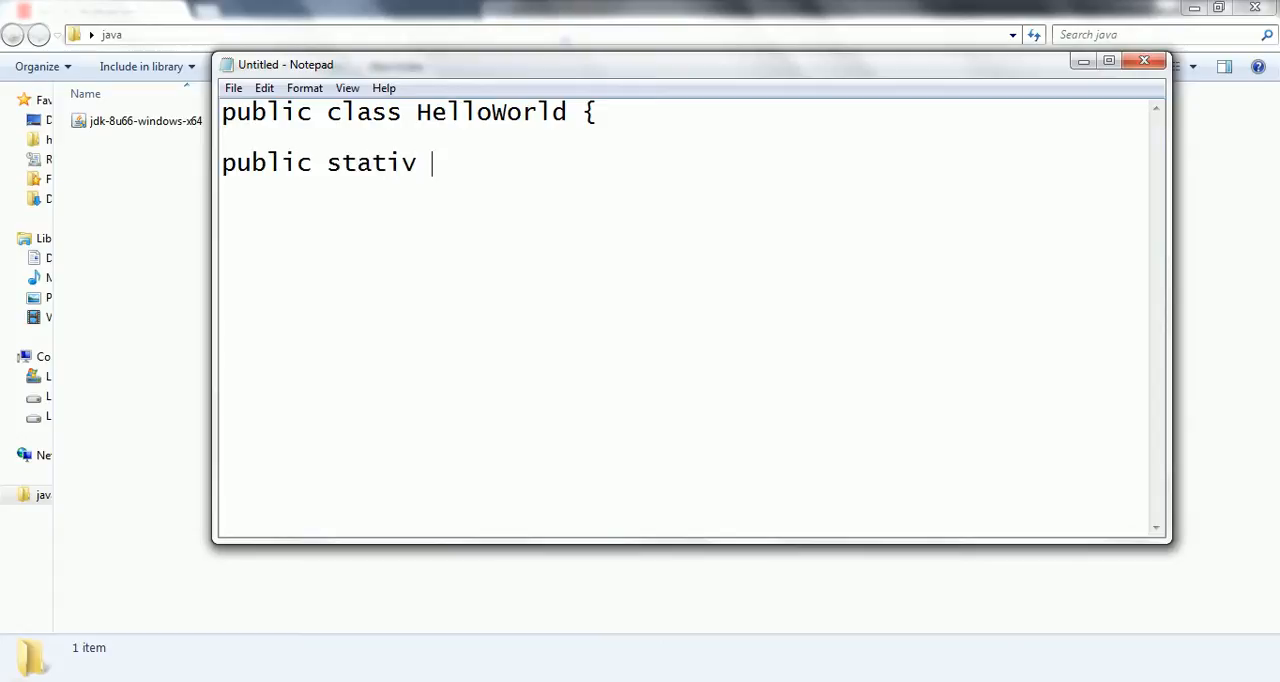
pyautogui.write('c void')
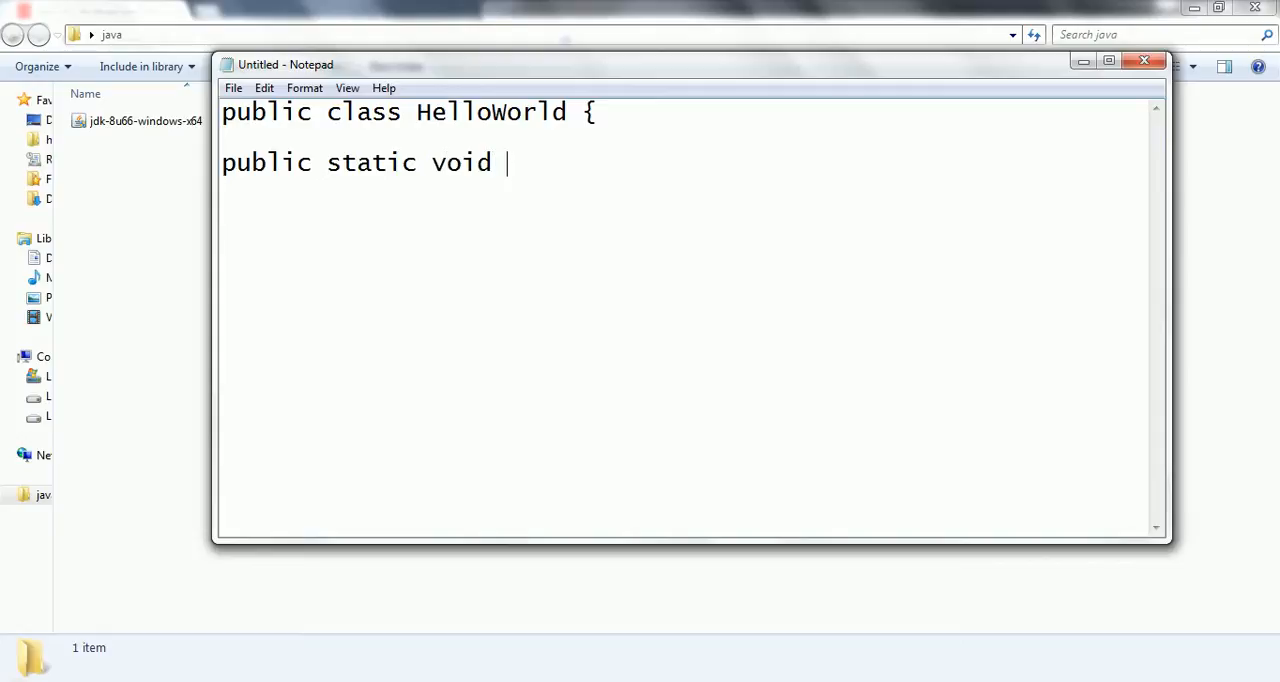
pyautogui.write('ma')
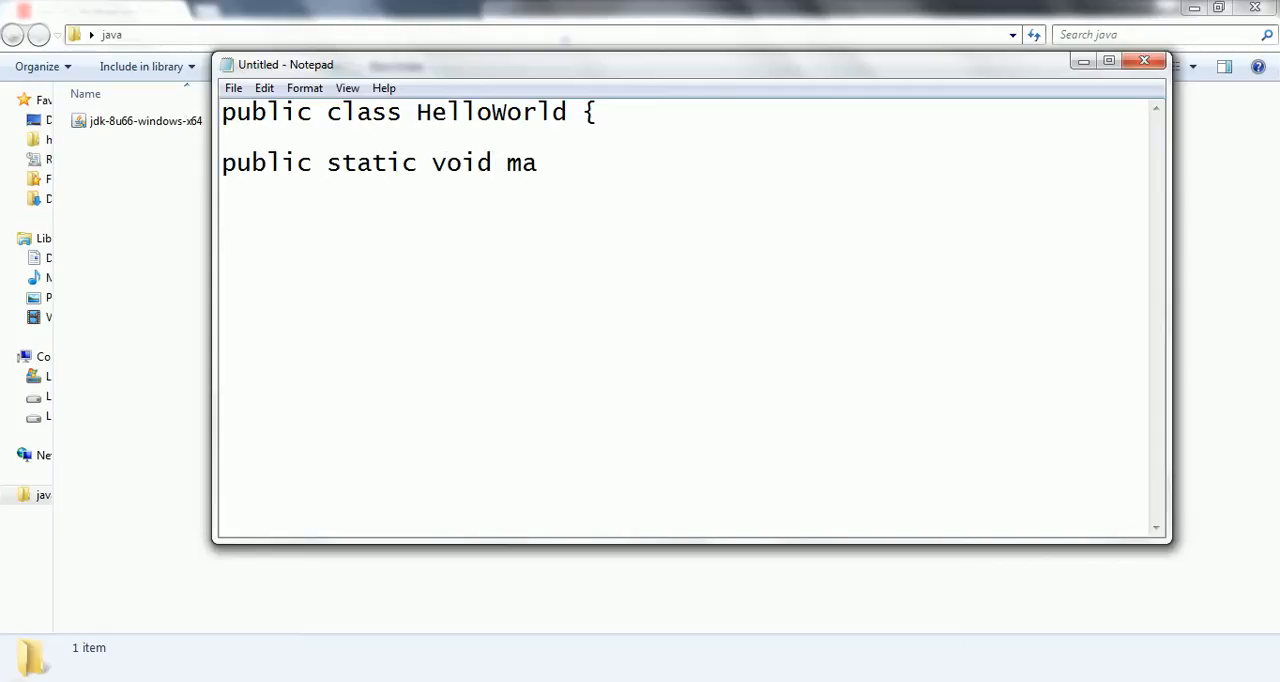
pyautogui.write('in (S')
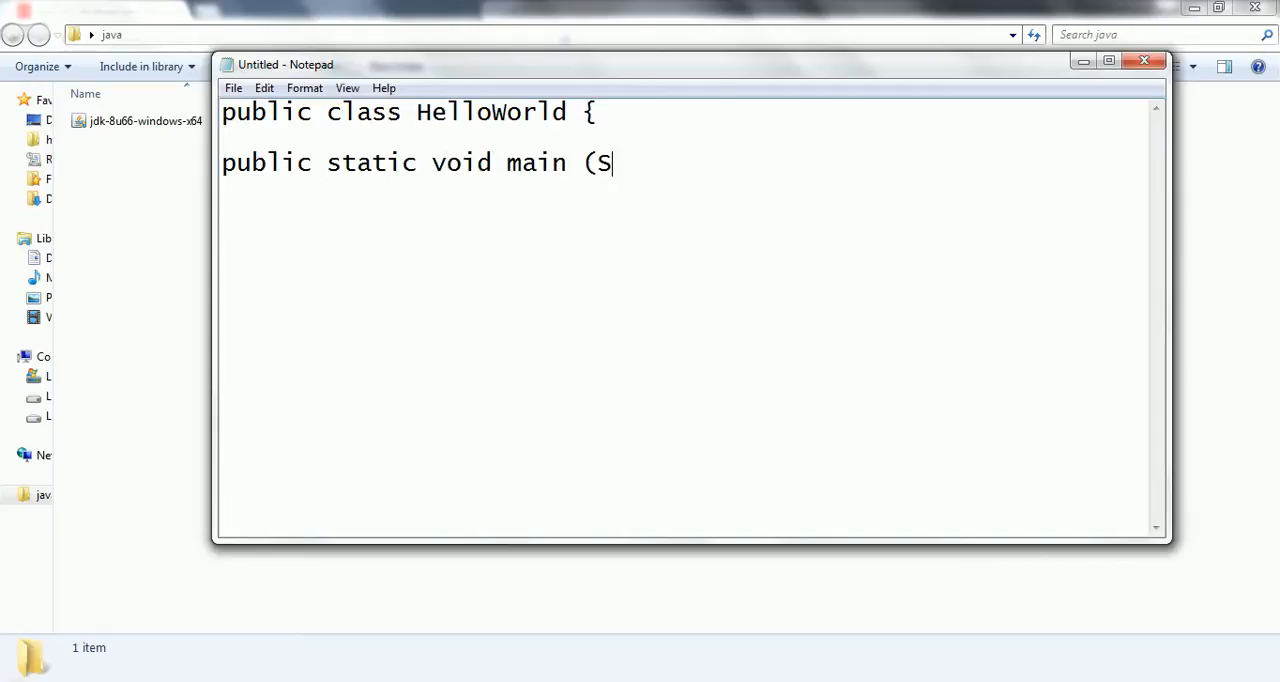
pyautogui.write('tring arg')
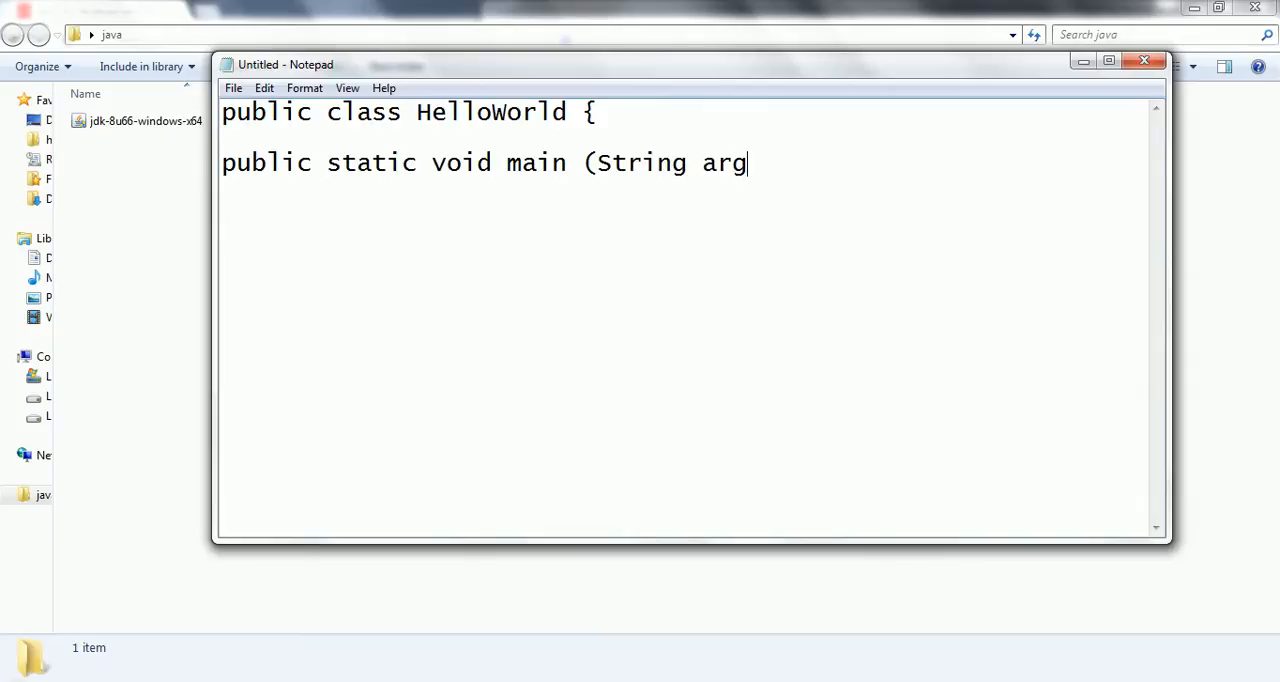
pyautogui.write('[]){')
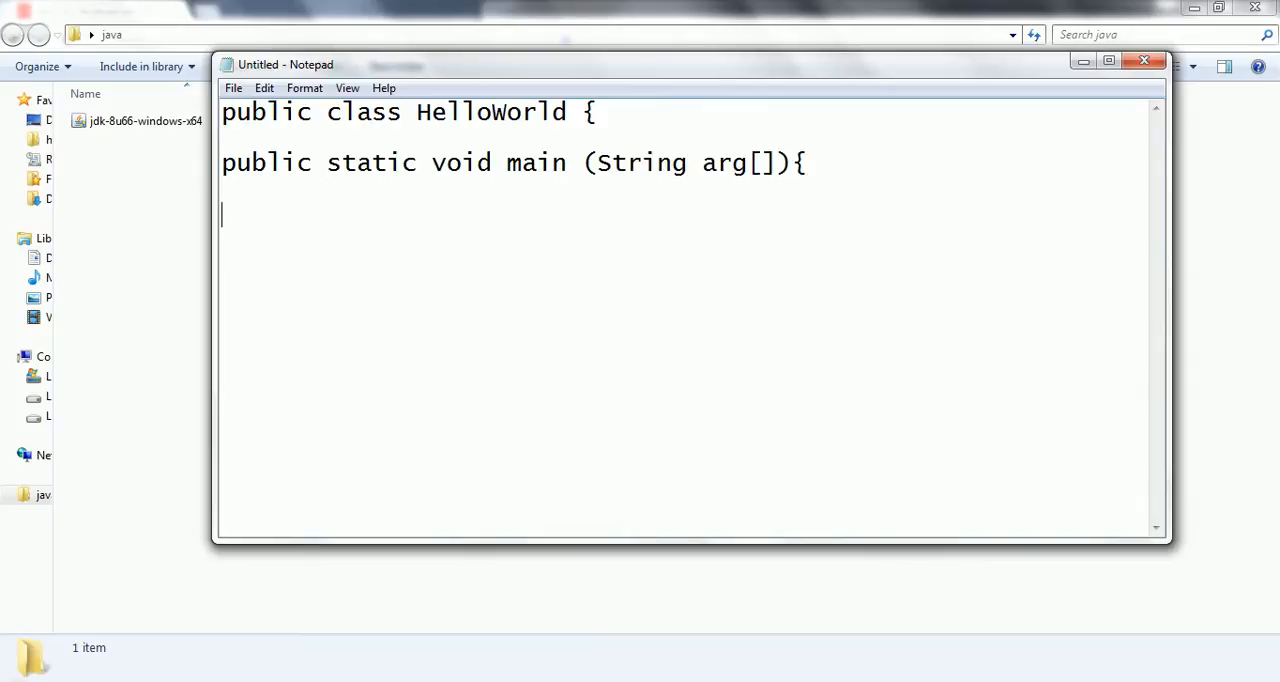
# - Add the statement System.out.println("helloworld"); inside main
pyautogui.write('Sysout')
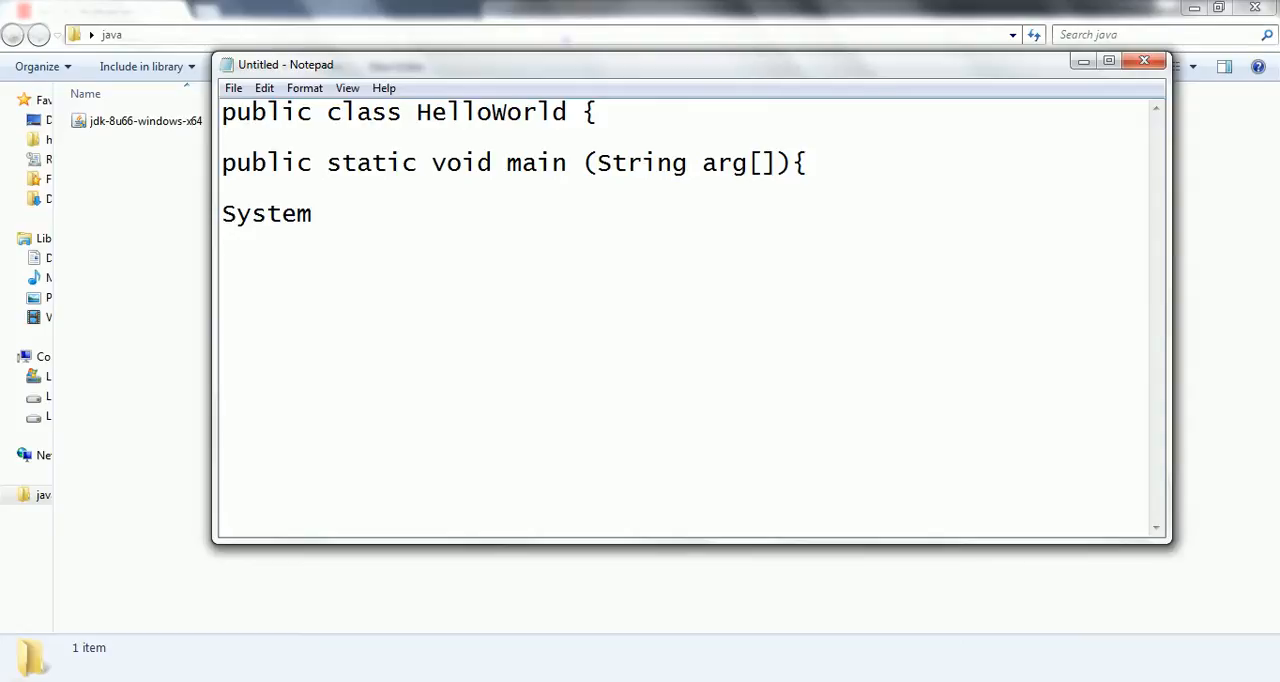
pyautogui.write('.out.pr')
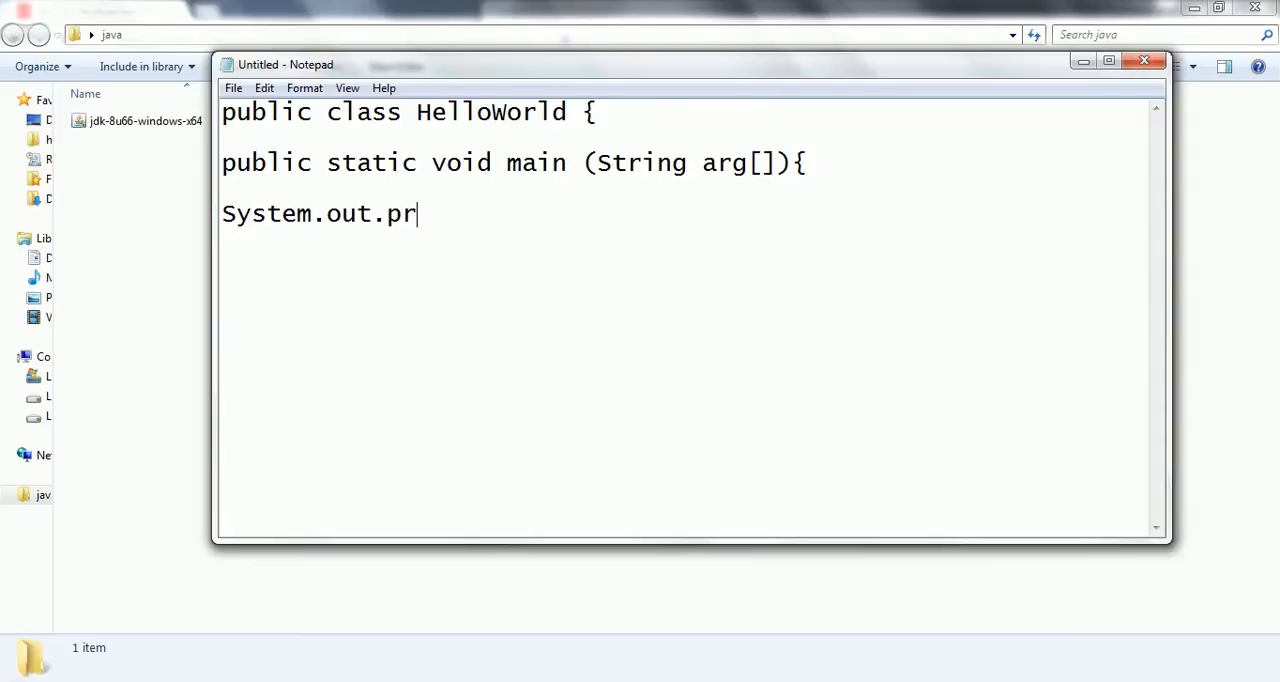
pyautogui.write('intln')
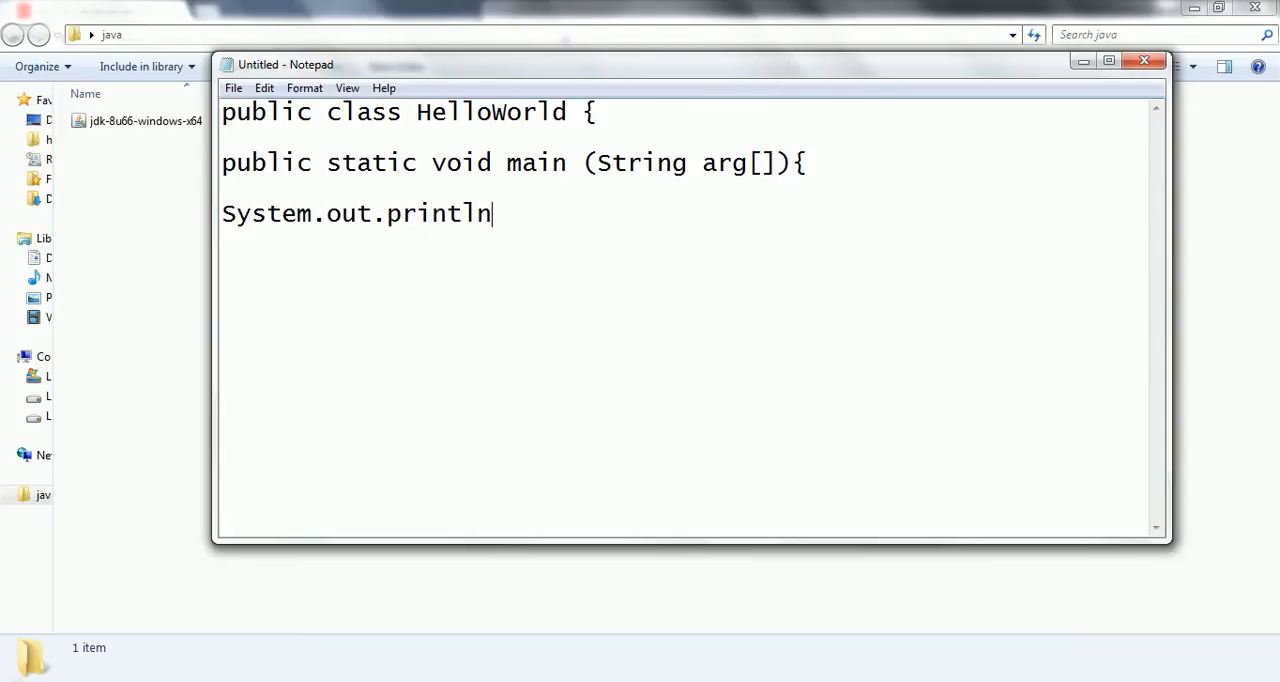
pyautogui.write('("hell')
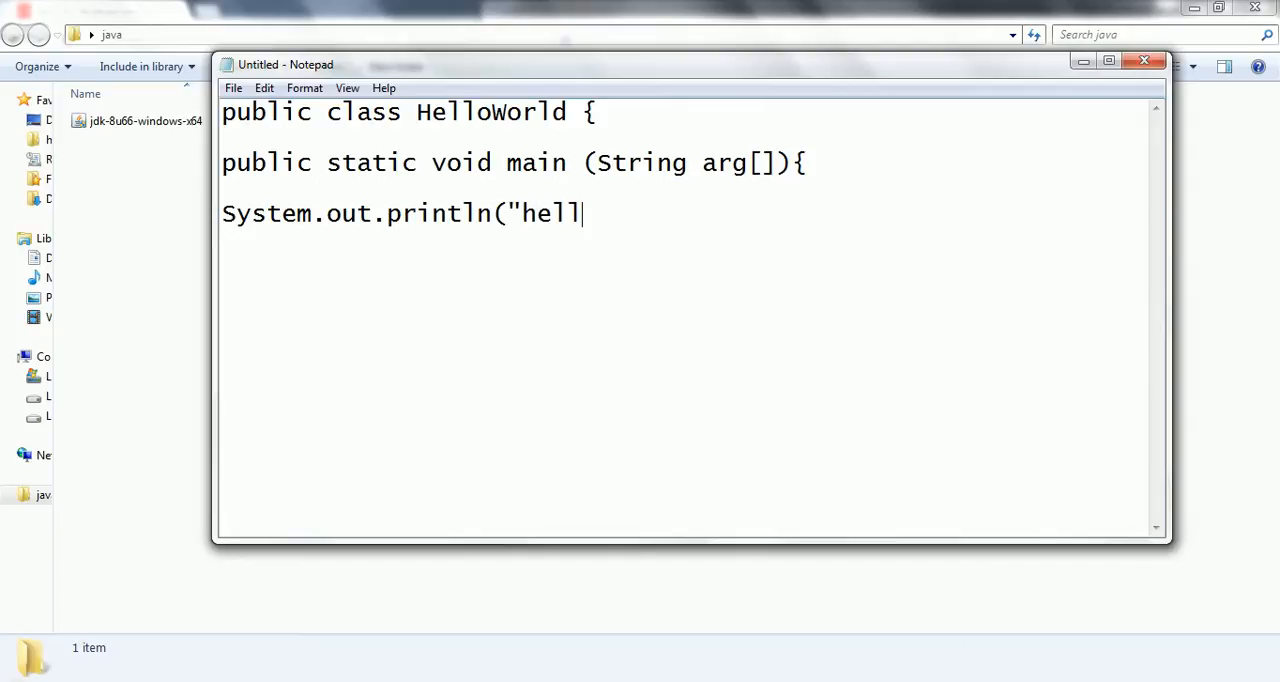
pyautogui.write('ow')
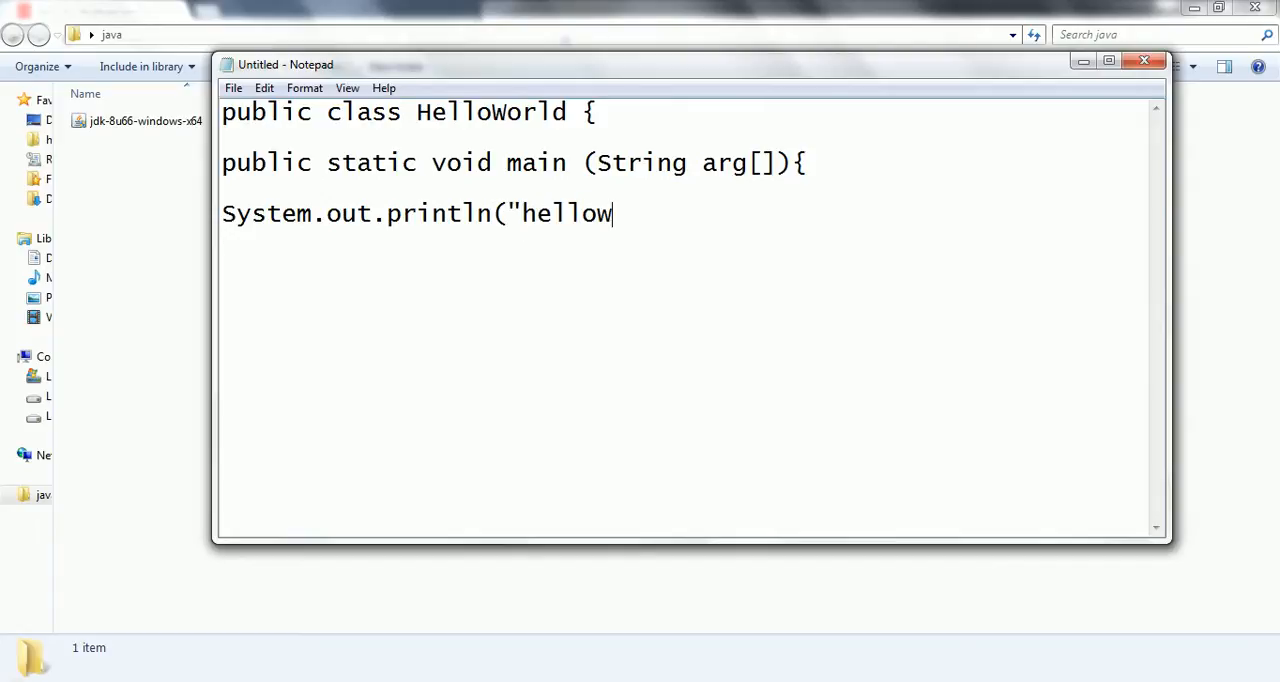
pyautogui.write('orld')
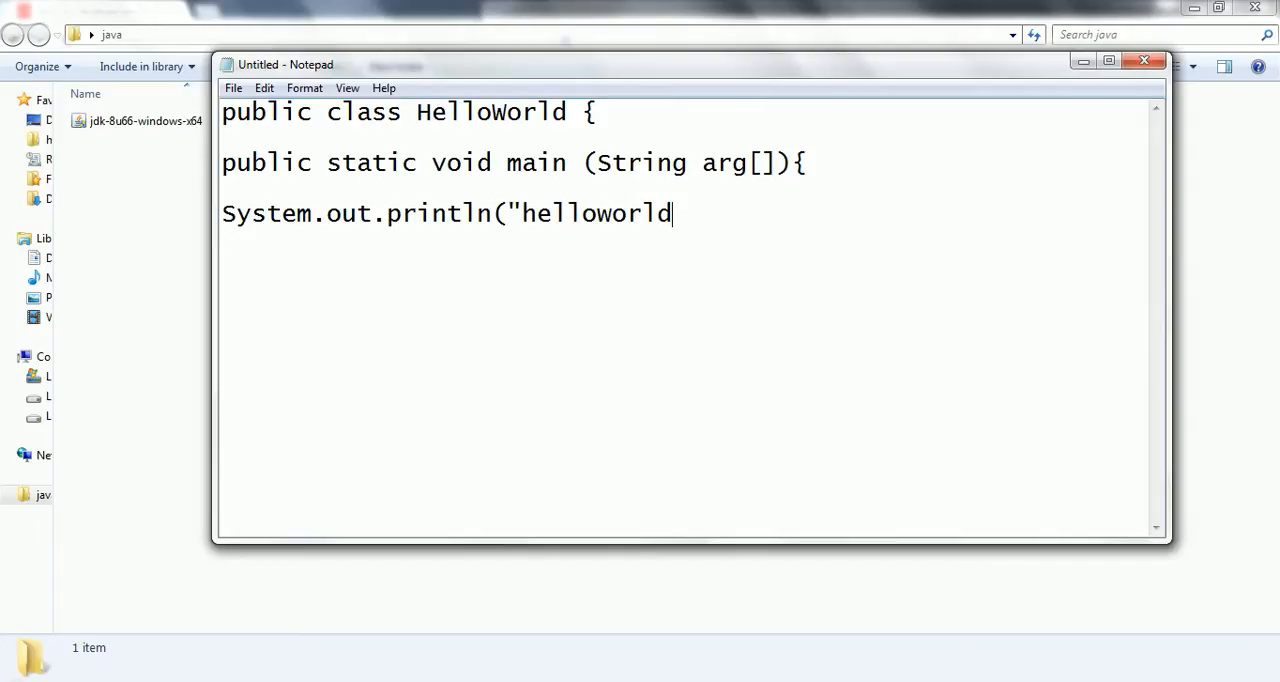
pyautogui.write('")')
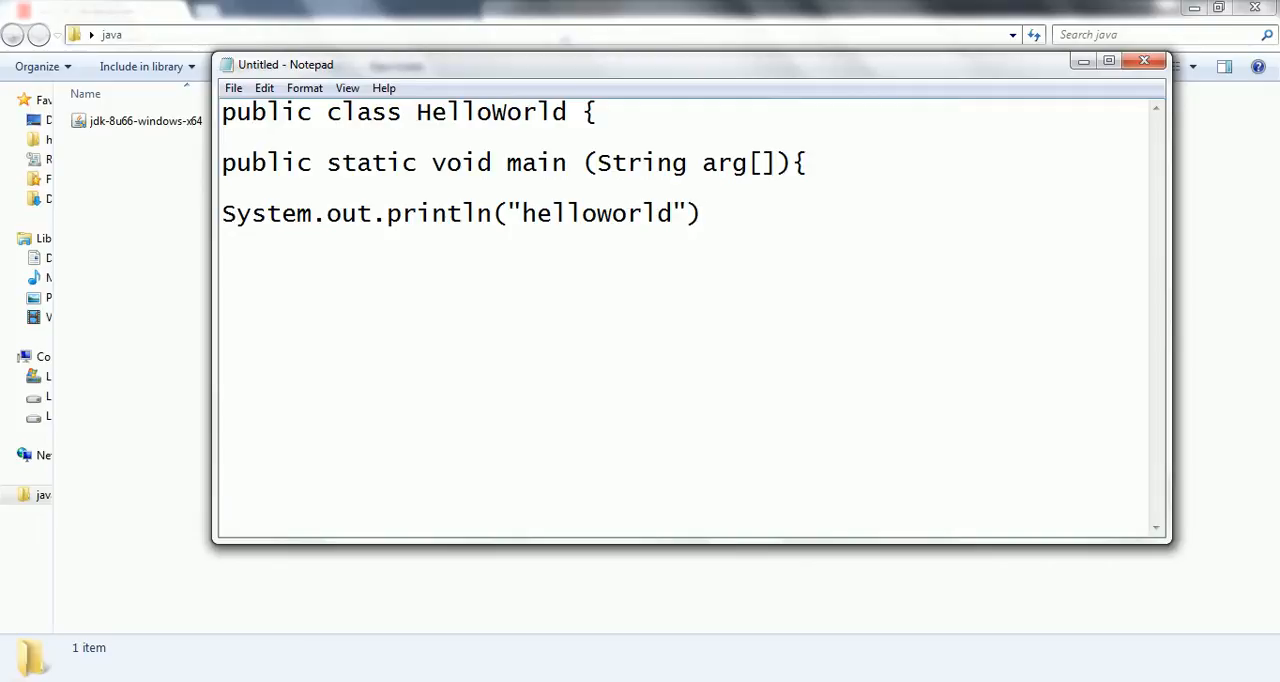
pyautogui.write(';')
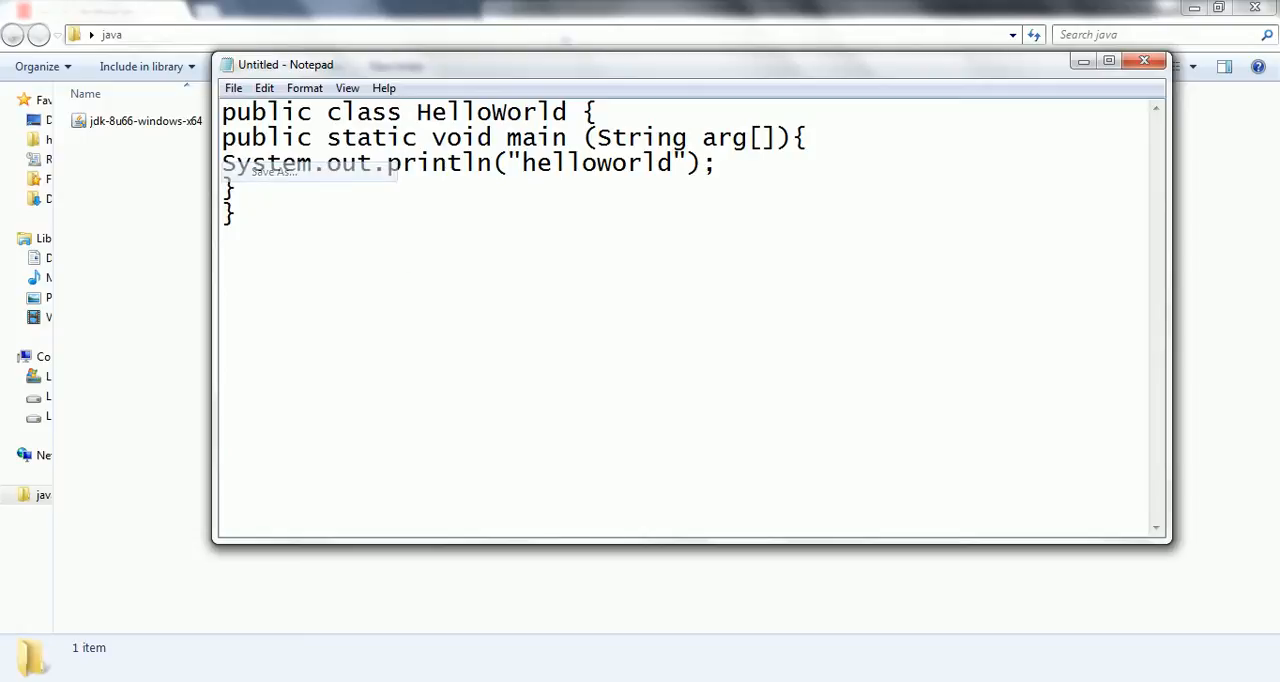
# - Save the code as HelloWorld.java with Save as type All Files in the java folder
pyautogui.click(276, 172)
pyautogui.write('"')
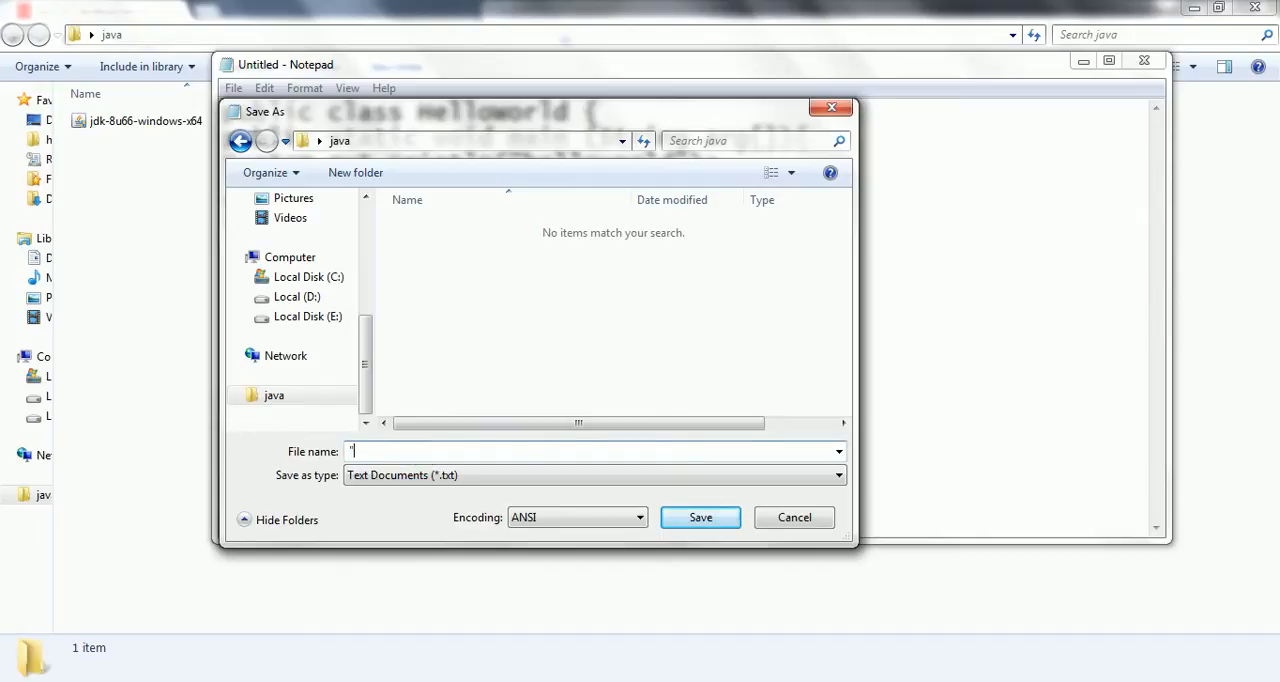
pyautogui.write('HelloWor')
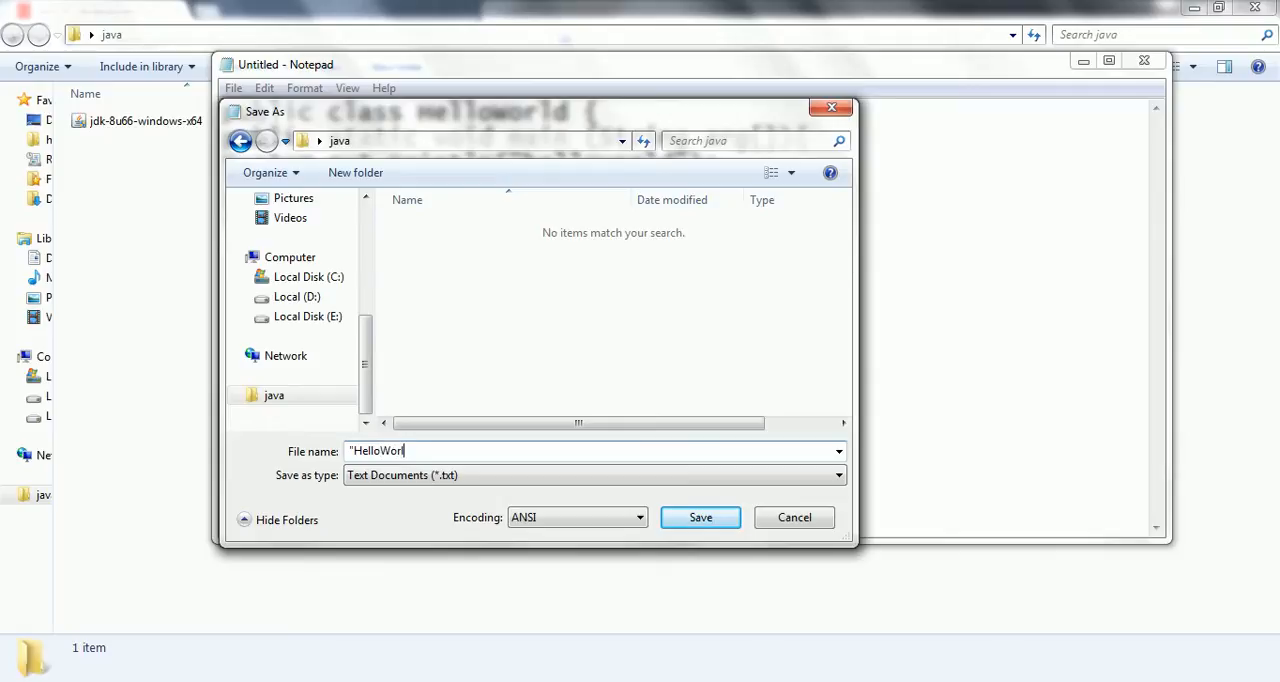
pyautogui.write('ld.')
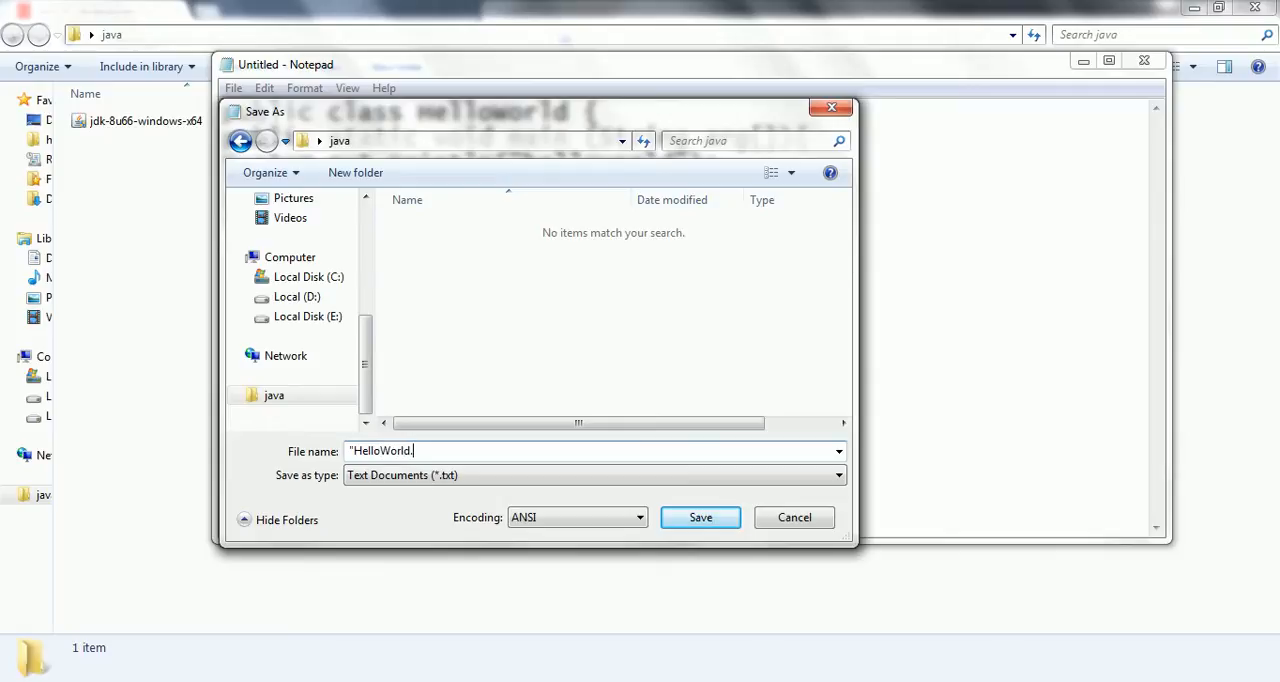
pyautogui.write('java')
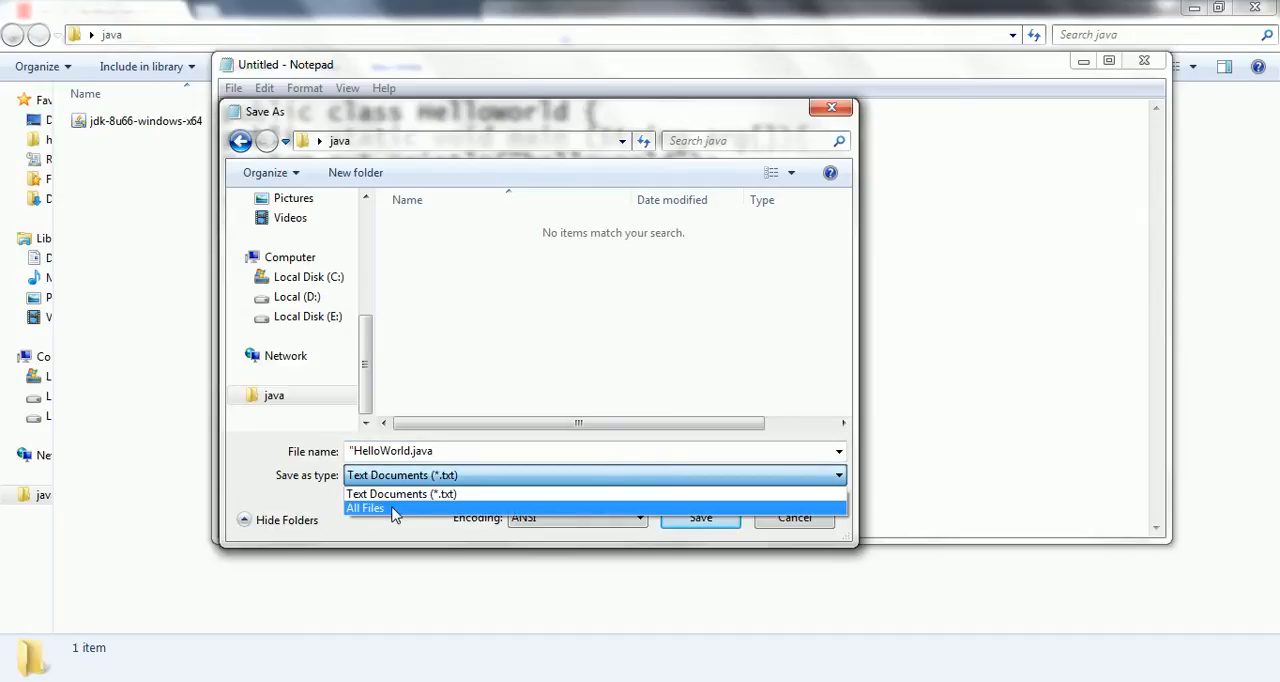
pyautogui.click(364, 508)
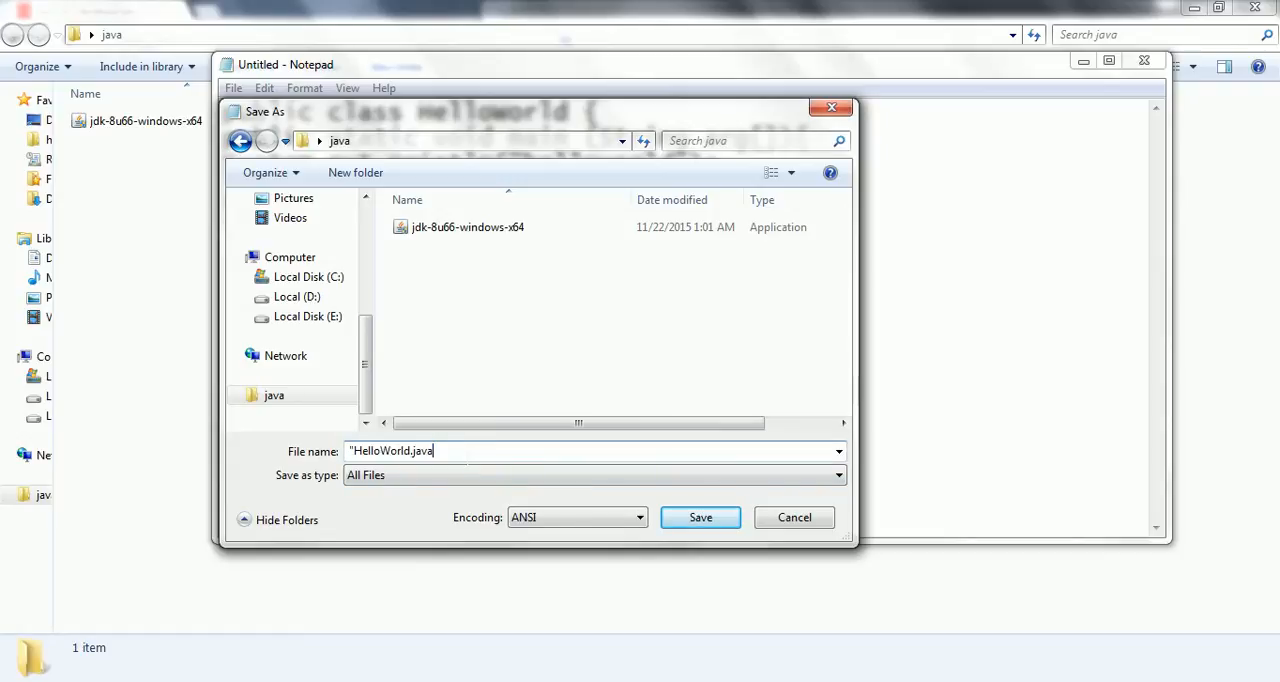
pyautogui.write('"')
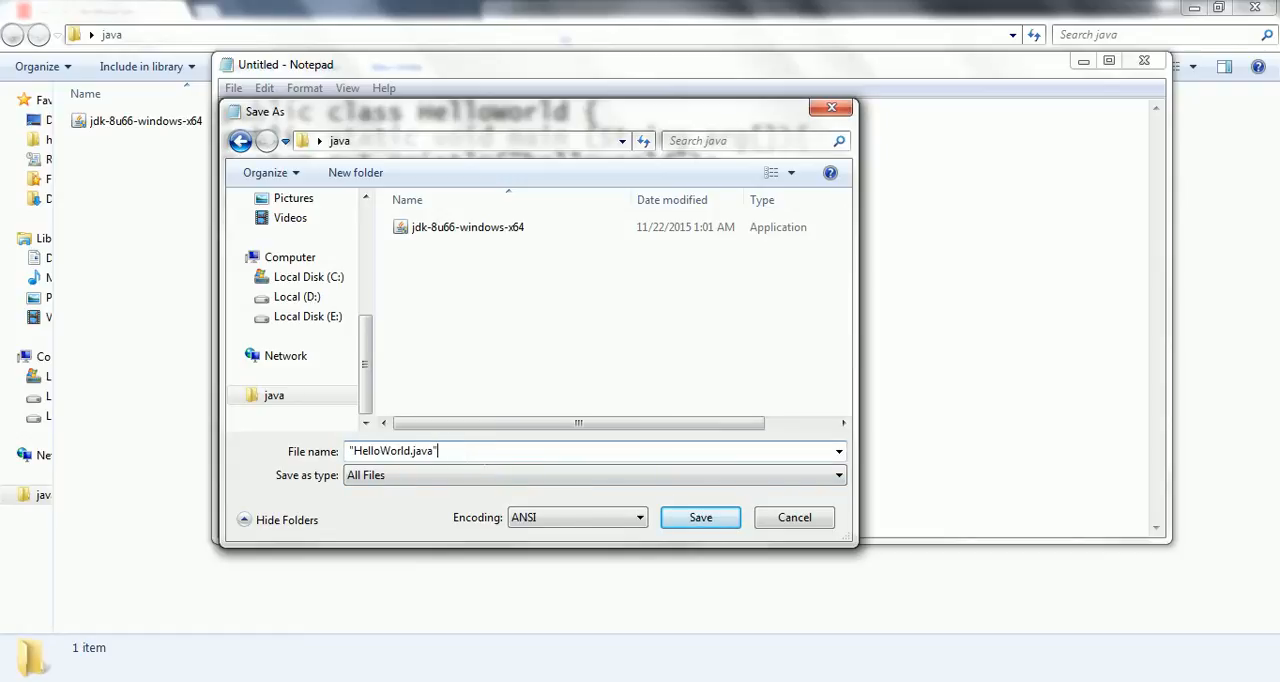
pyautogui.click(700, 516)
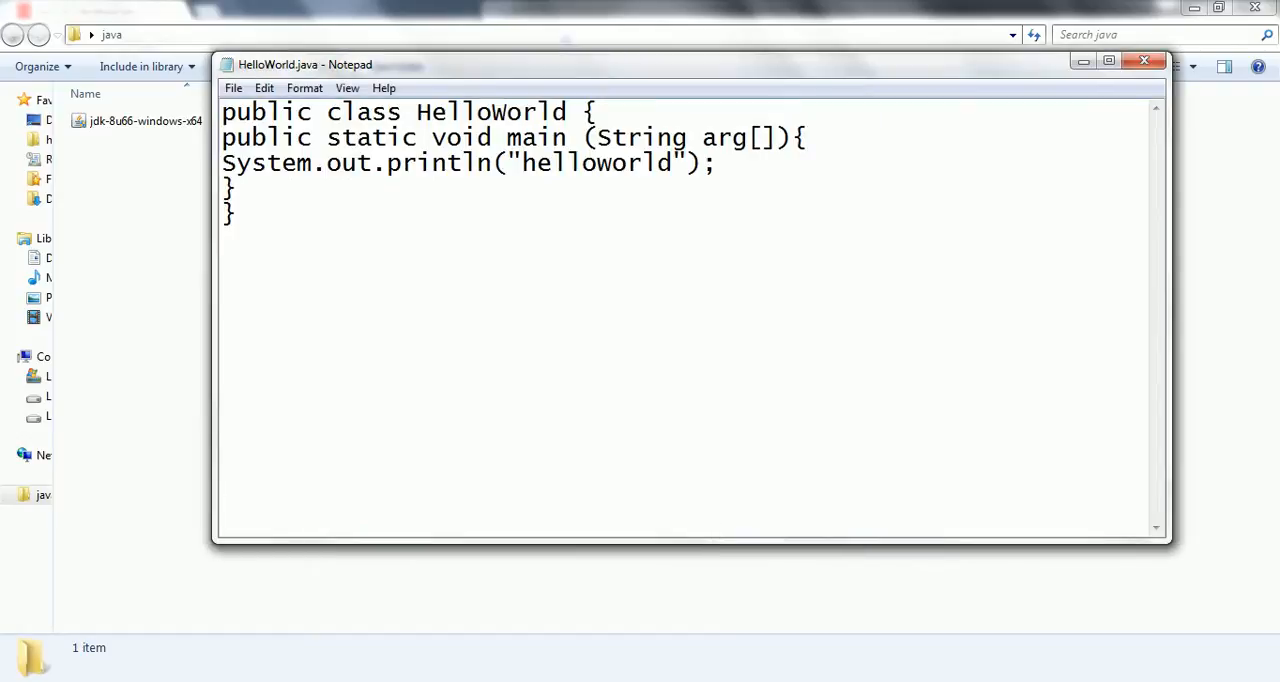
# - Close Notepad and open a command window at the java folder listing HelloWorld.java
pyautogui.click(1144, 60)
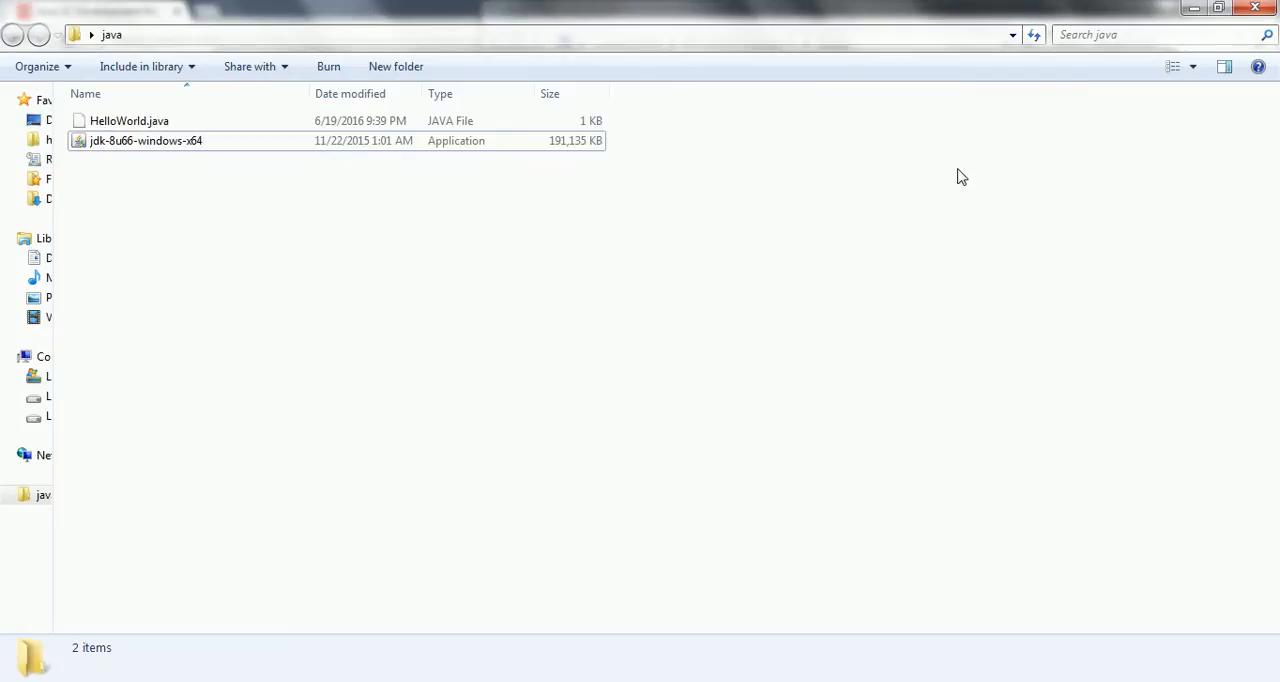
pyautogui.click(128, 120)
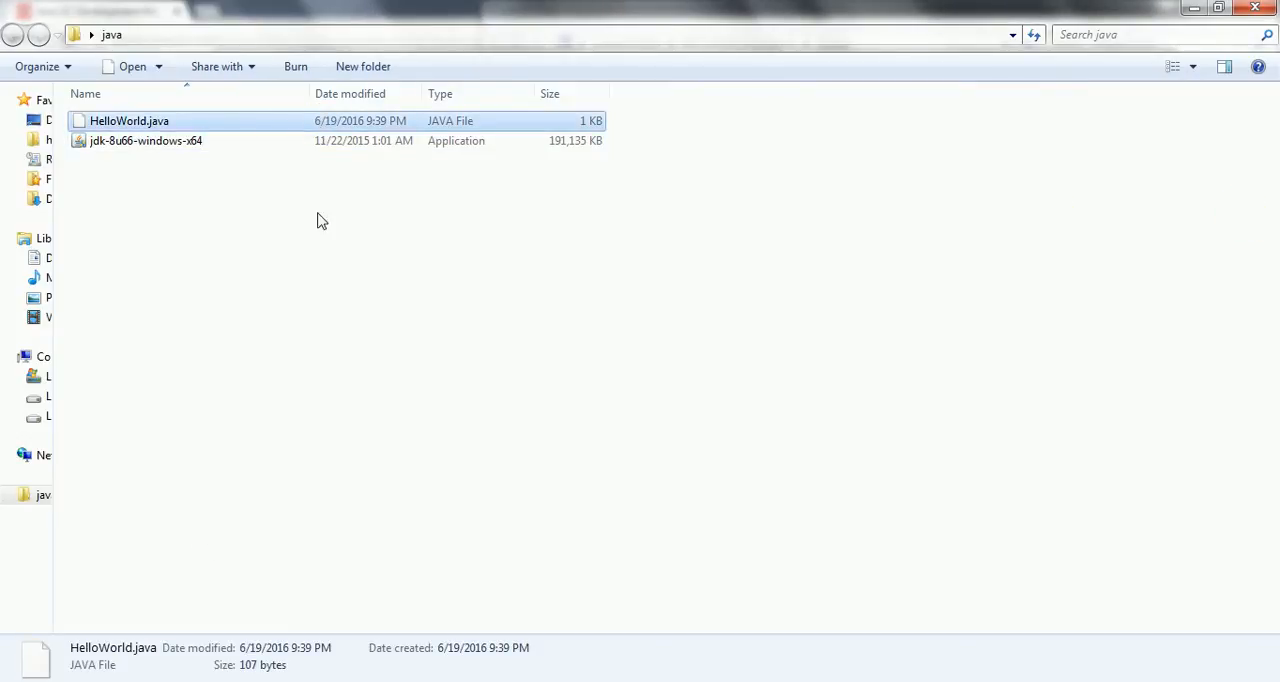
pyautogui.rightClick(322, 232)
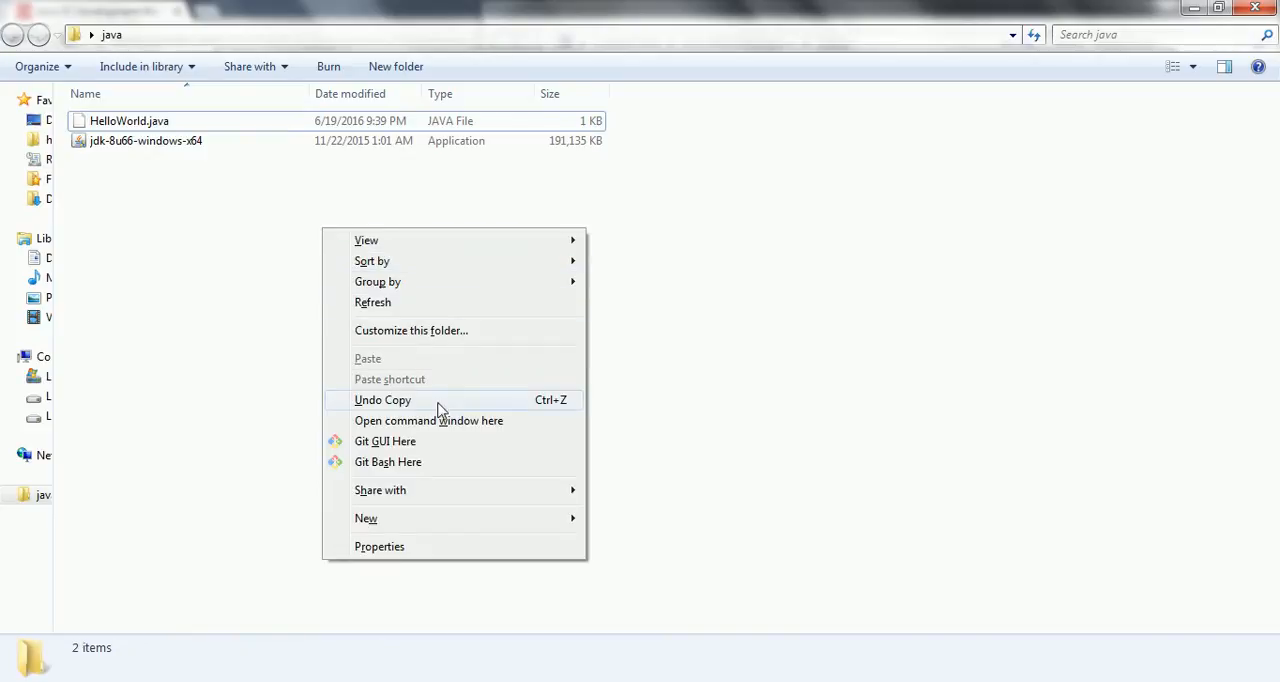
pyautogui.click(428, 420)
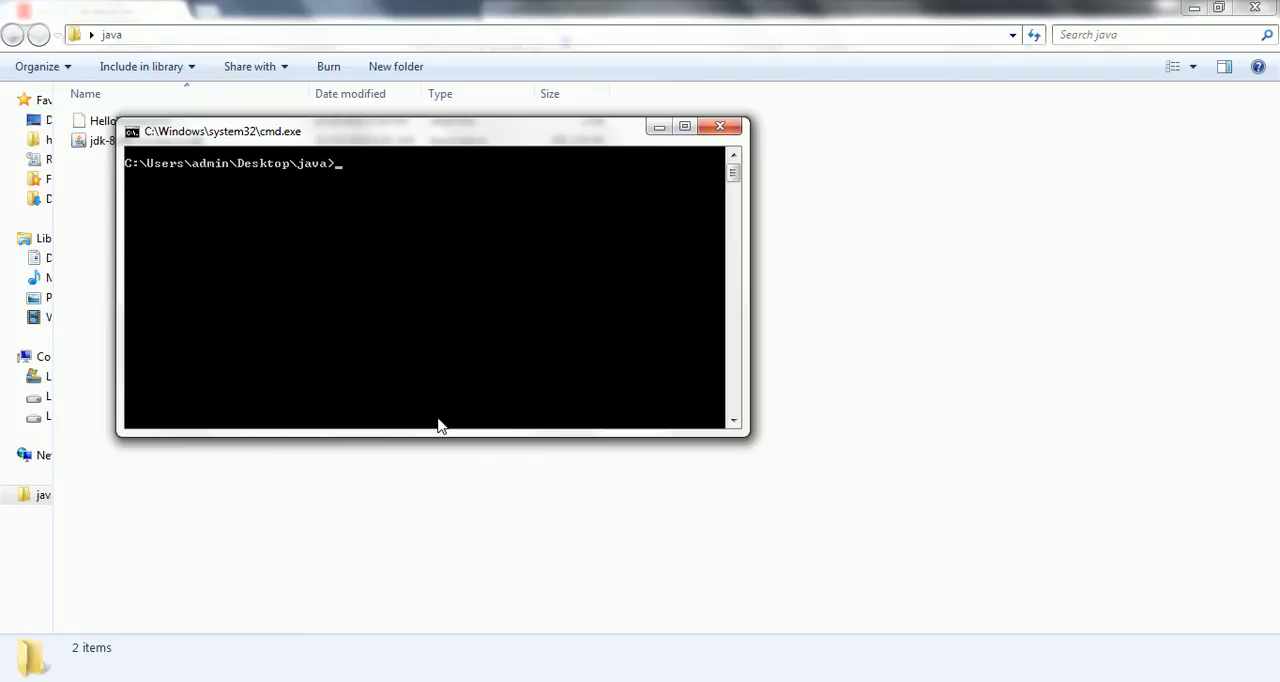
# - Check the Java version, correcting java --version to java -version to get 1.8.0_66
pyautogui.write('java --version')
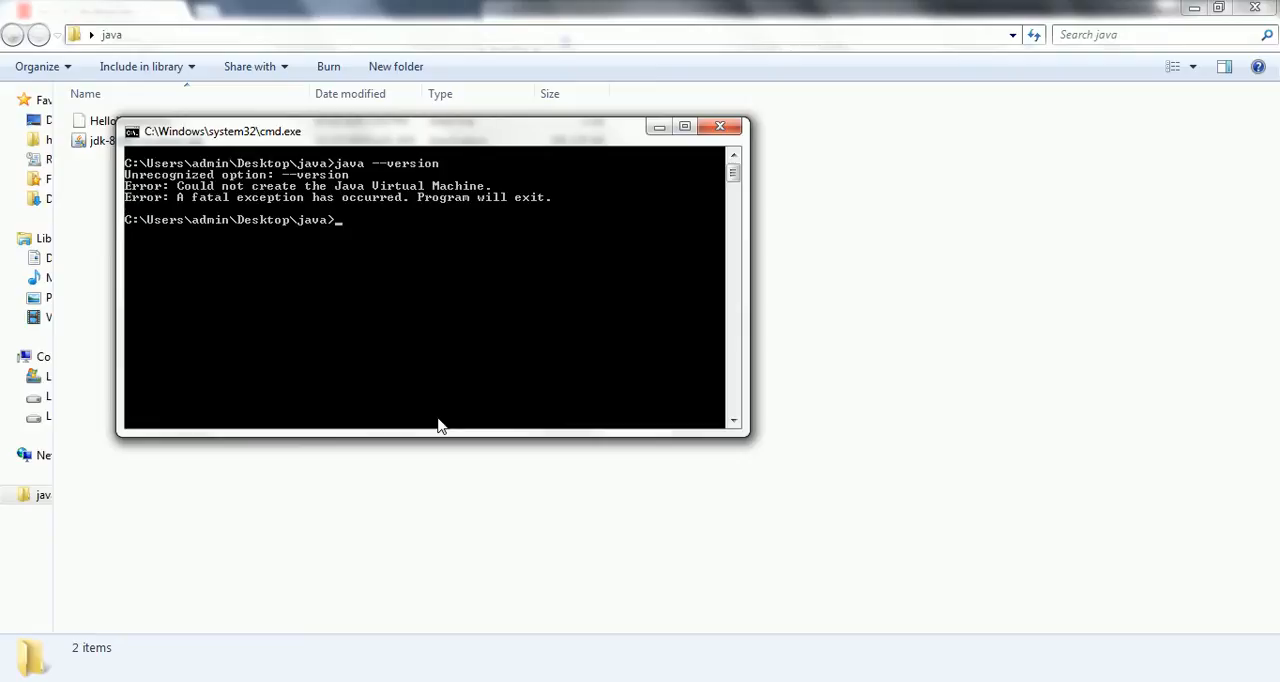
pyautogui.write('java -version')
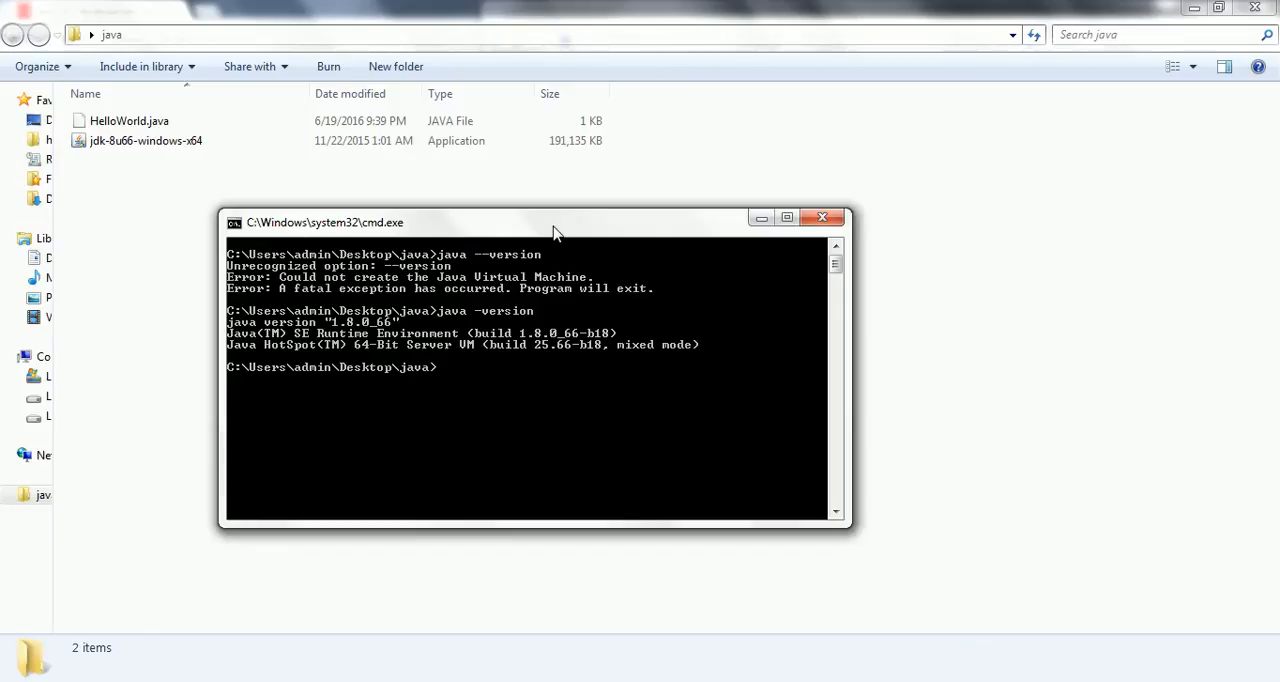
# - Compile with javac HelloWorld.java and inspect the resulting HelloWorld.class in Explorer
pyautogui.write('javac HelloWor')
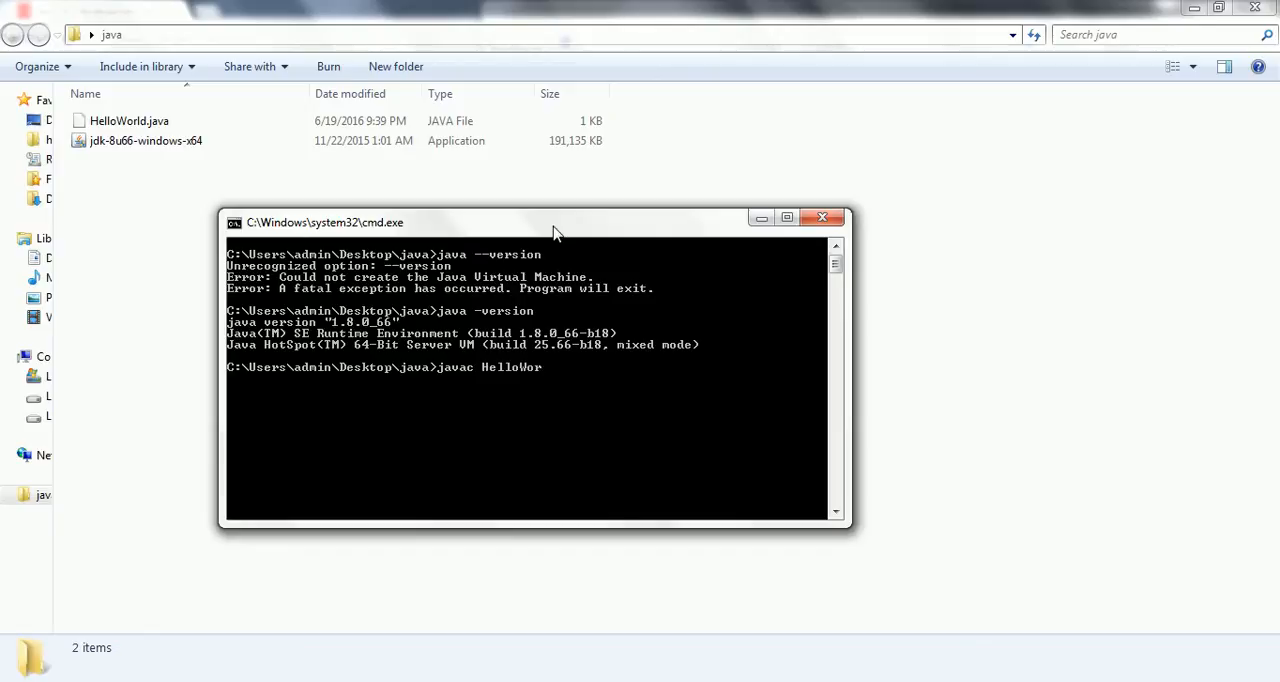
pyautogui.write('ld.jav')
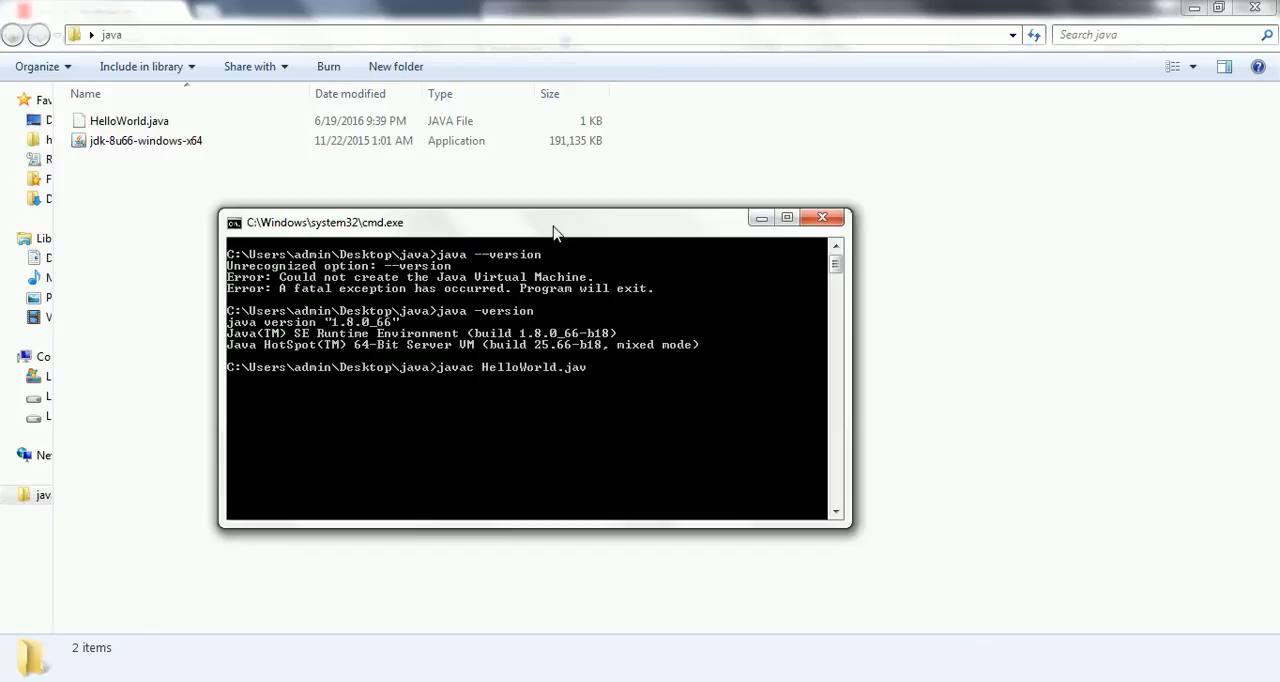
pyautogui.write('a')
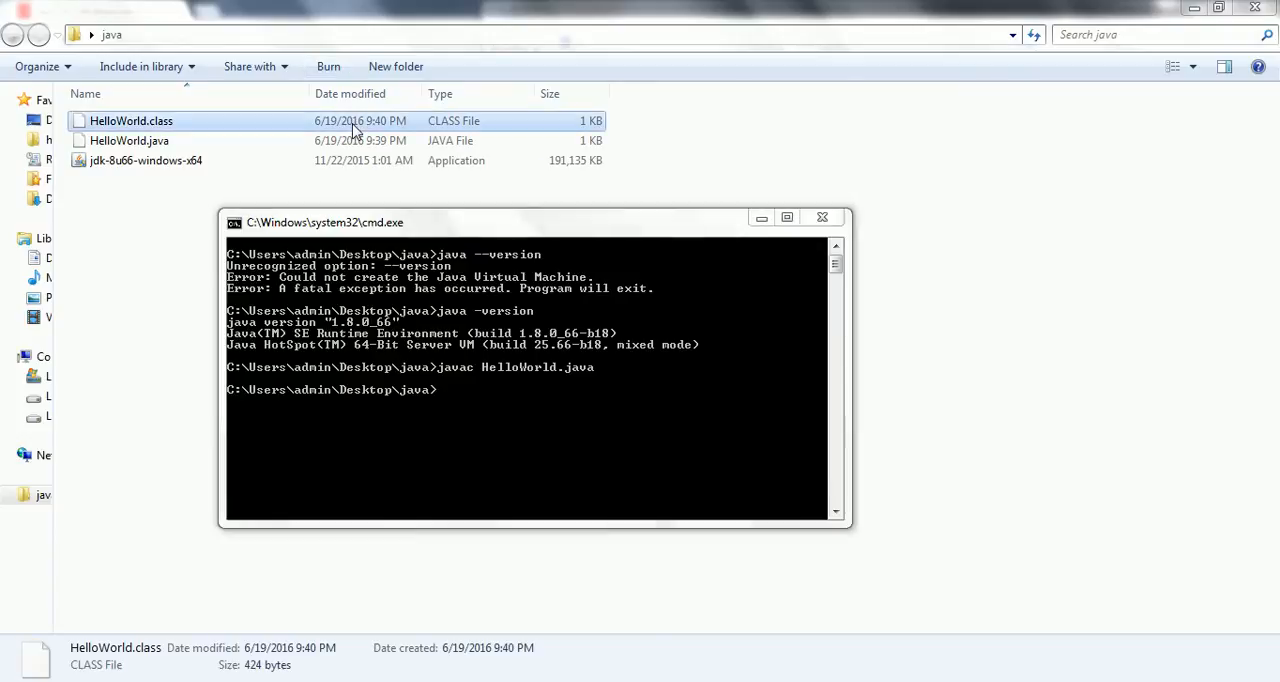
pyautogui.click(820, 216)
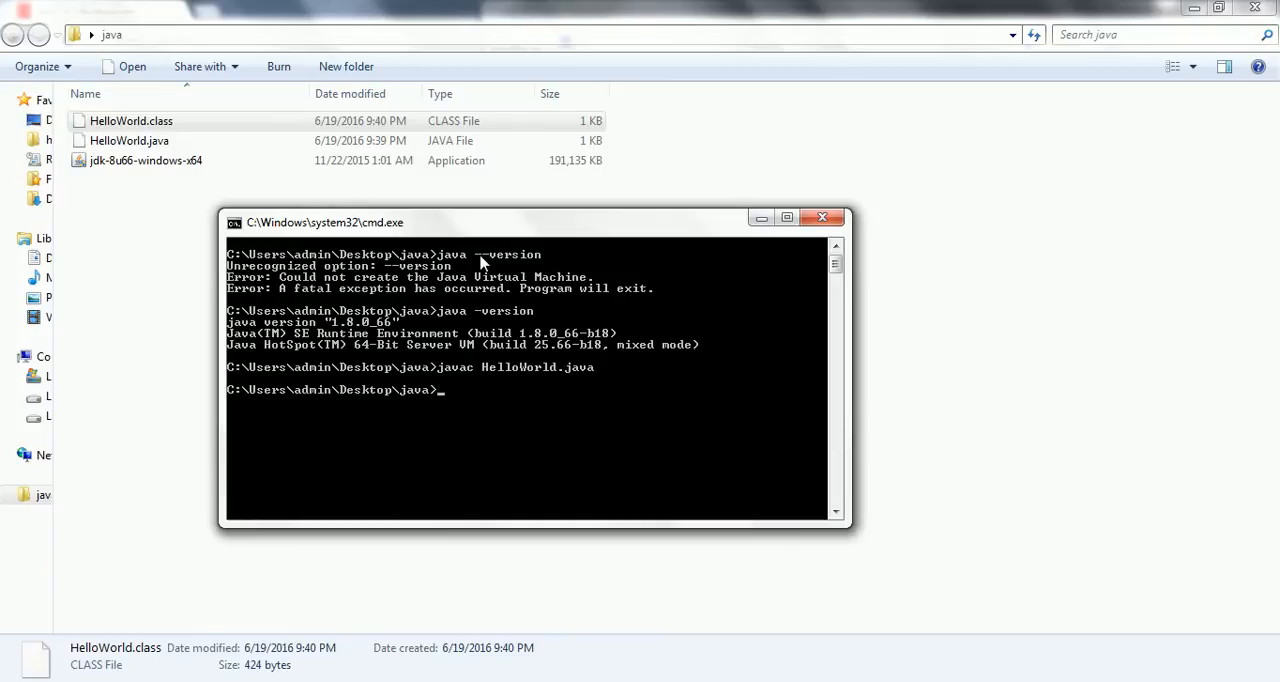
# - Begin the run command, clearing 'java hell' and retyping it as java HelloWor…
pyautogui.write('java')
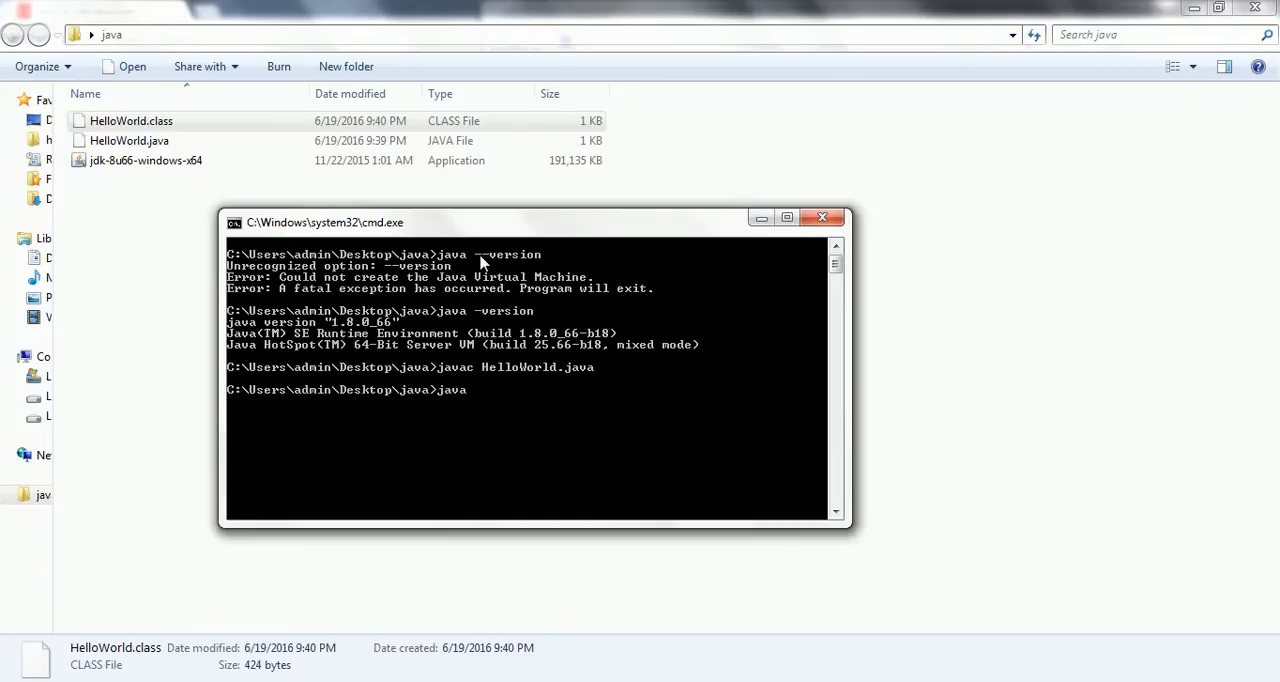
pyautogui.write('hell')
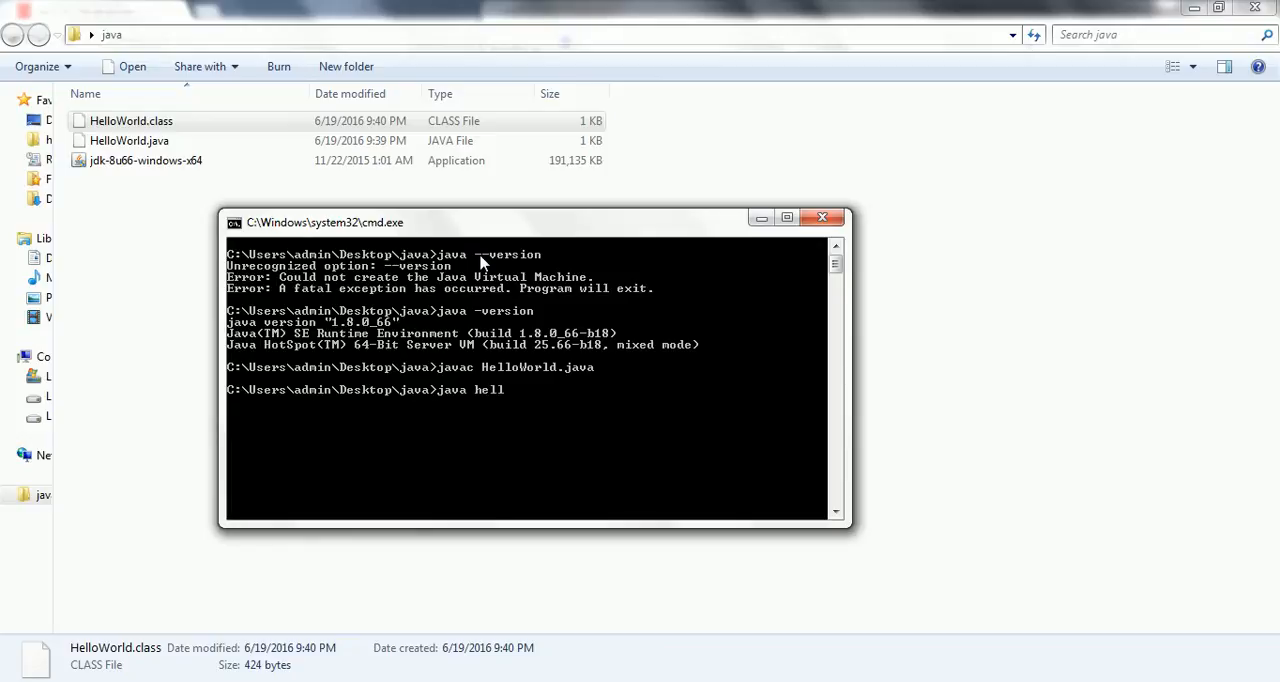
pyautogui.press('Backspace')
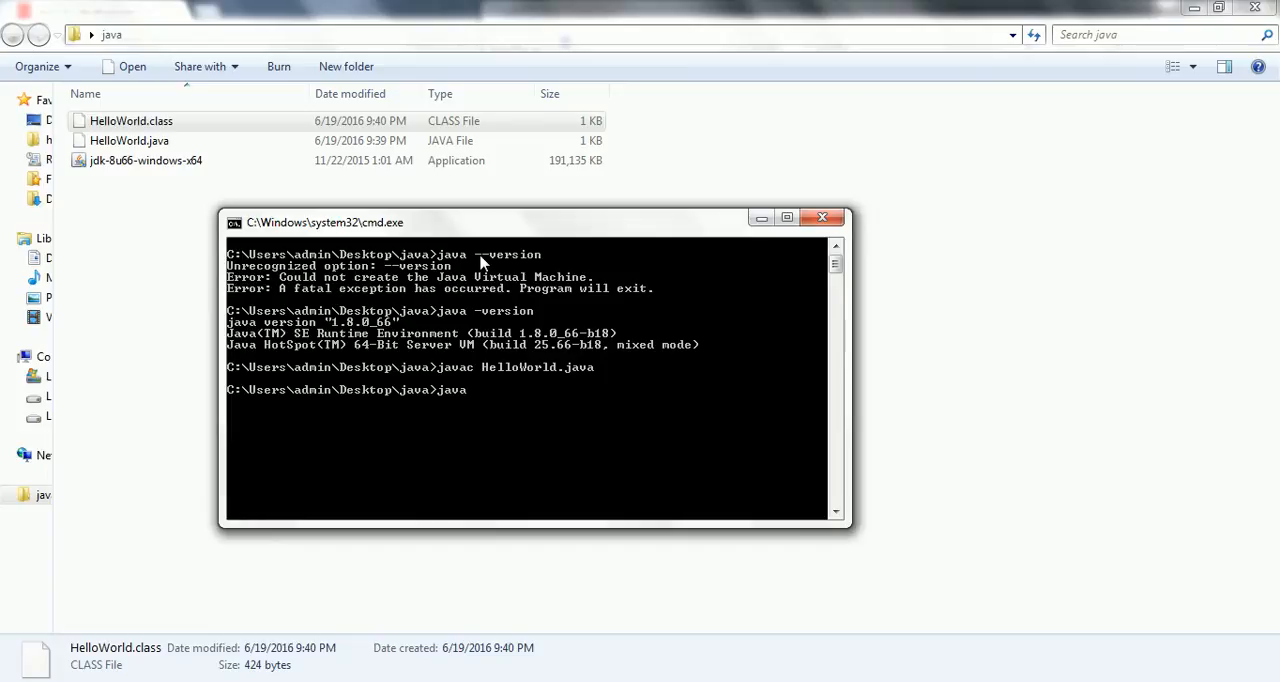
pyautogui.write('HelloW')
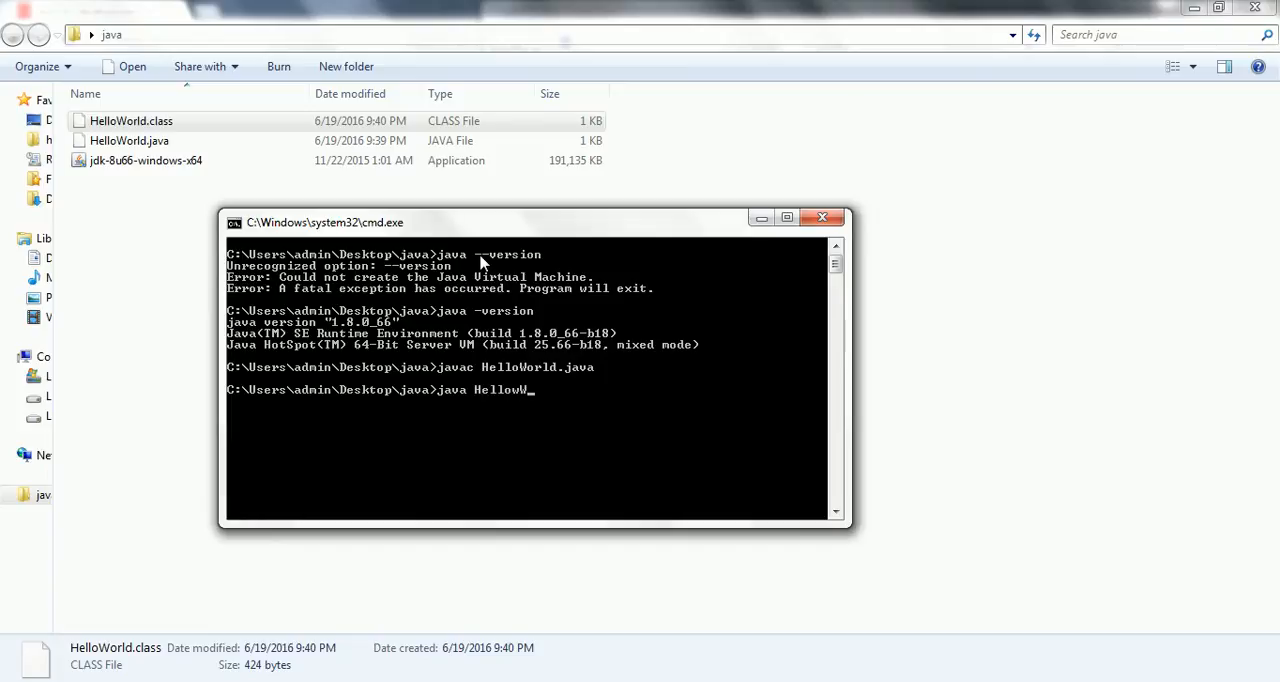
pyautogui.write('r')
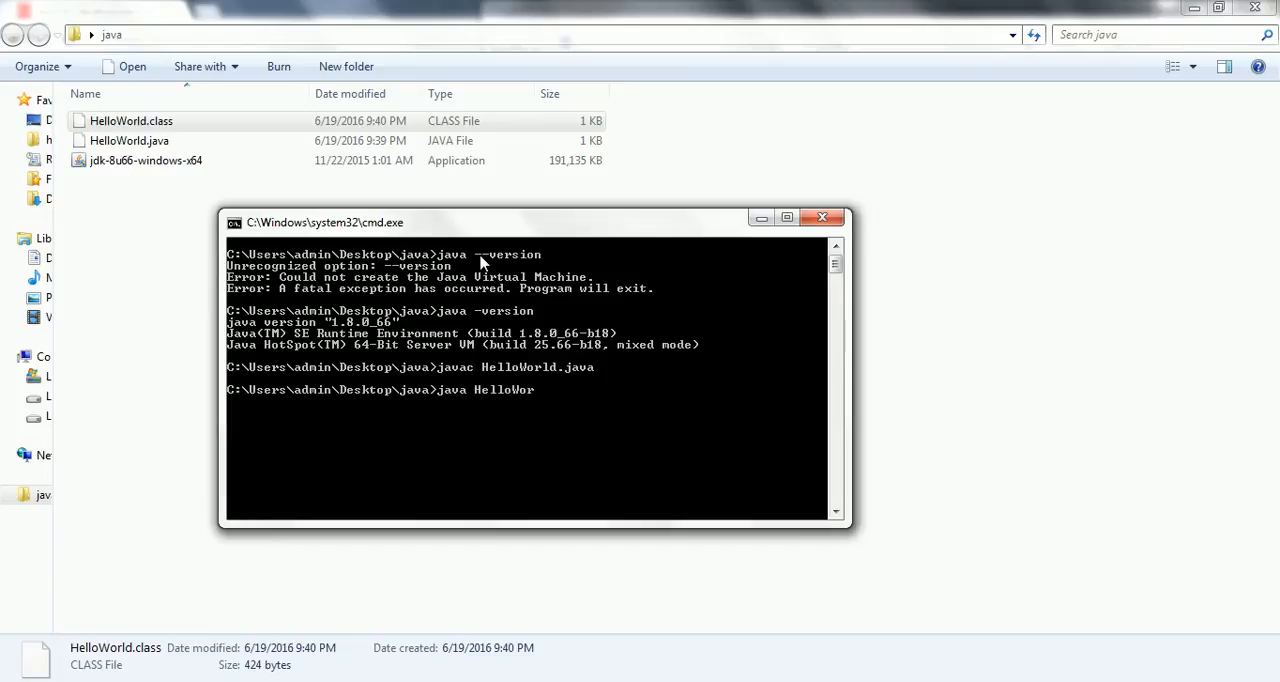